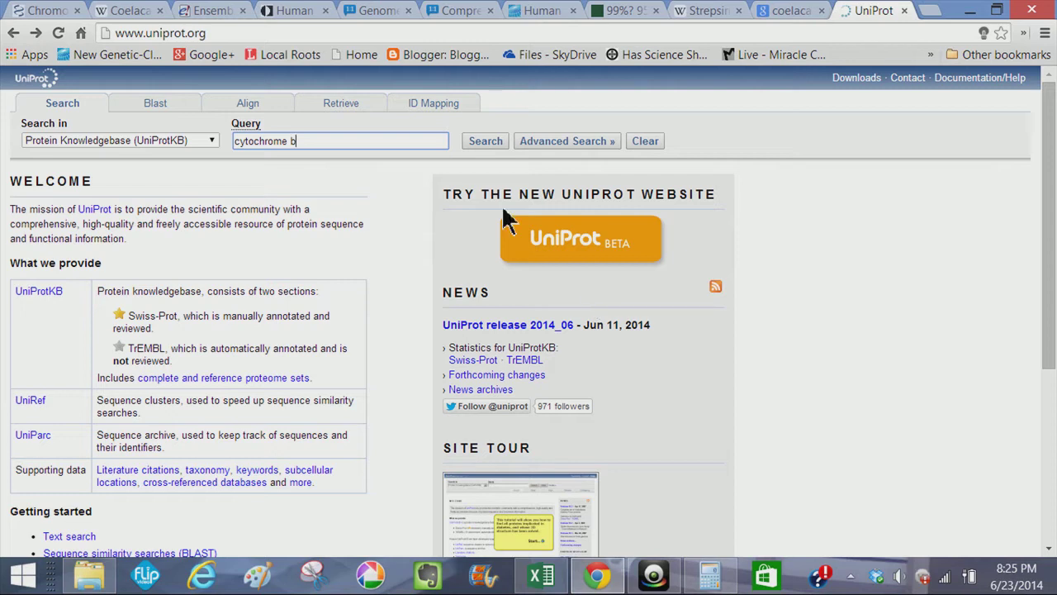
# Run the UniProtKB search for 'cytochrome b' and scan the first 25 of 780,847 result entries.
pyautogui.click(486, 140)
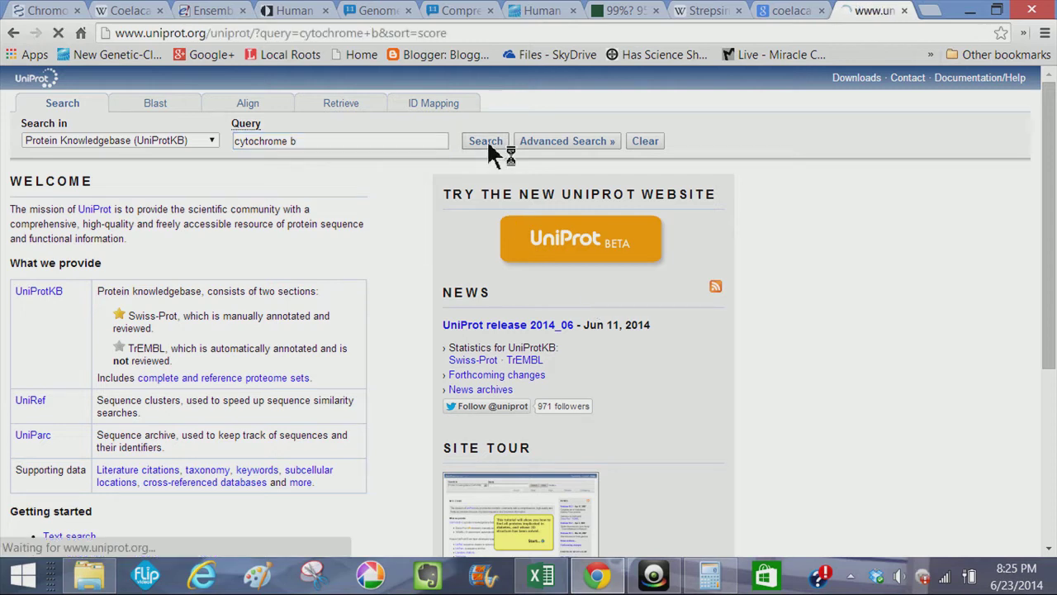
pyautogui.click(485, 141)
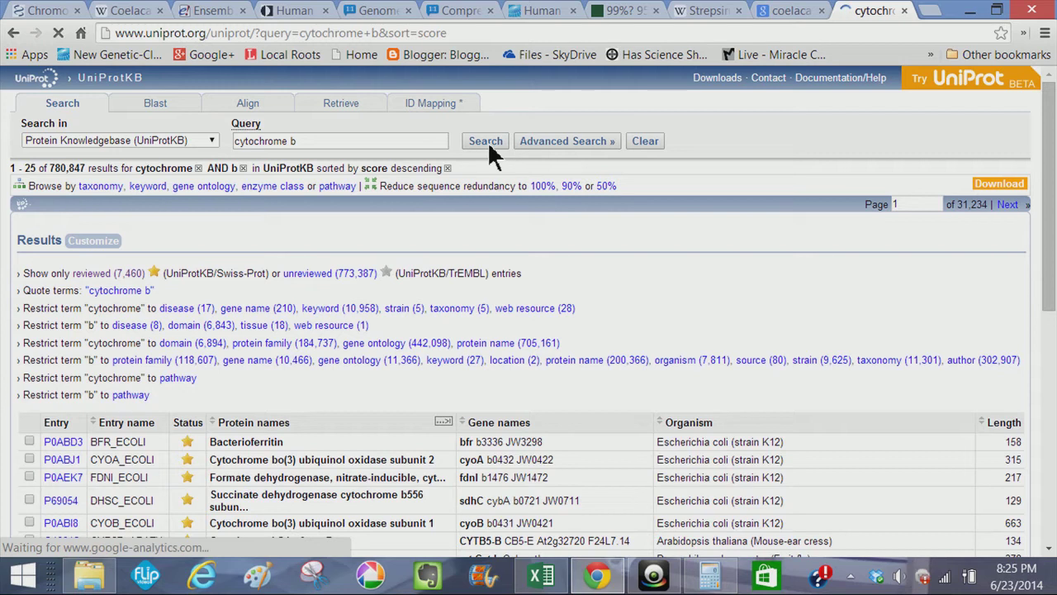
pyautogui.scroll(-3)
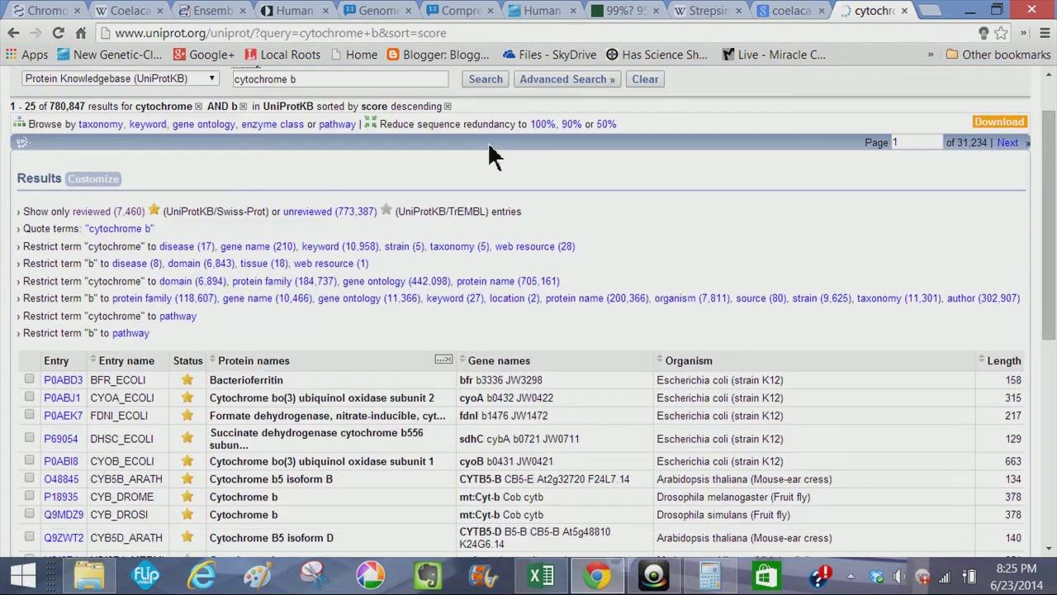
pyautogui.scroll(-3)
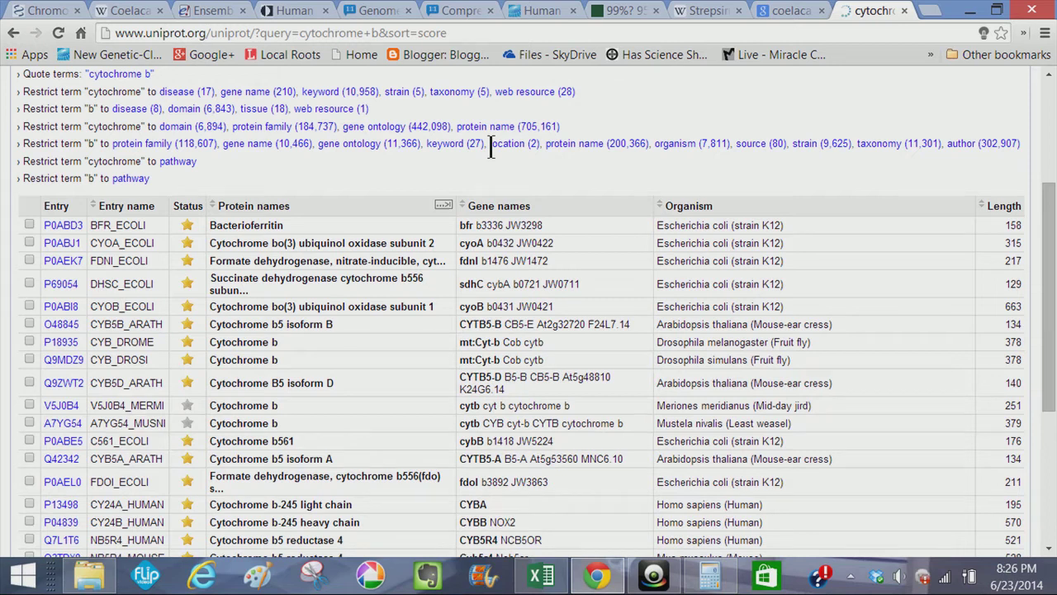
pyautogui.scroll(-3)
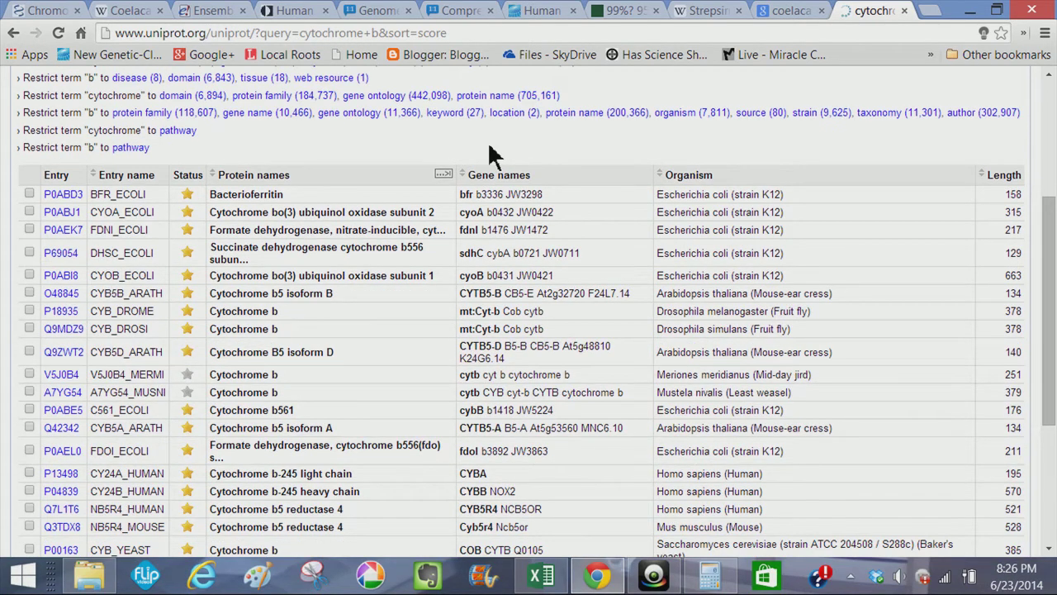
pyautogui.scroll(-3)
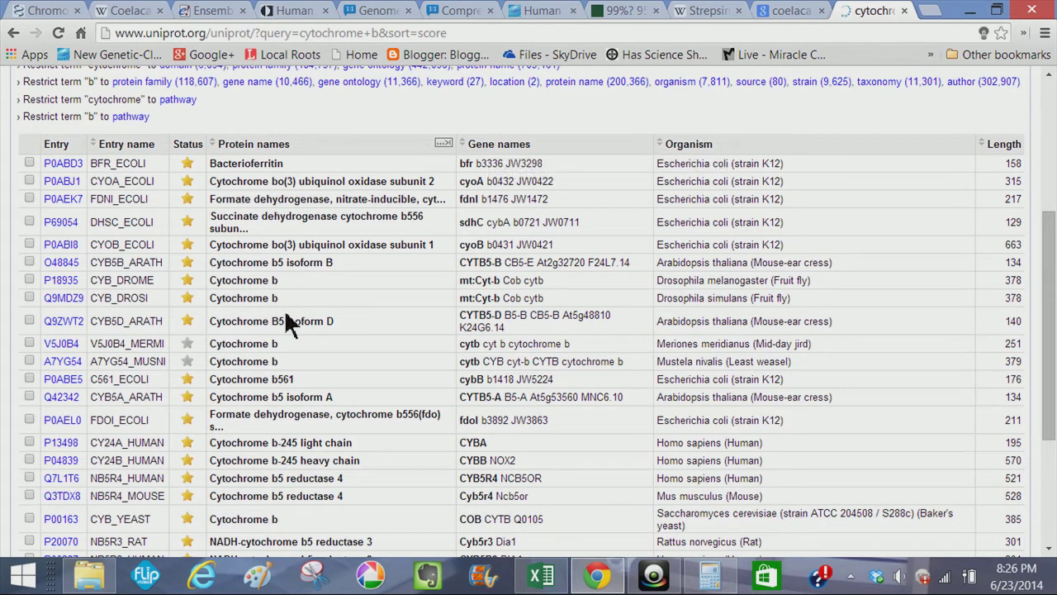
pyautogui.scroll(-3)
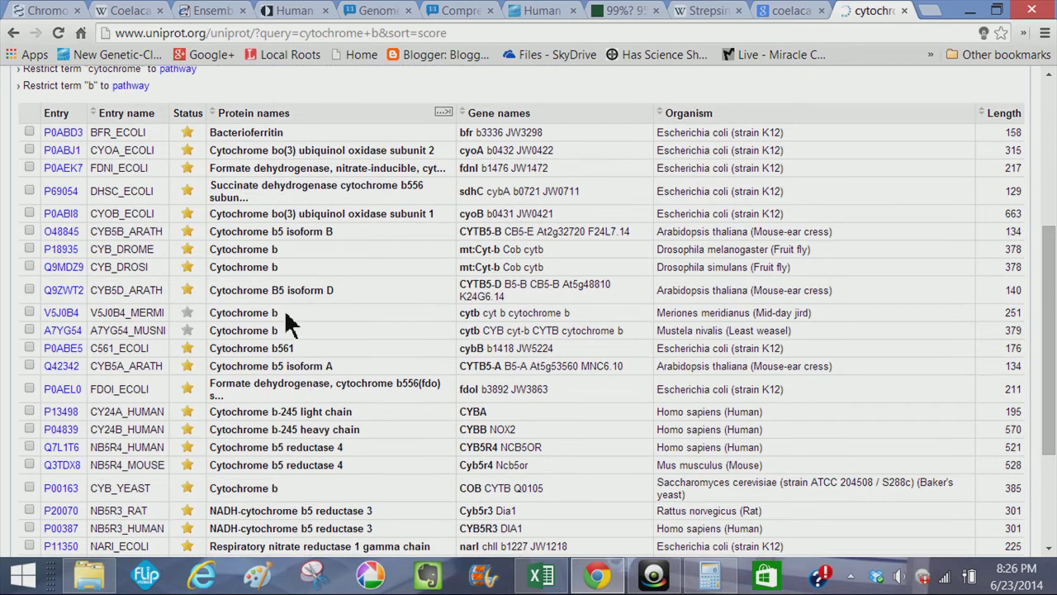
pyautogui.scroll(-3)
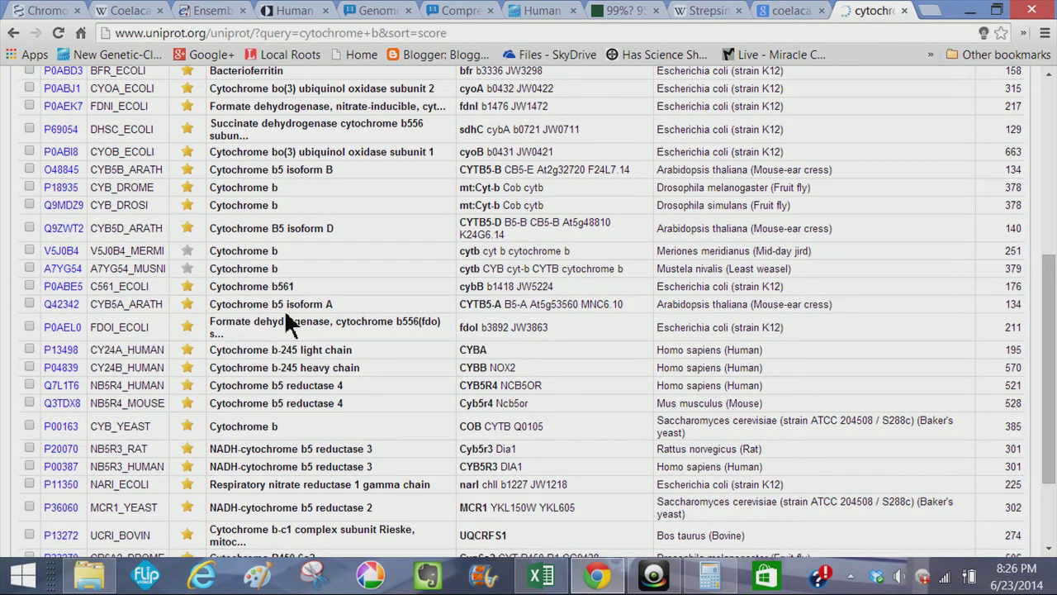
pyautogui.scroll(-3)
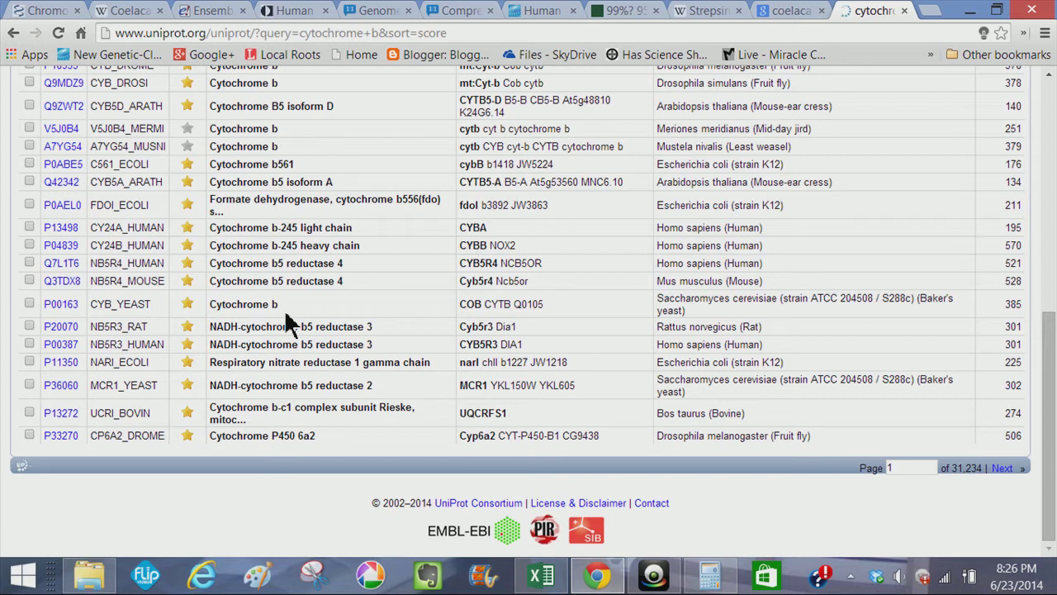
pyautogui.moveTo(58, 311)
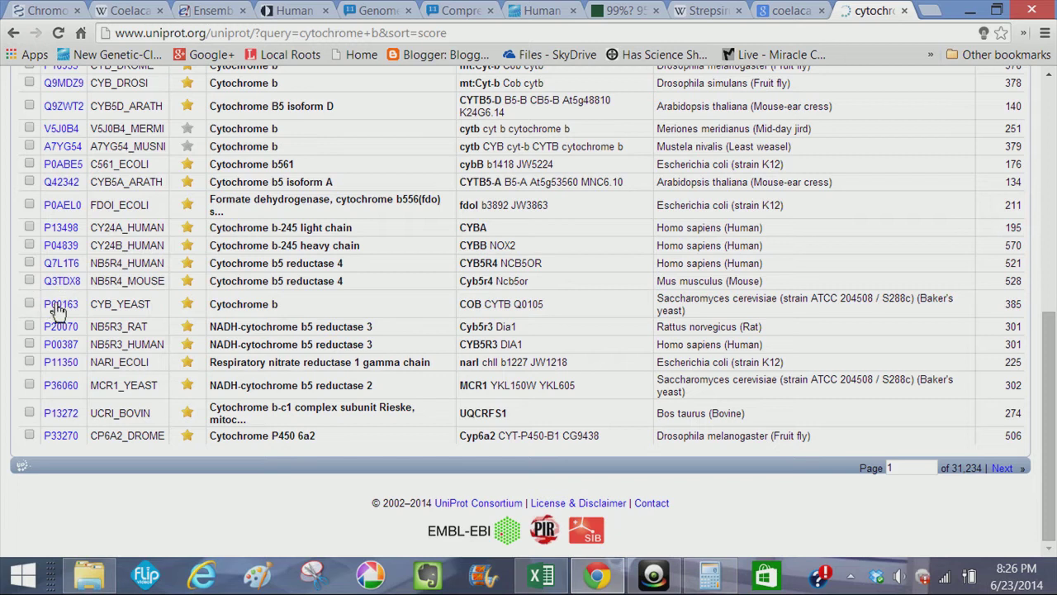
pyautogui.moveTo(60, 304)
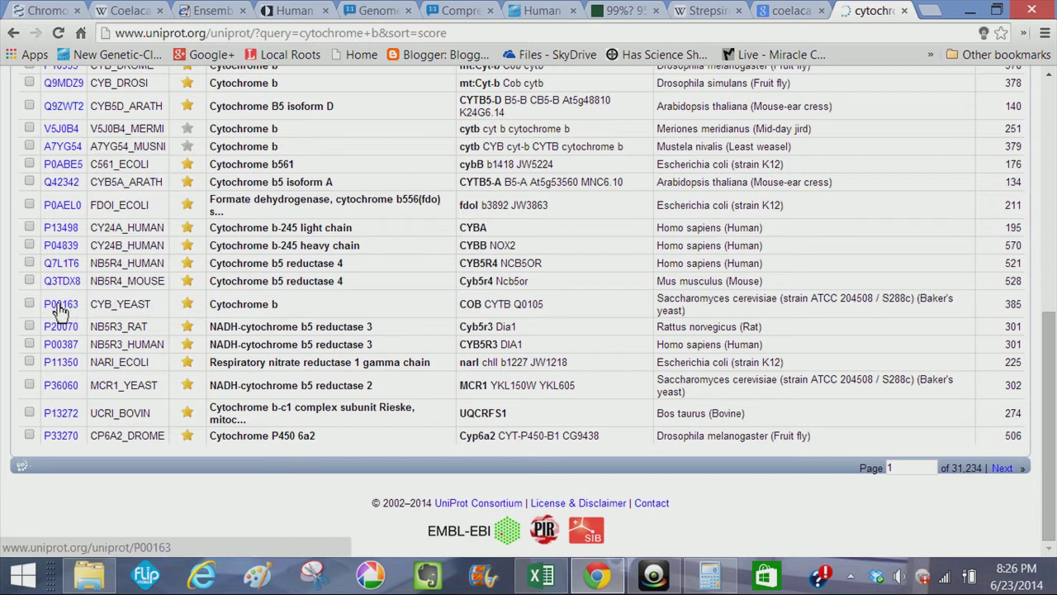
# Open yeast cytochrome b entry P00163 and review it down to its 385-residue sequence.
pyautogui.click(60, 304)
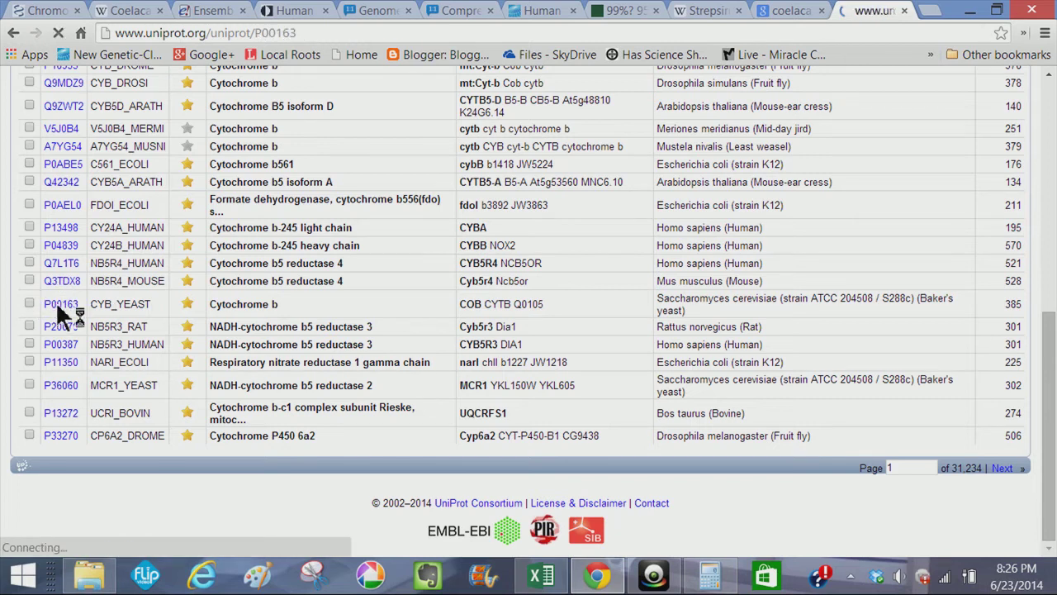
pyautogui.click(61, 304)
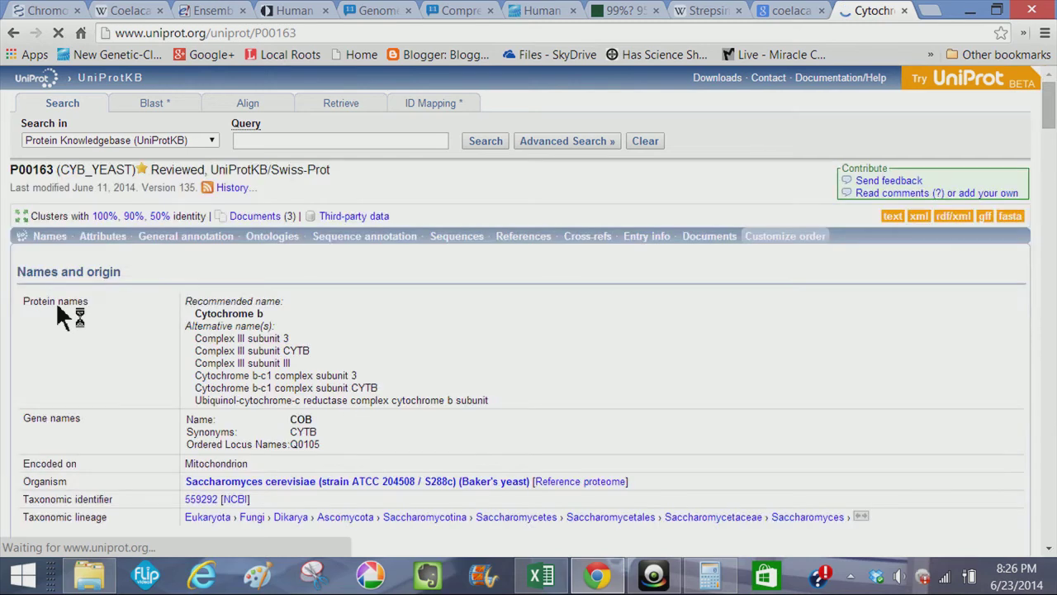
pyautogui.moveTo(56, 301)
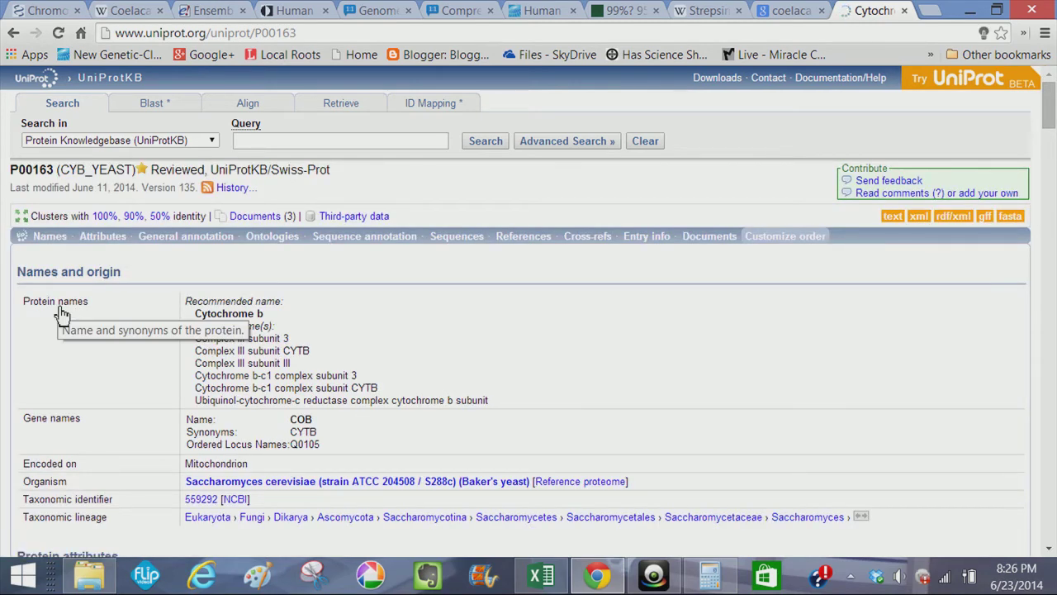
pyautogui.scroll(-3)
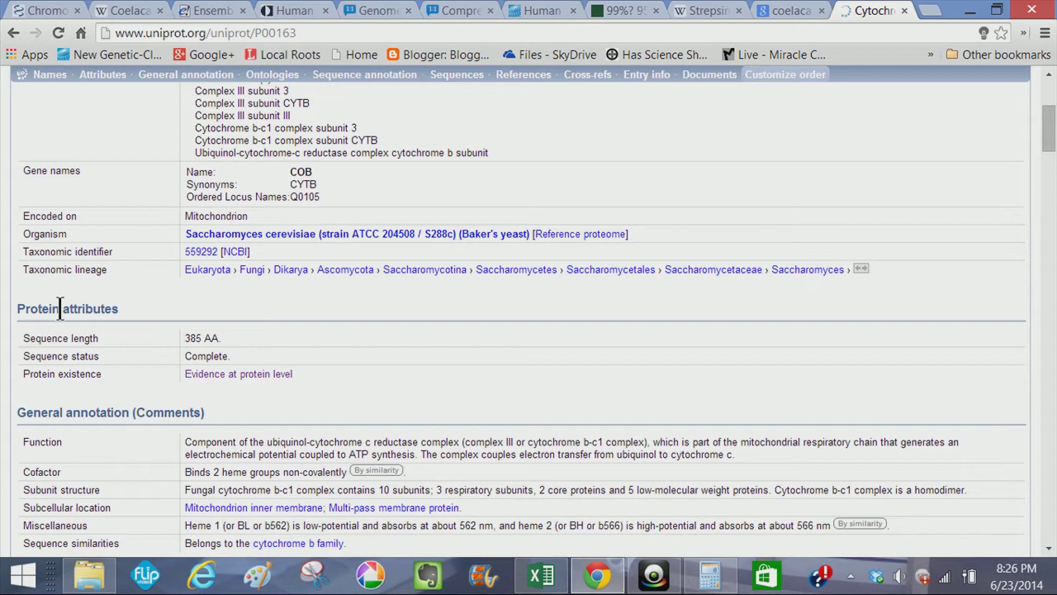
pyautogui.scroll(-3)
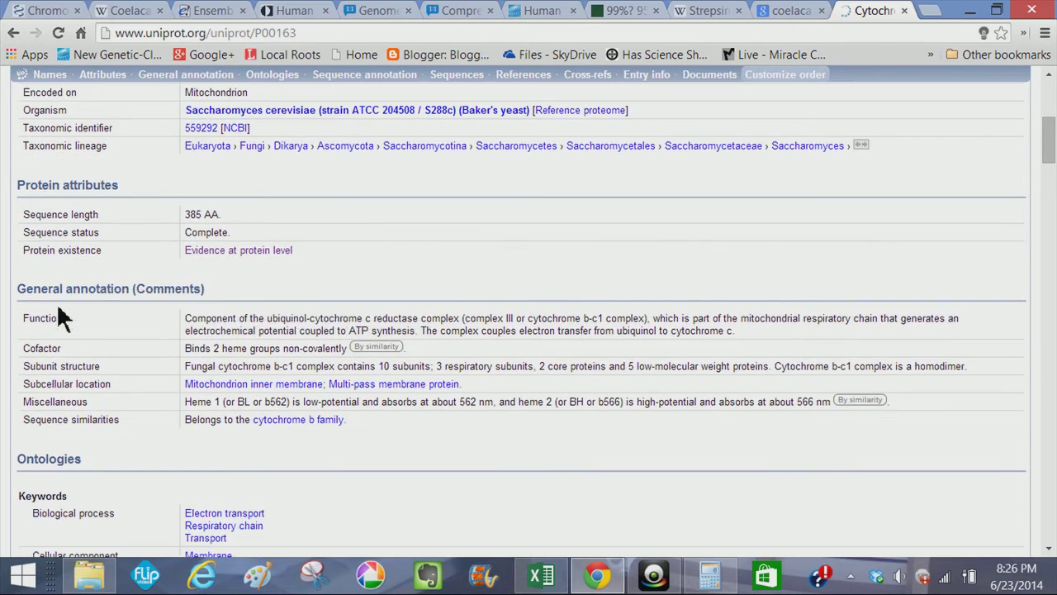
pyautogui.scroll(-3)
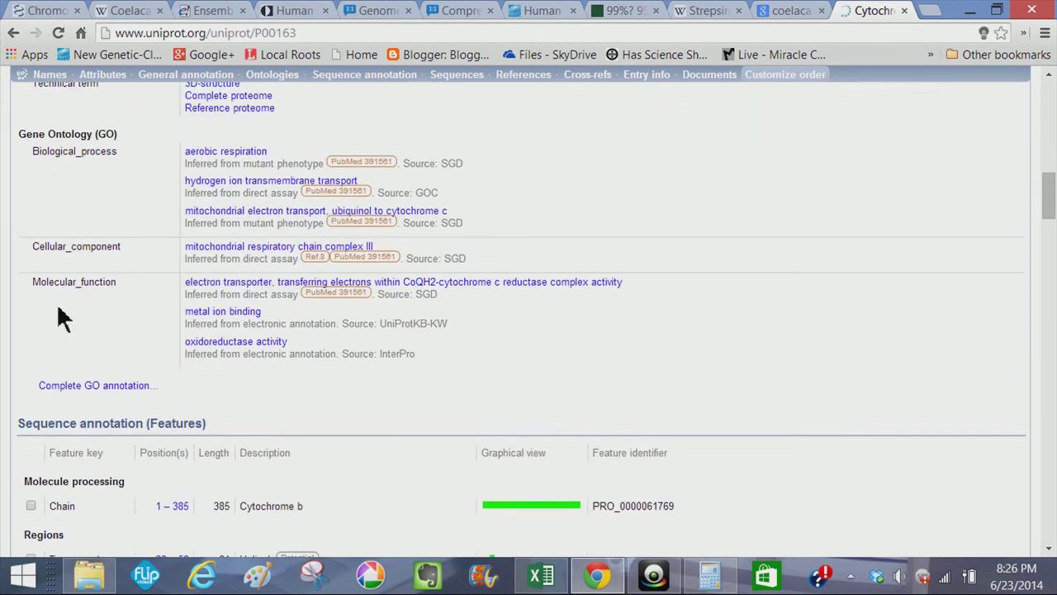
pyautogui.scroll(-3)
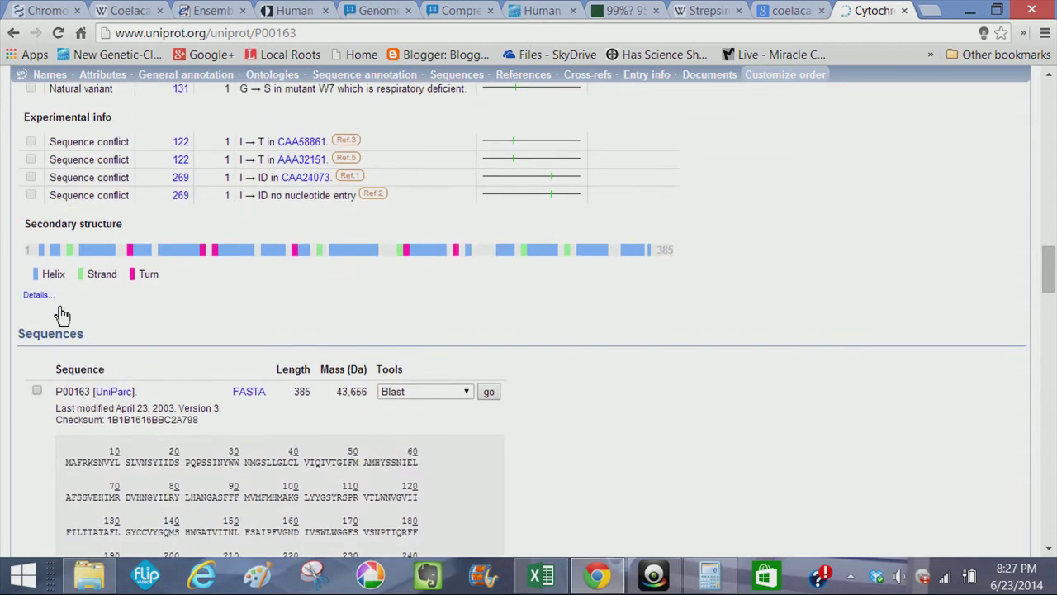
pyautogui.scroll(-3)
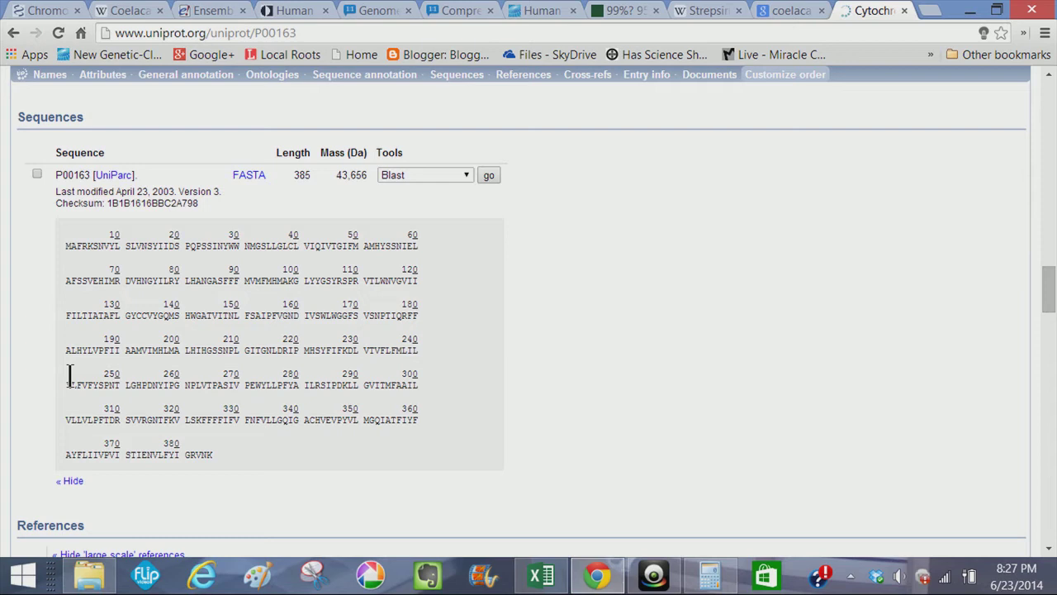
pyautogui.moveTo(41, 182)
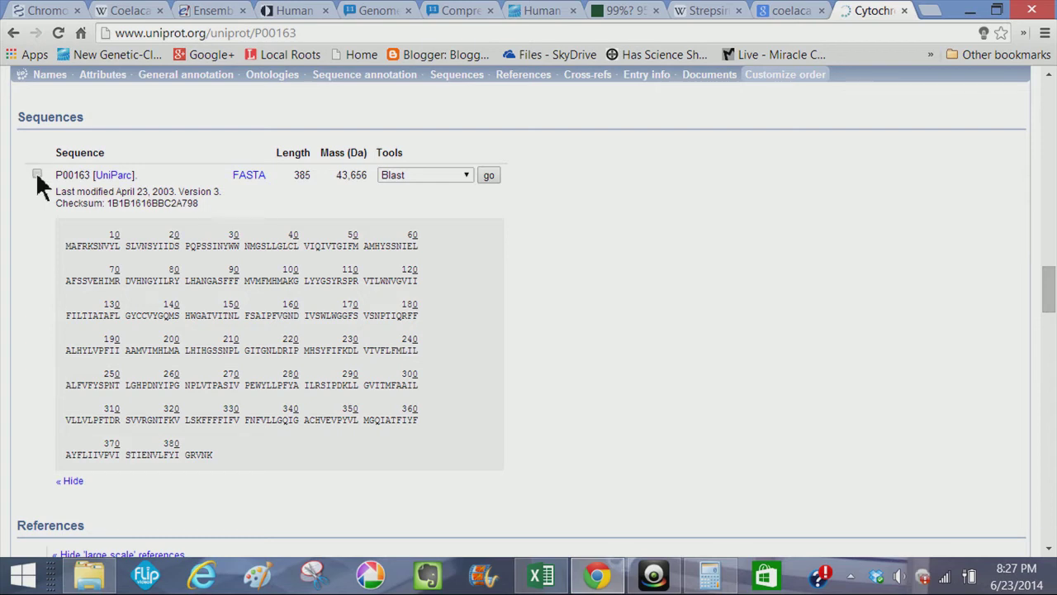
# Select the P00163 sequence and launch a blastp similarity search against UniProtKB.
pyautogui.click(36, 175)
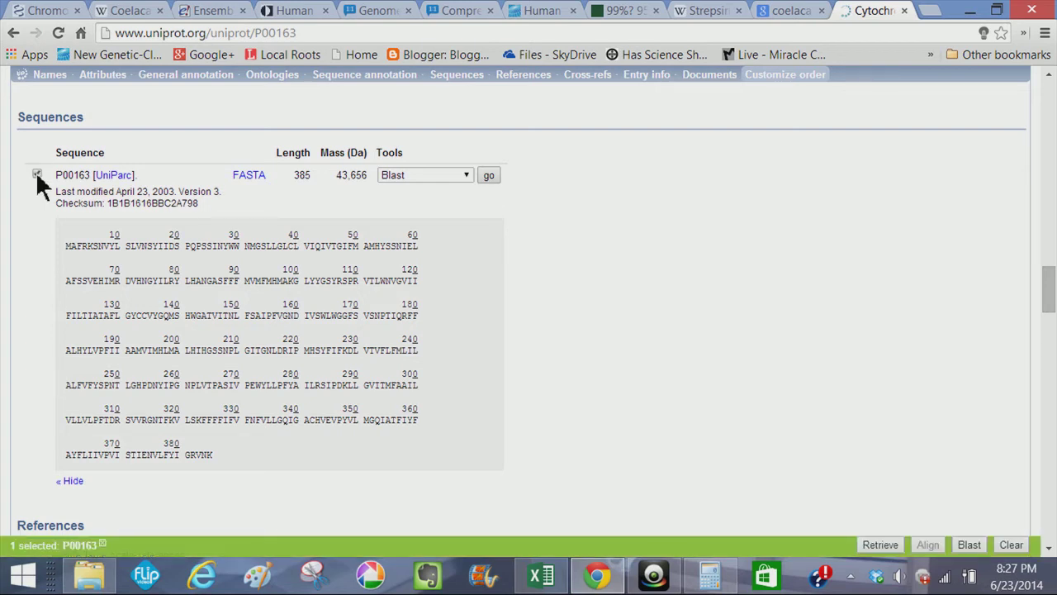
pyautogui.click(36, 175)
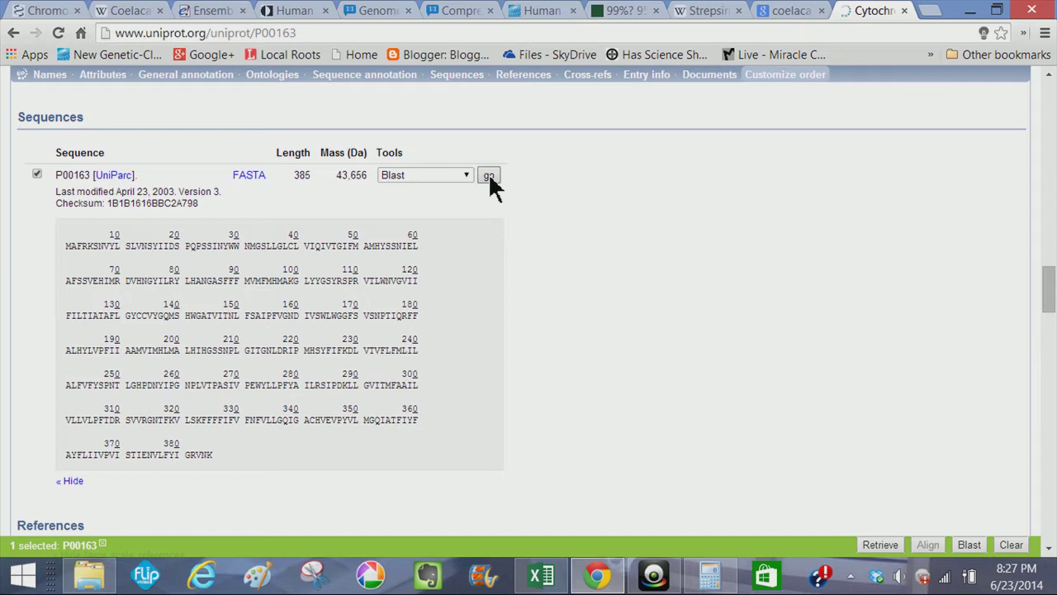
pyautogui.click(489, 175)
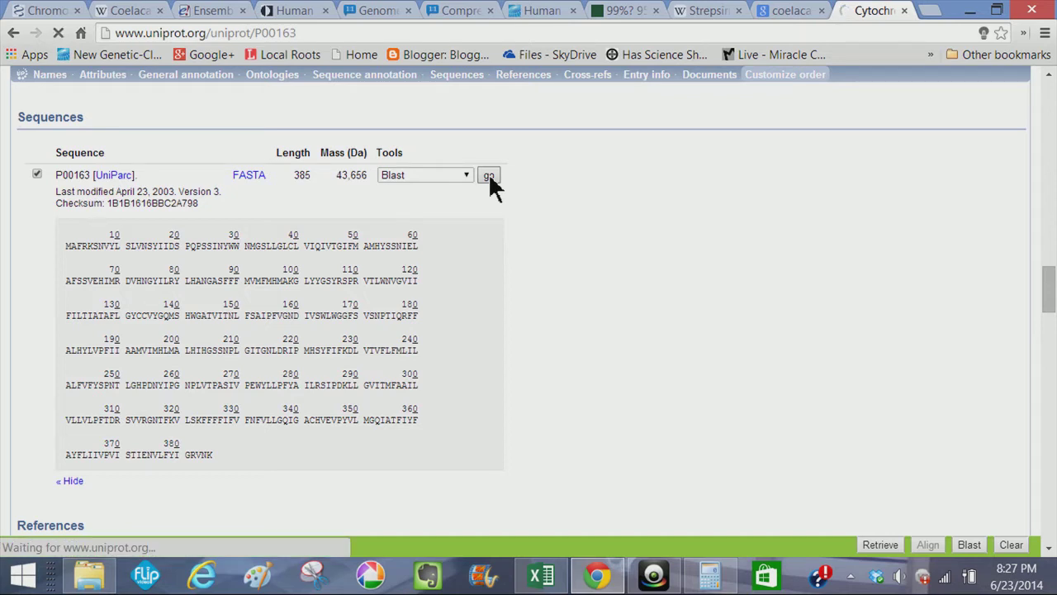
pyautogui.click(488, 175)
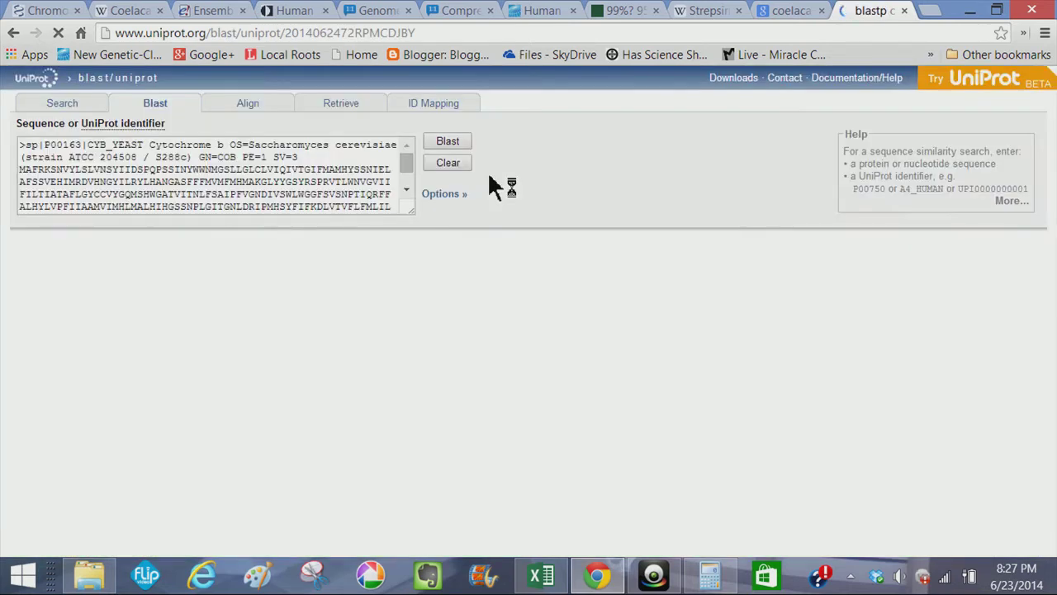
pyautogui.click(448, 141)
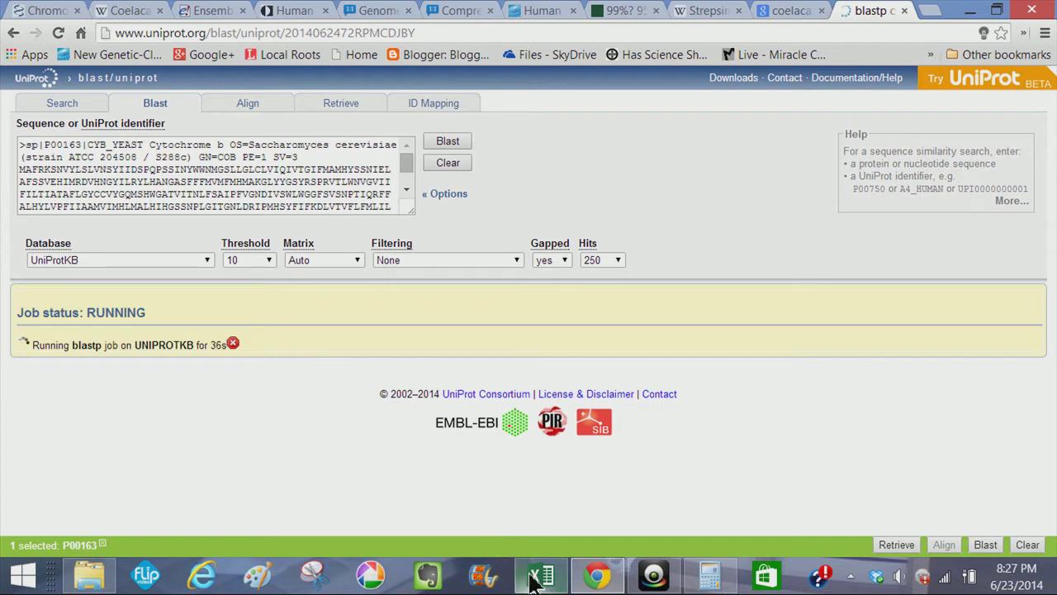
# Switch to the CYB comparisons spreadsheet while the BLAST job runs.
pyautogui.click(541, 575)
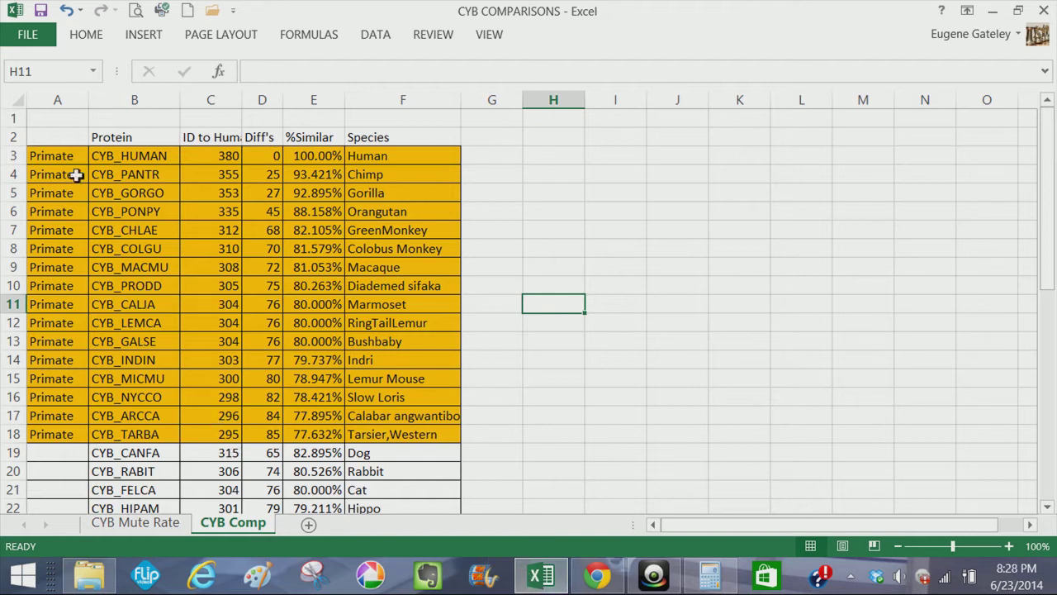
pyautogui.moveTo(65, 149)
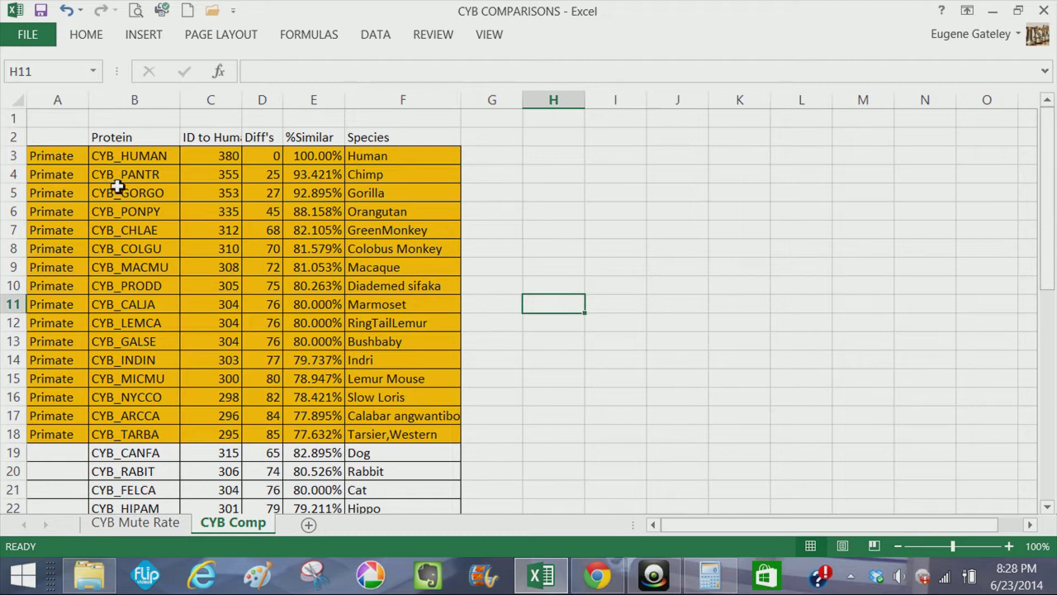
pyautogui.moveTo(430, 193)
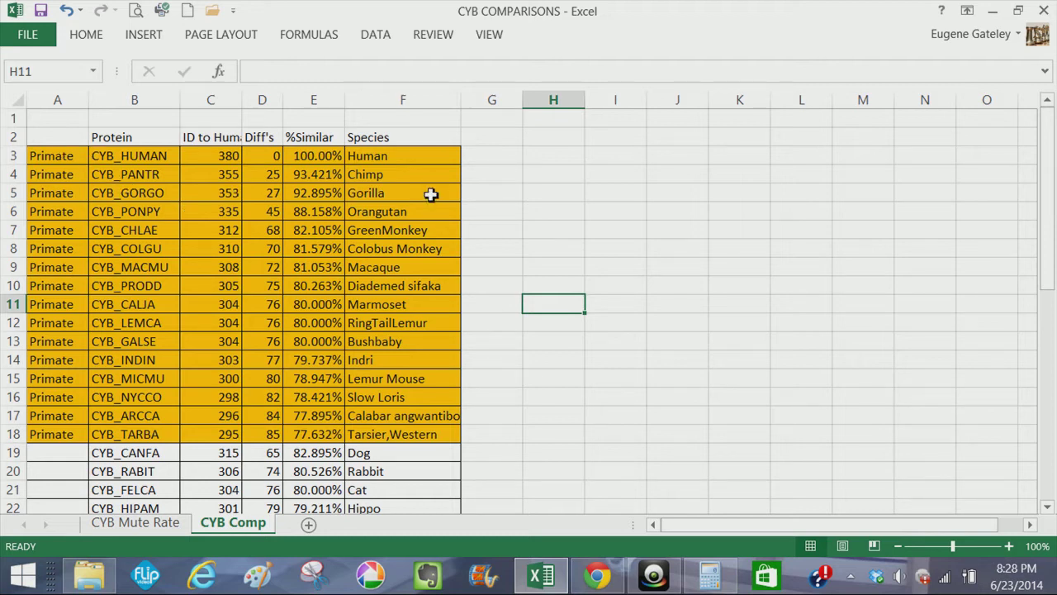
pyautogui.moveTo(416, 258)
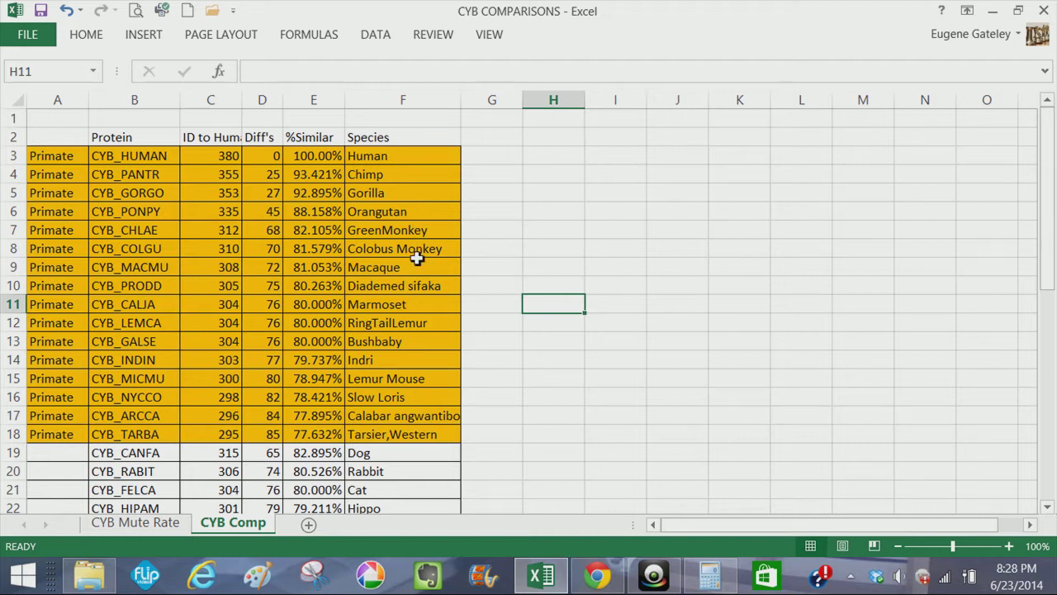
pyautogui.moveTo(419, 444)
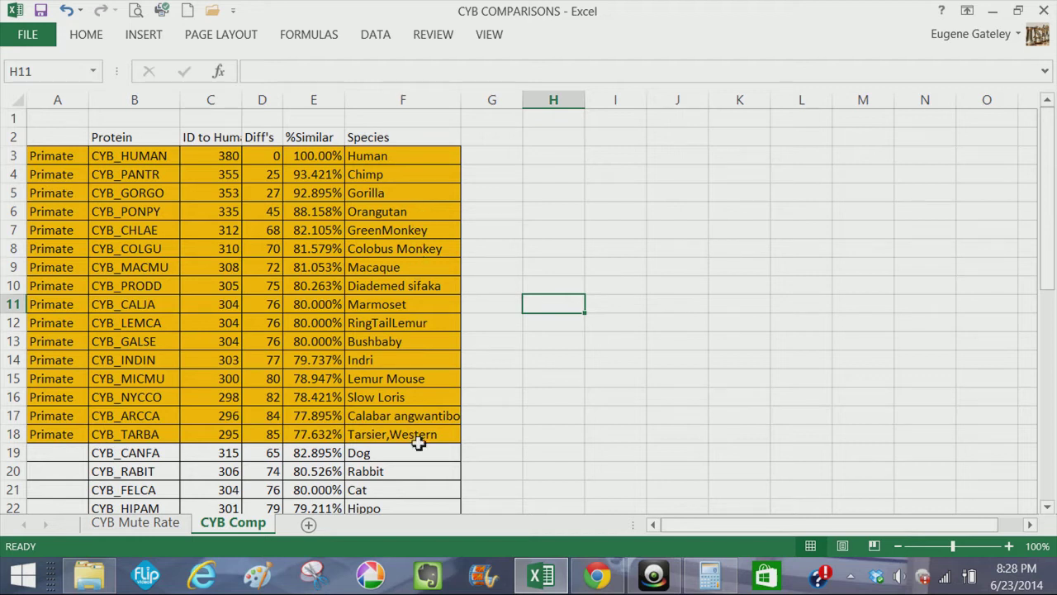
pyautogui.moveTo(400, 145)
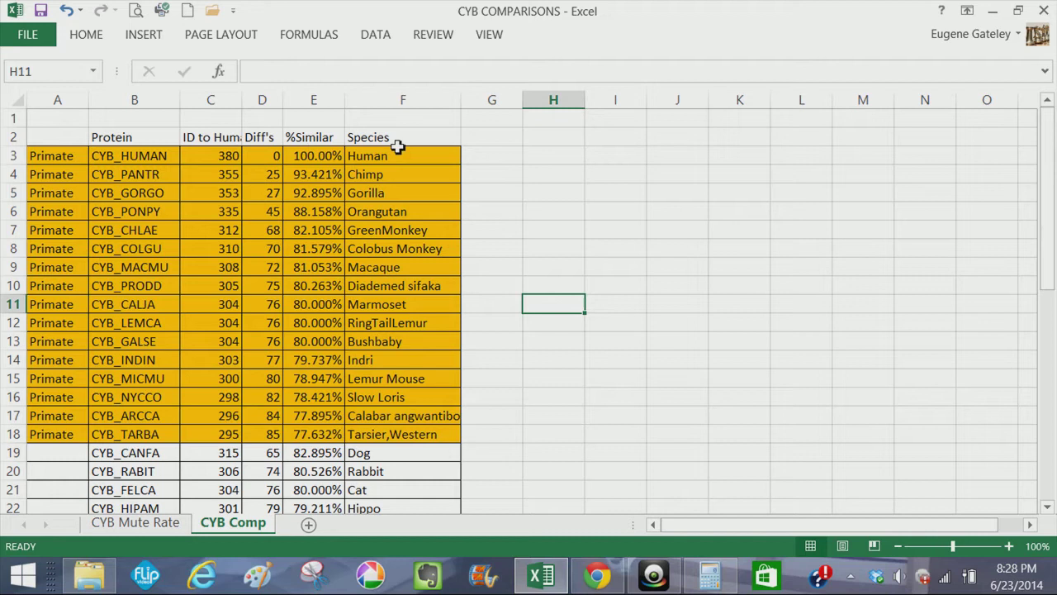
pyautogui.moveTo(395, 256)
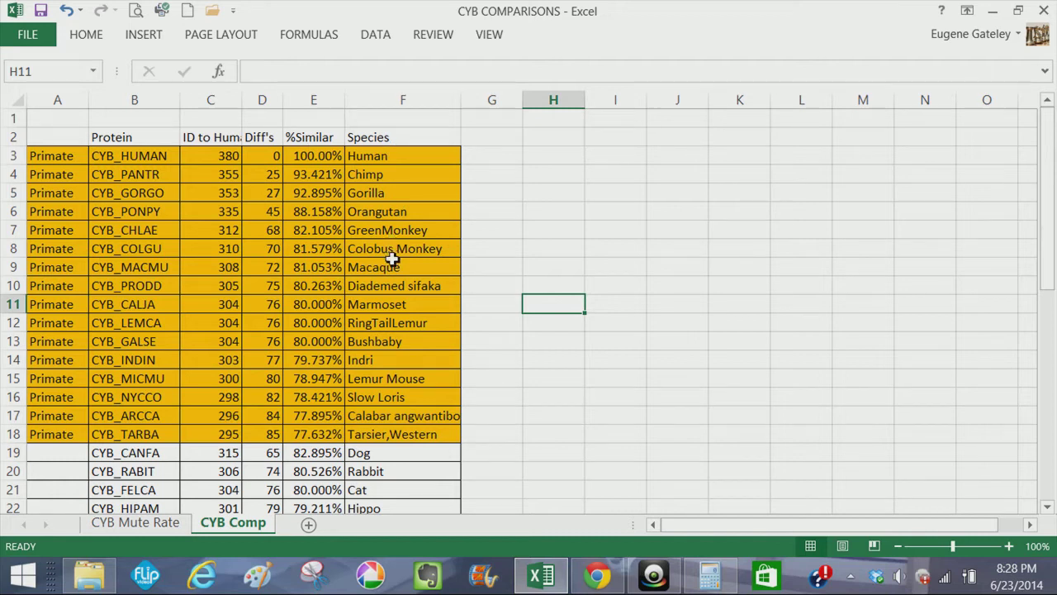
pyautogui.moveTo(406, 294)
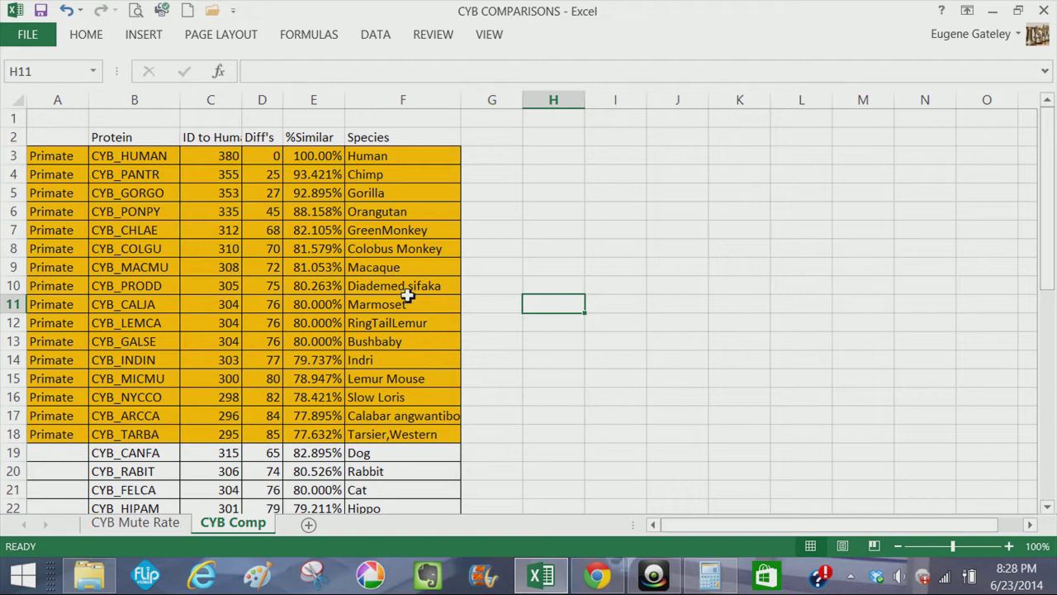
pyautogui.moveTo(404, 347)
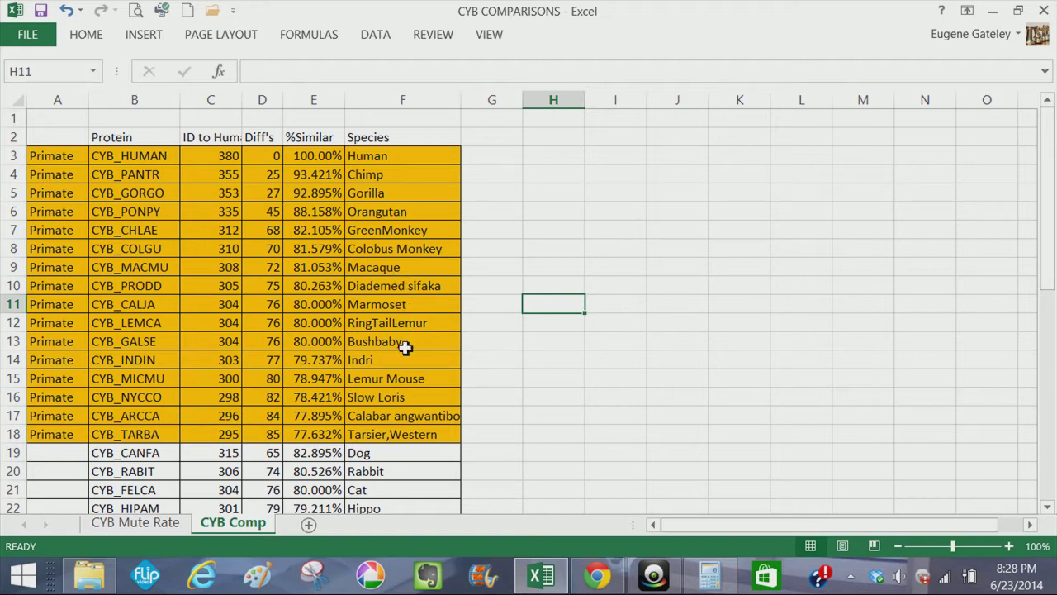
pyautogui.moveTo(406, 398)
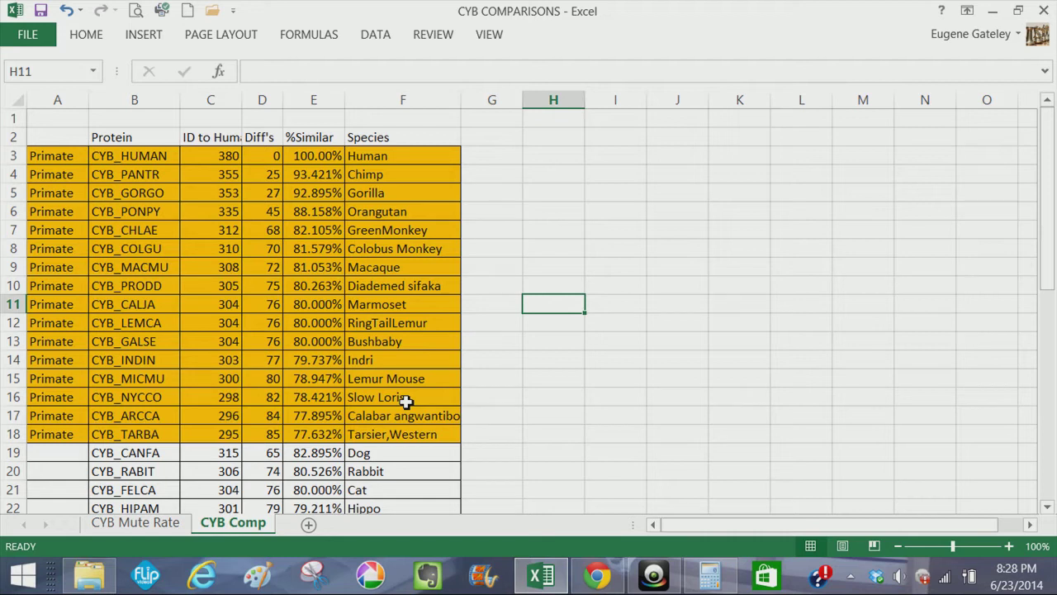
pyautogui.moveTo(405, 455)
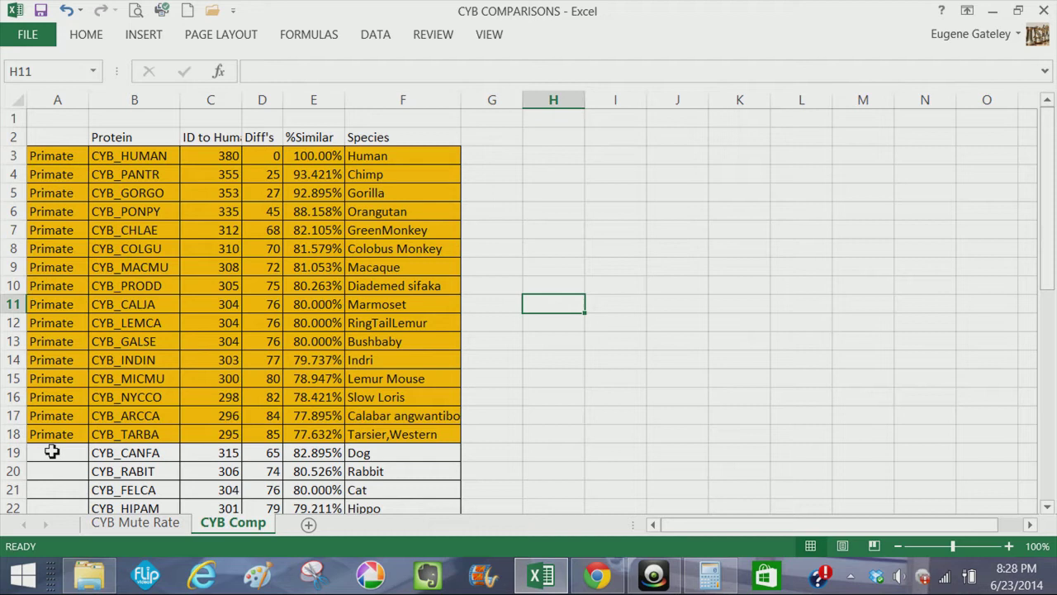
pyautogui.click(57, 453)
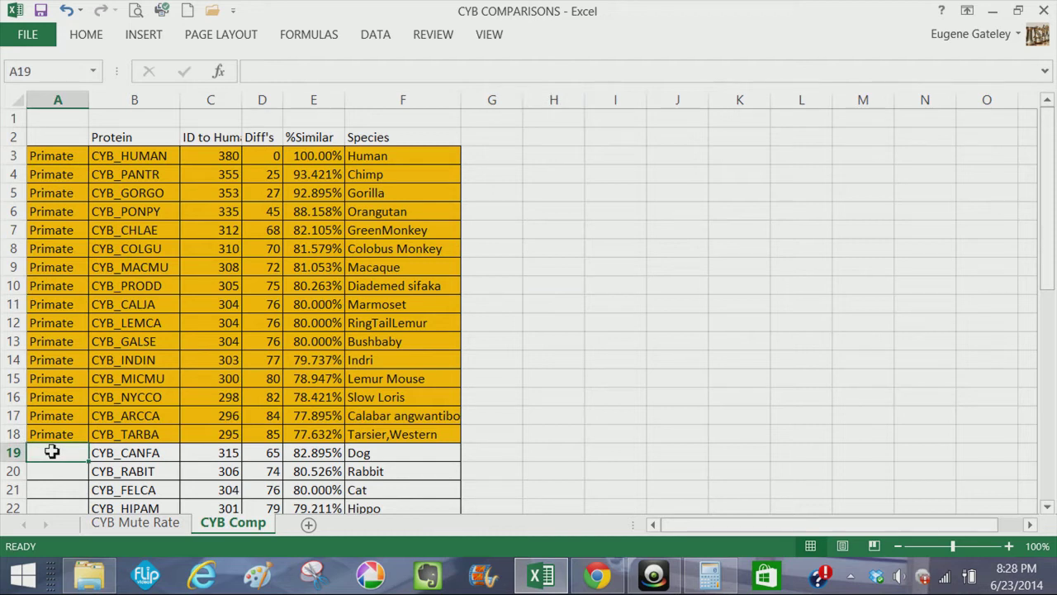
pyautogui.click(403, 452)
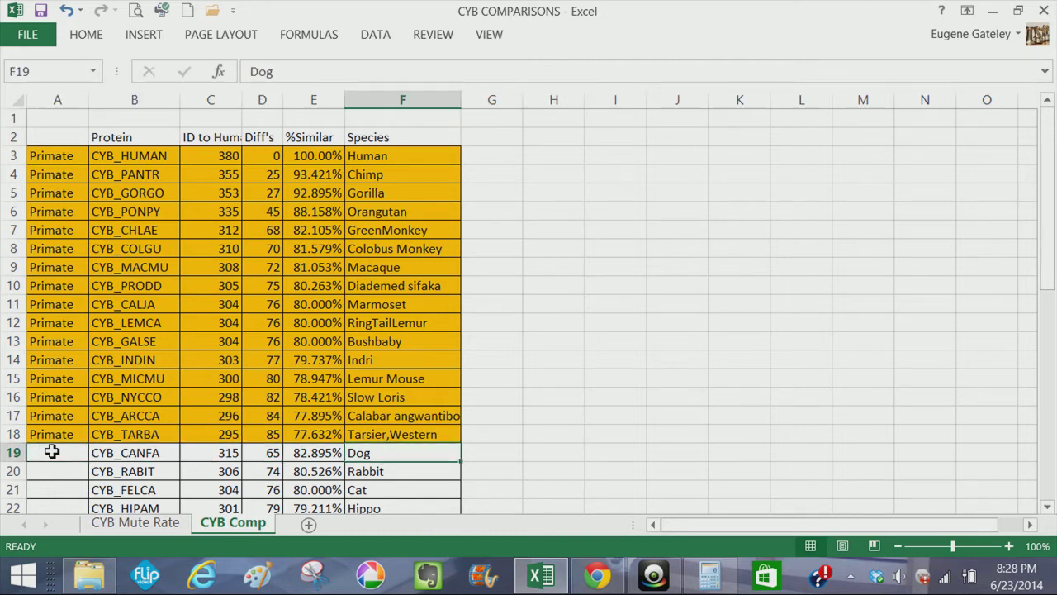
pyautogui.click(403, 488)
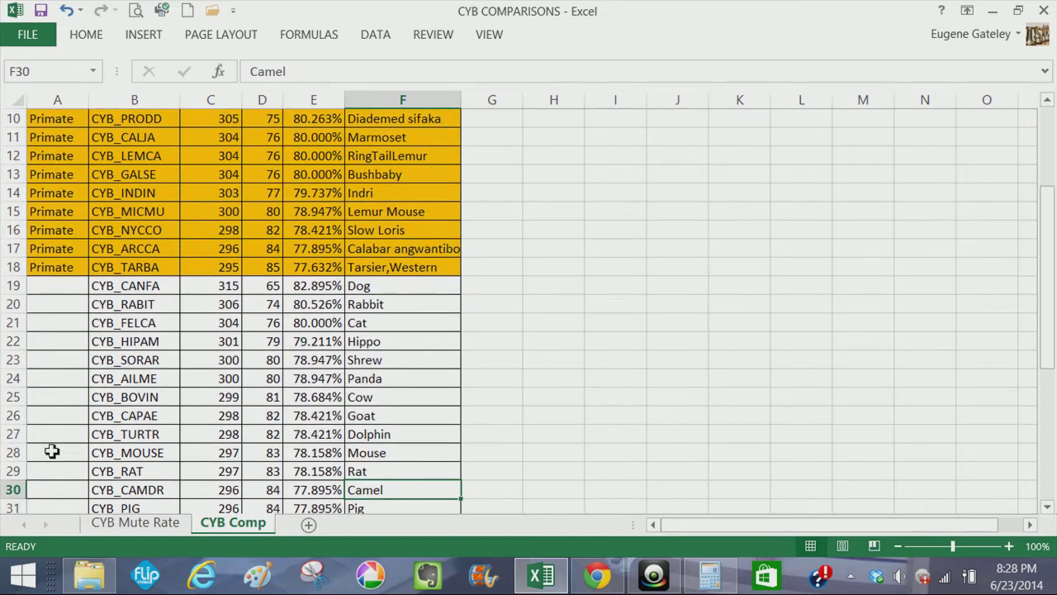
pyautogui.click(403, 304)
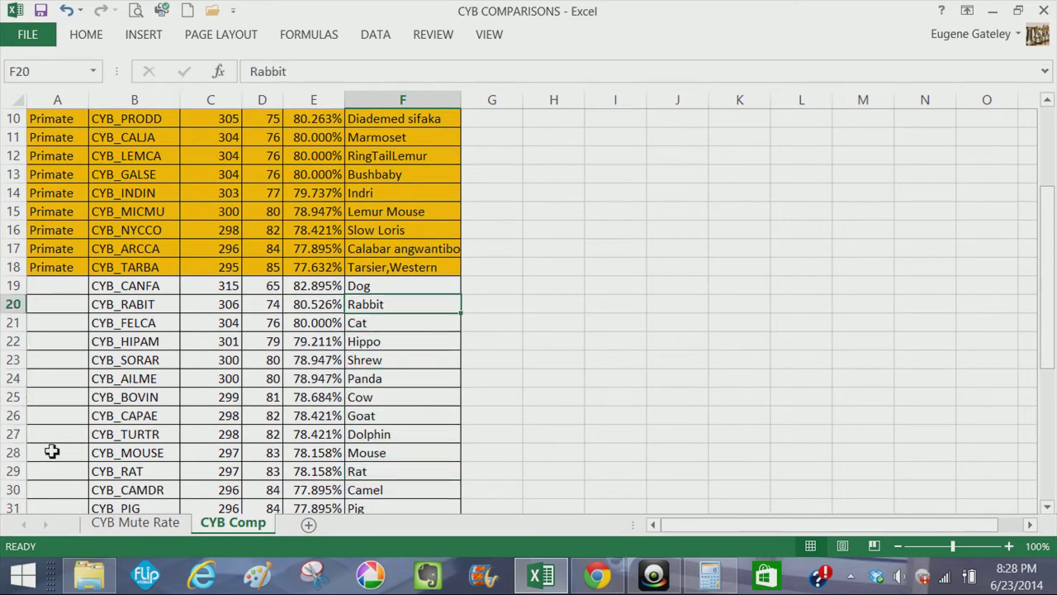
pyautogui.scroll(3)
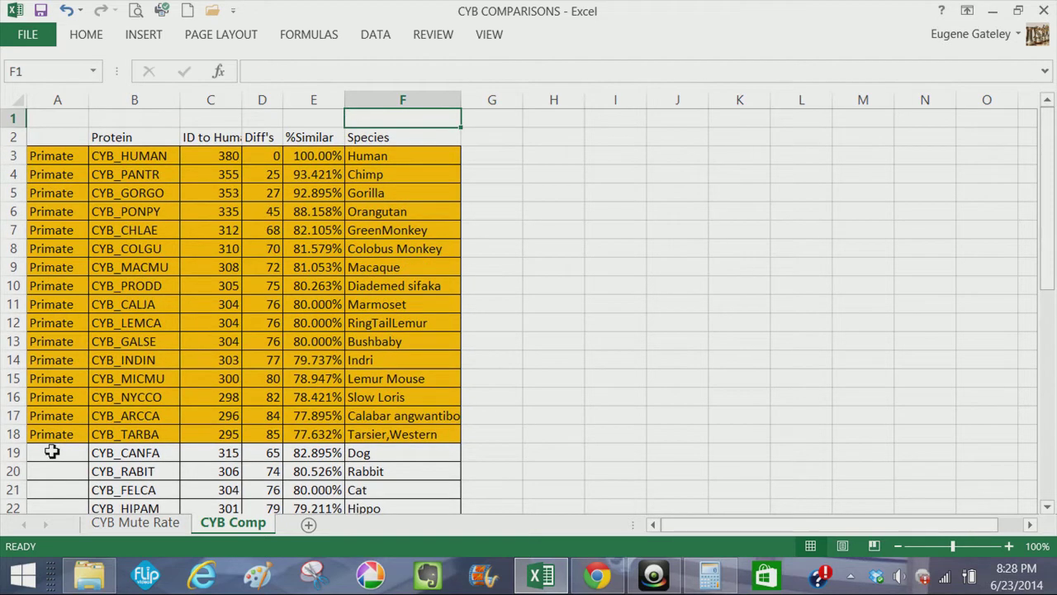
pyautogui.moveTo(215, 201)
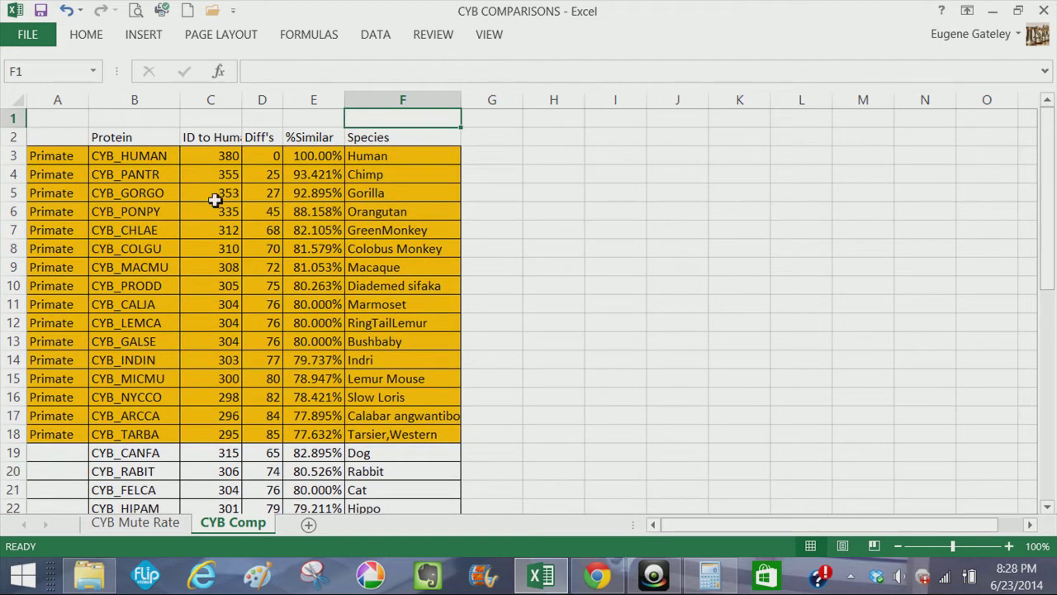
pyautogui.moveTo(220, 181)
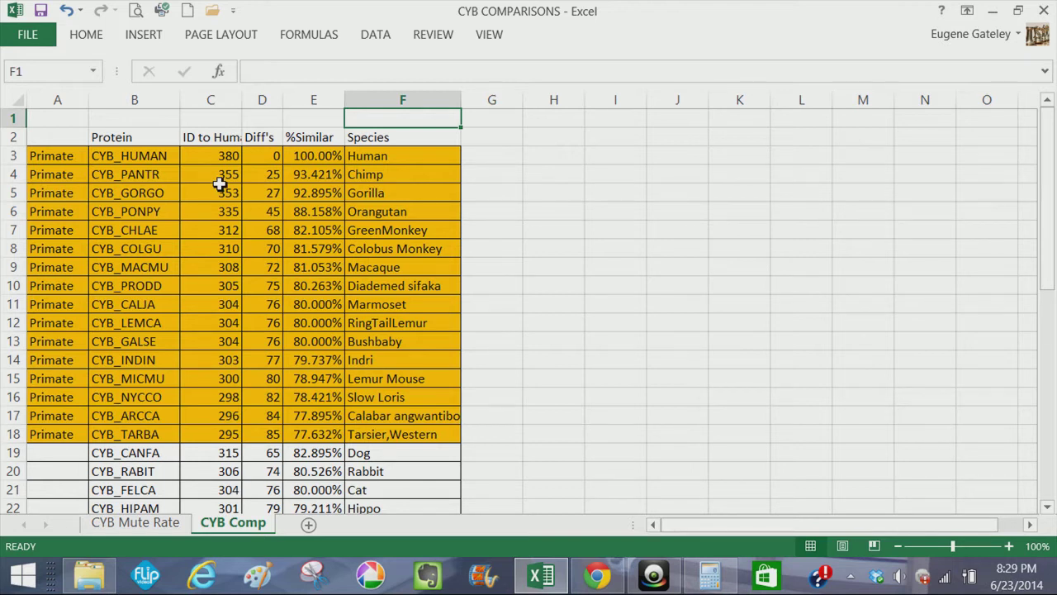
pyautogui.moveTo(194, 165)
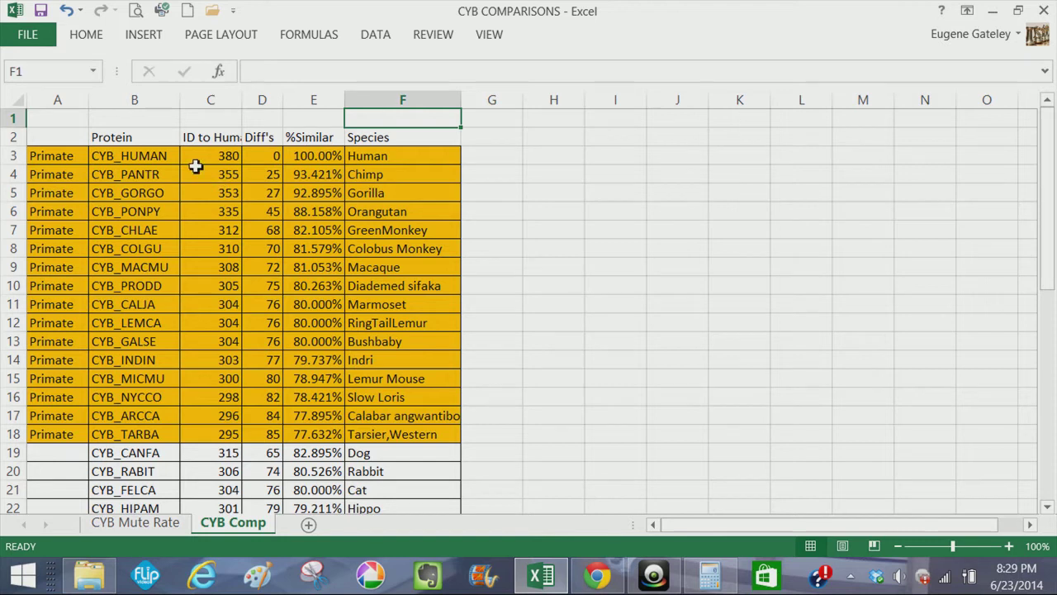
pyautogui.moveTo(276, 155)
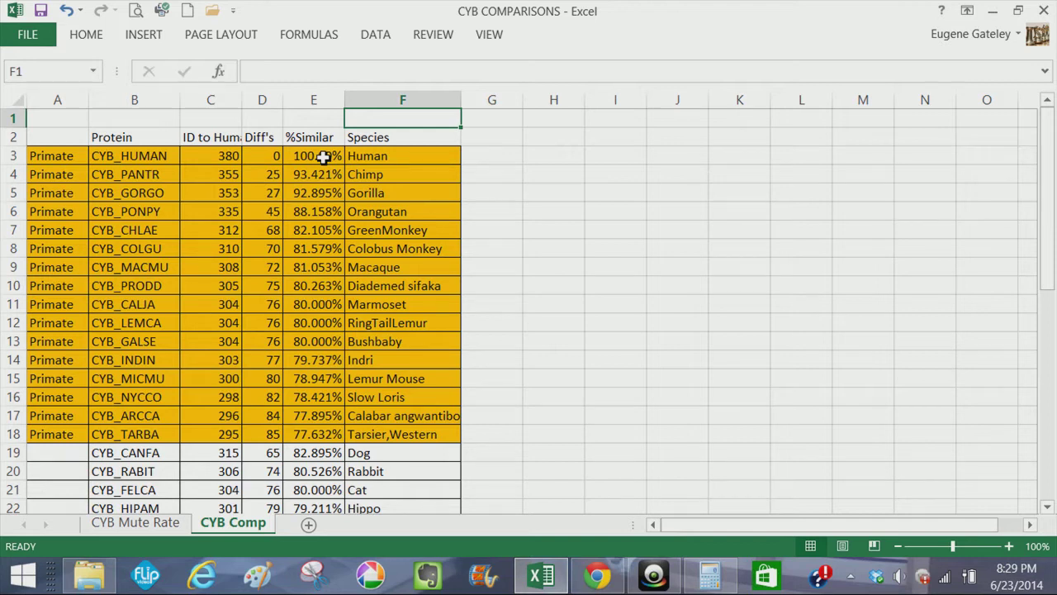
pyautogui.moveTo(323, 181)
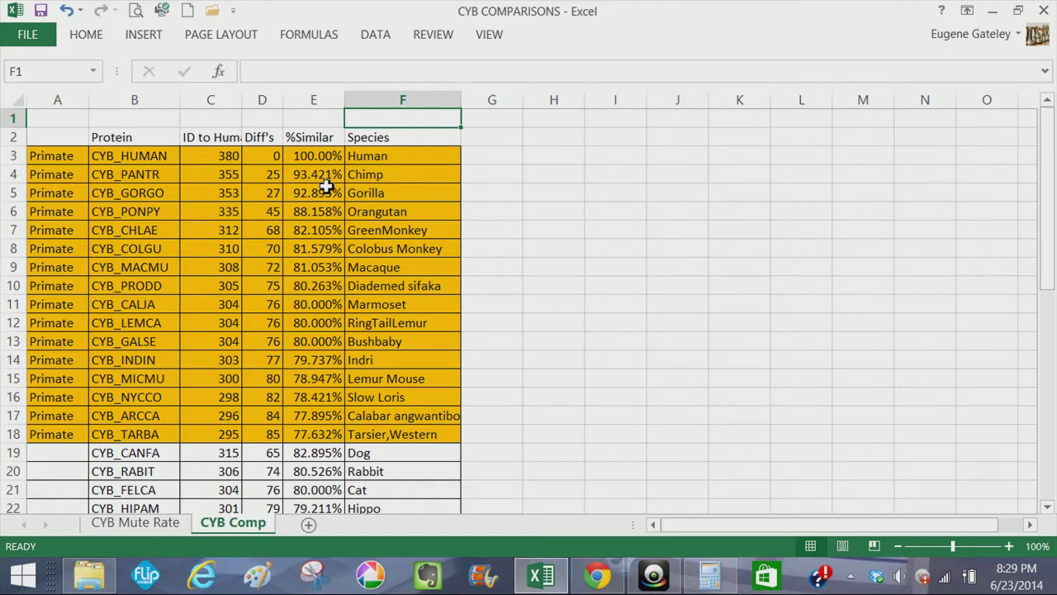
pyautogui.moveTo(220, 192)
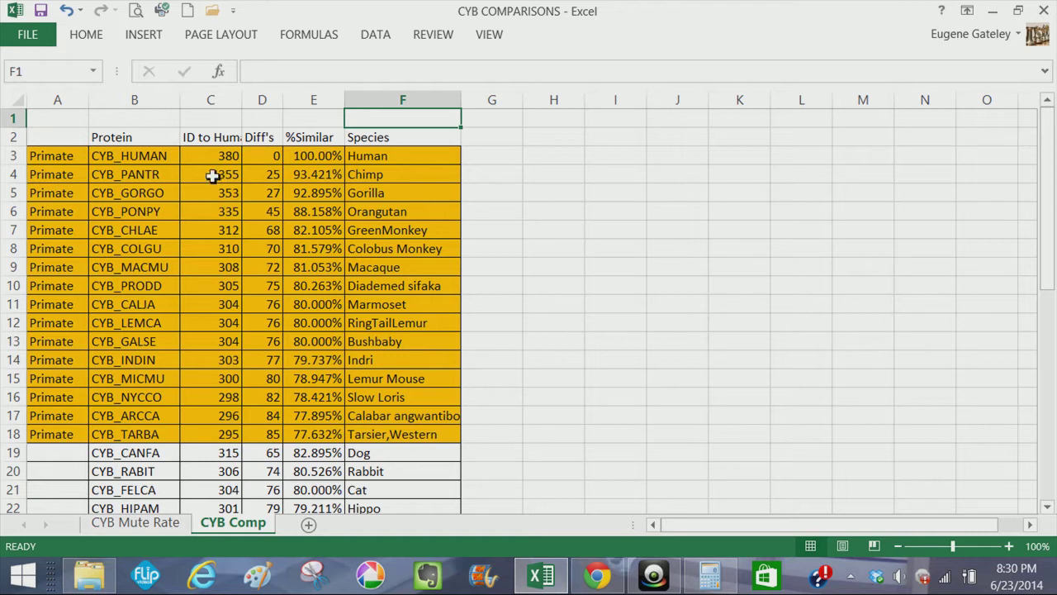
pyautogui.moveTo(202, 175)
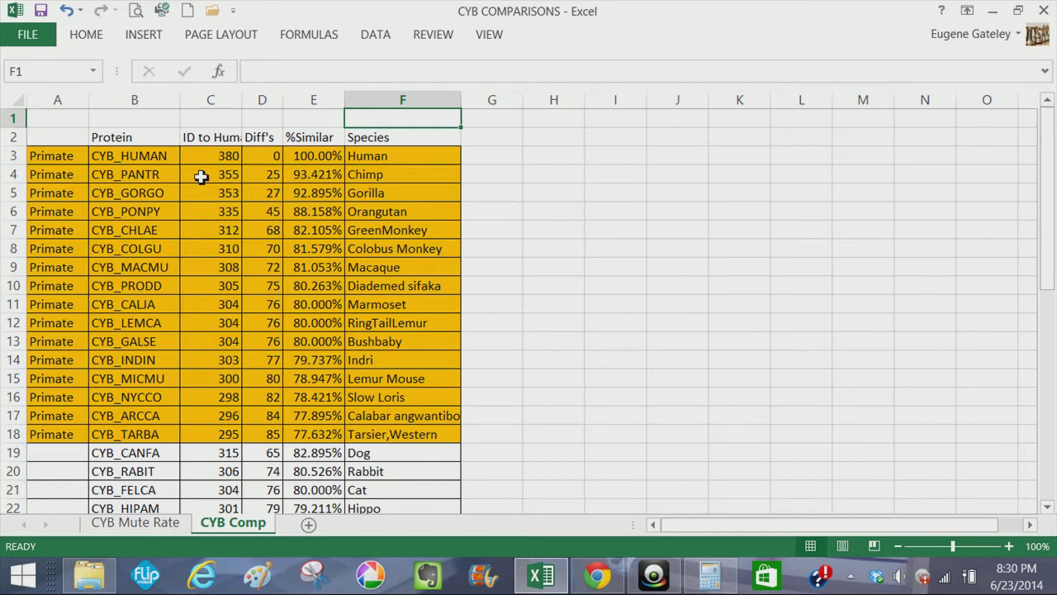
pyautogui.moveTo(206, 200)
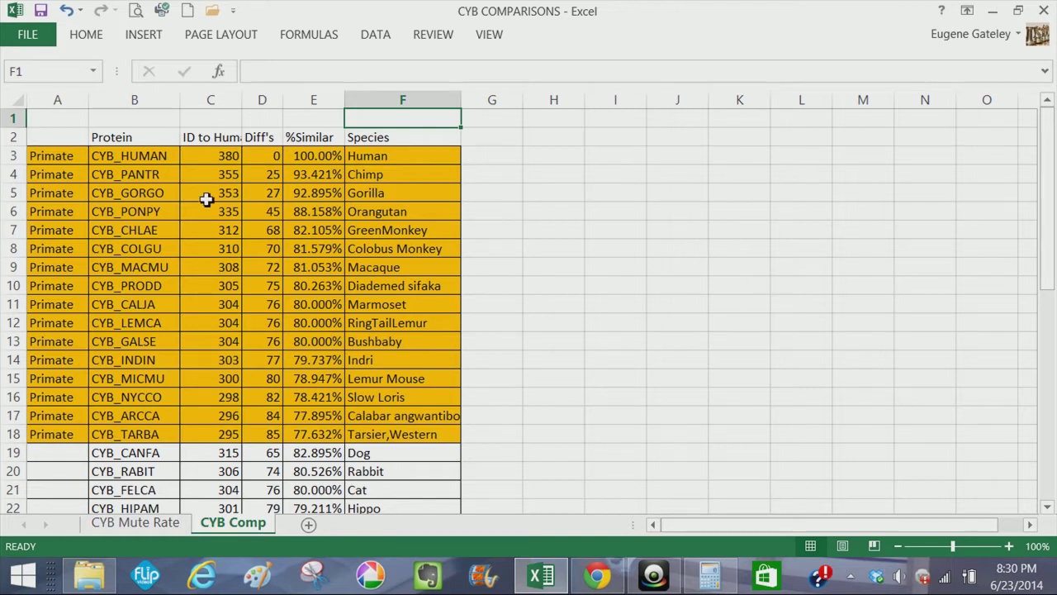
pyautogui.moveTo(210, 211)
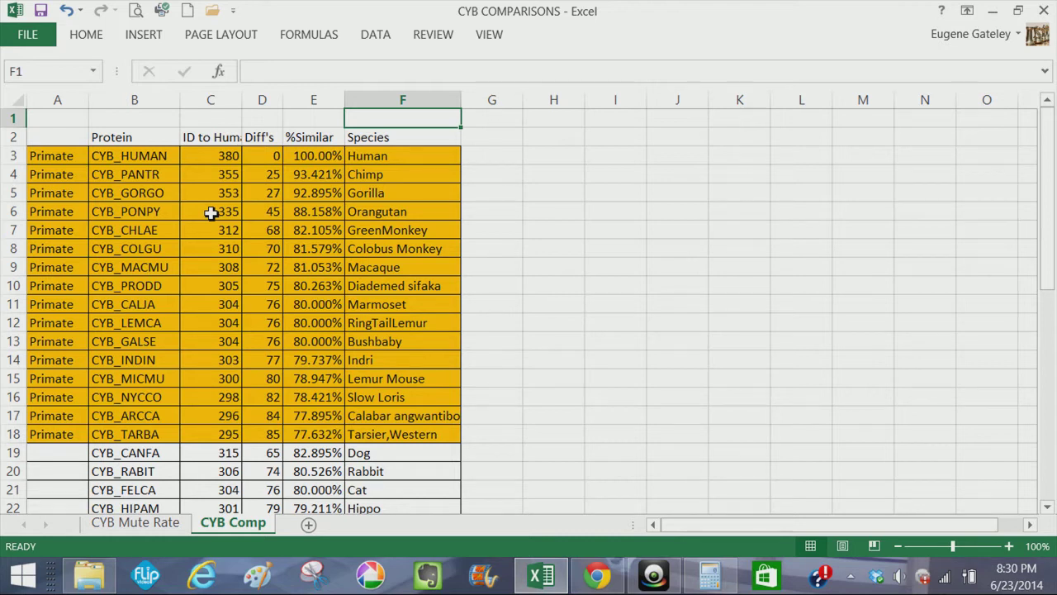
pyautogui.moveTo(212, 224)
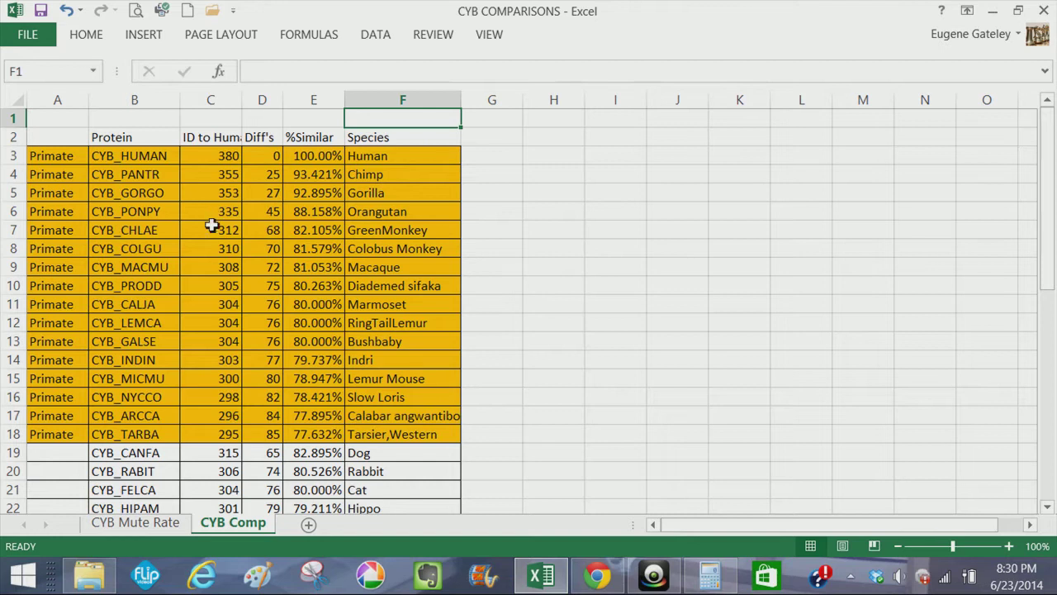
pyautogui.moveTo(213, 230)
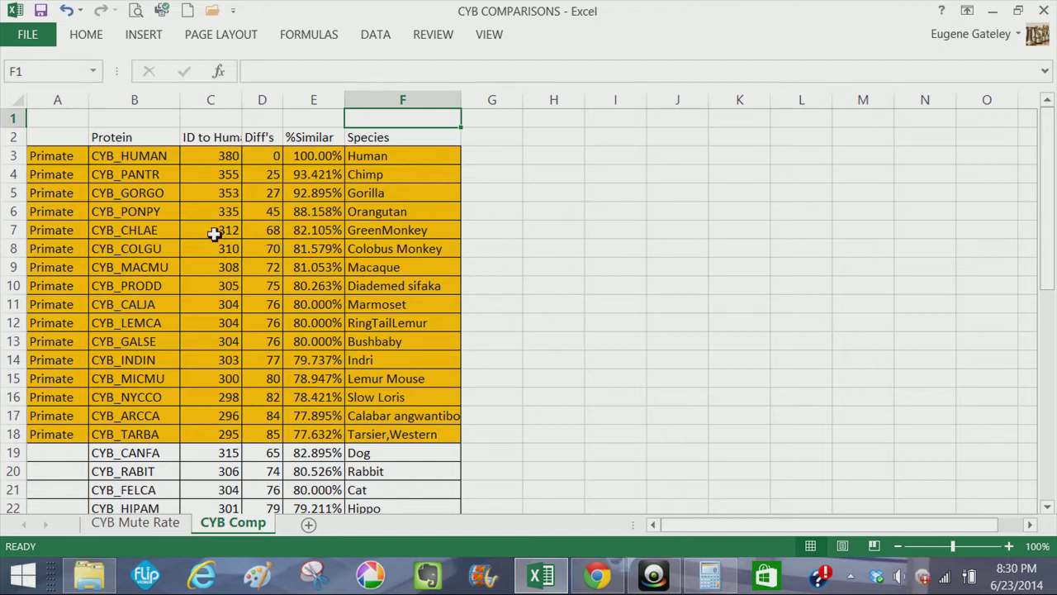
pyautogui.moveTo(208, 254)
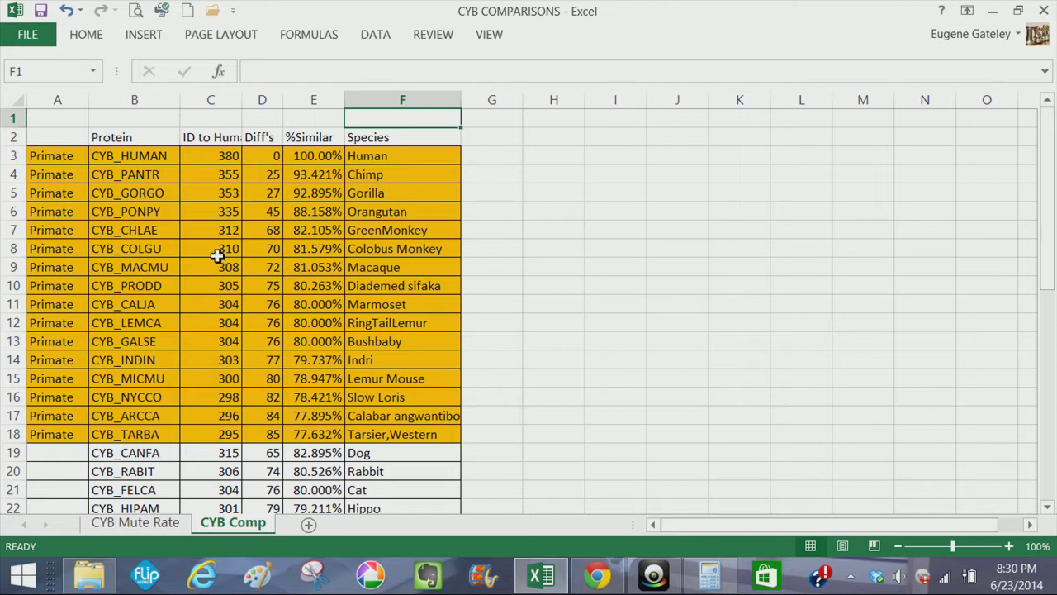
pyautogui.moveTo(219, 174)
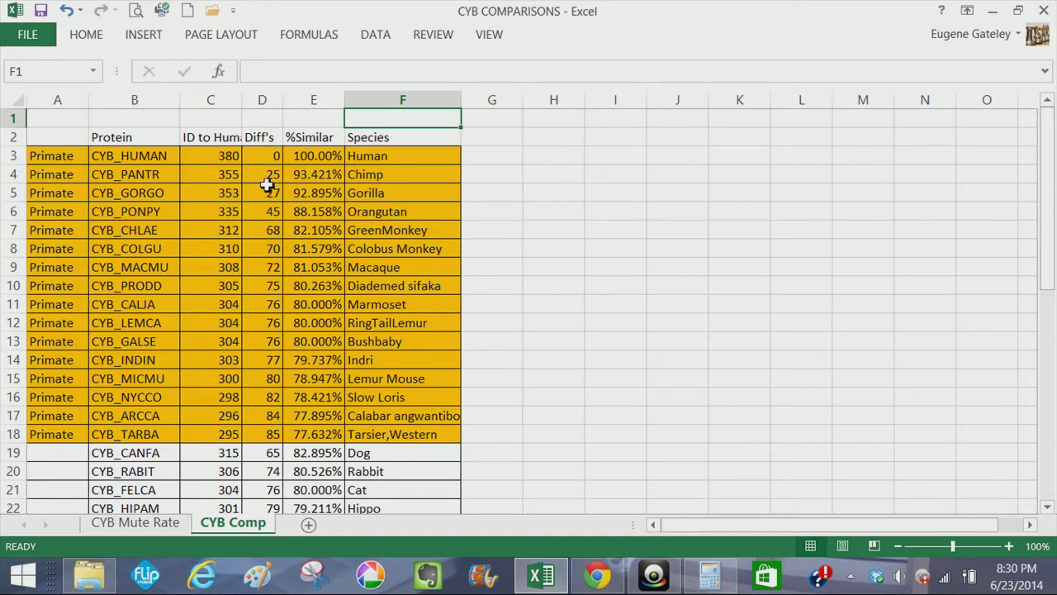
pyautogui.moveTo(268, 175)
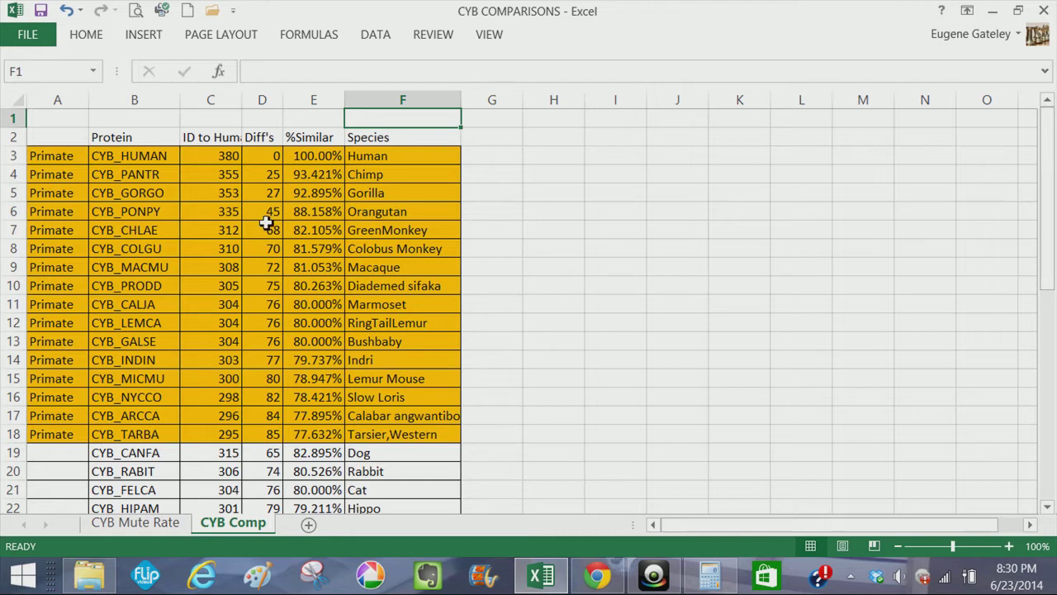
pyautogui.moveTo(263, 229)
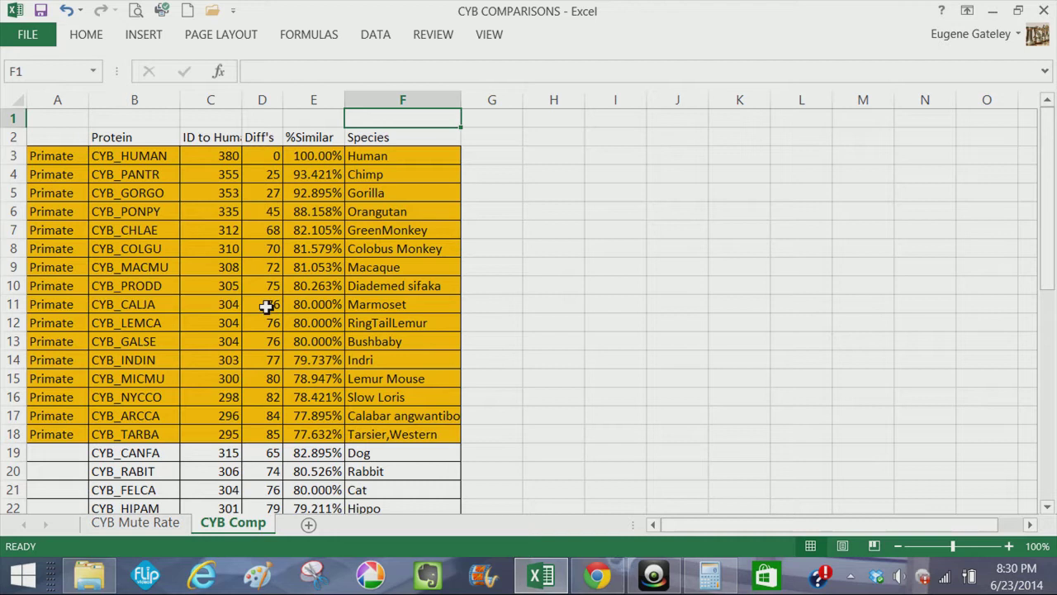
pyautogui.moveTo(217, 241)
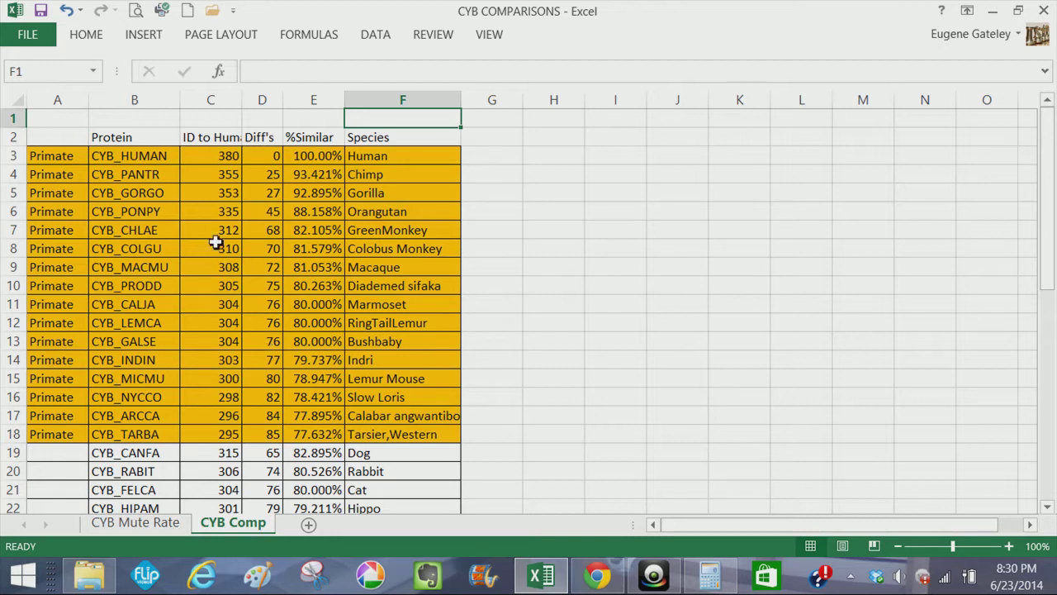
pyautogui.moveTo(217, 175)
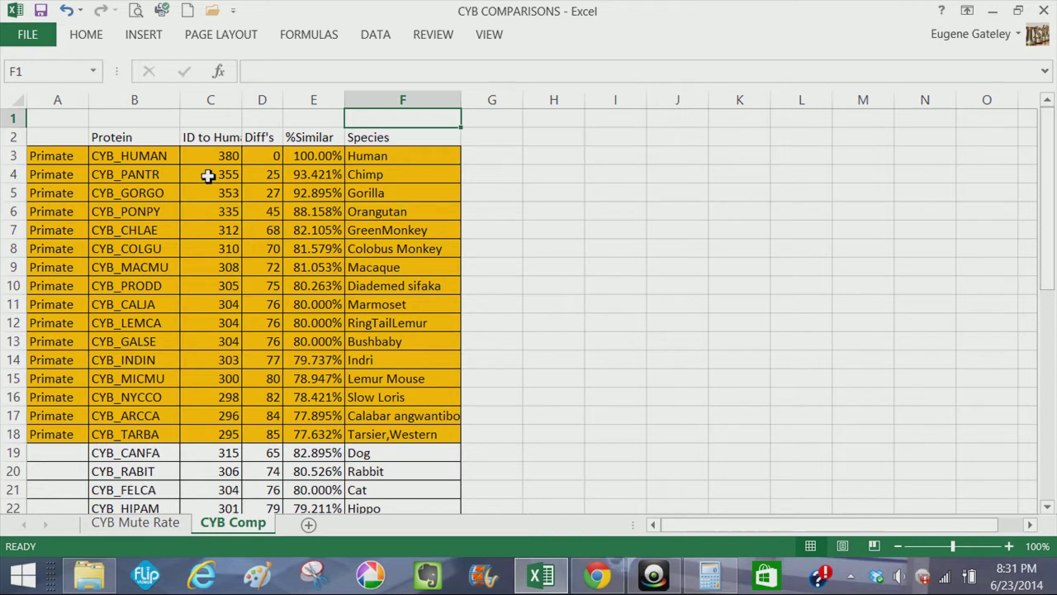
pyautogui.moveTo(210, 155)
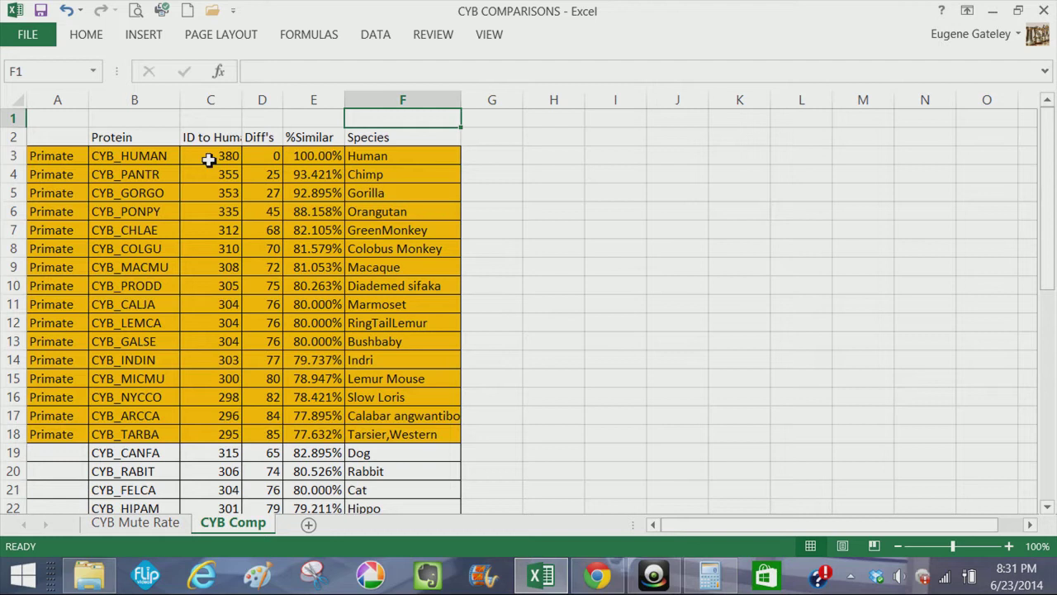
pyautogui.moveTo(213, 175)
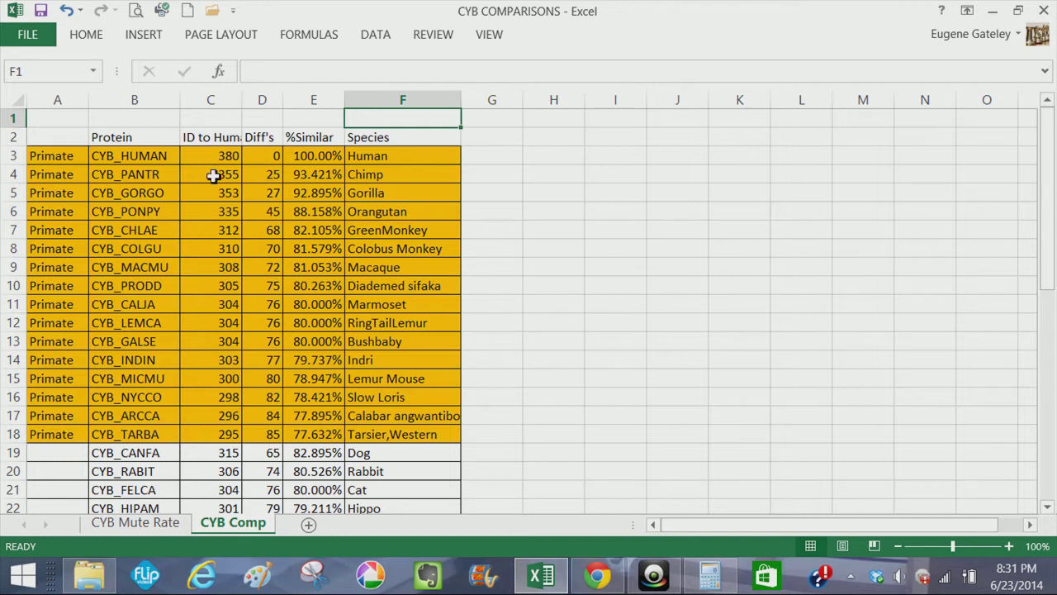
pyautogui.moveTo(324, 178)
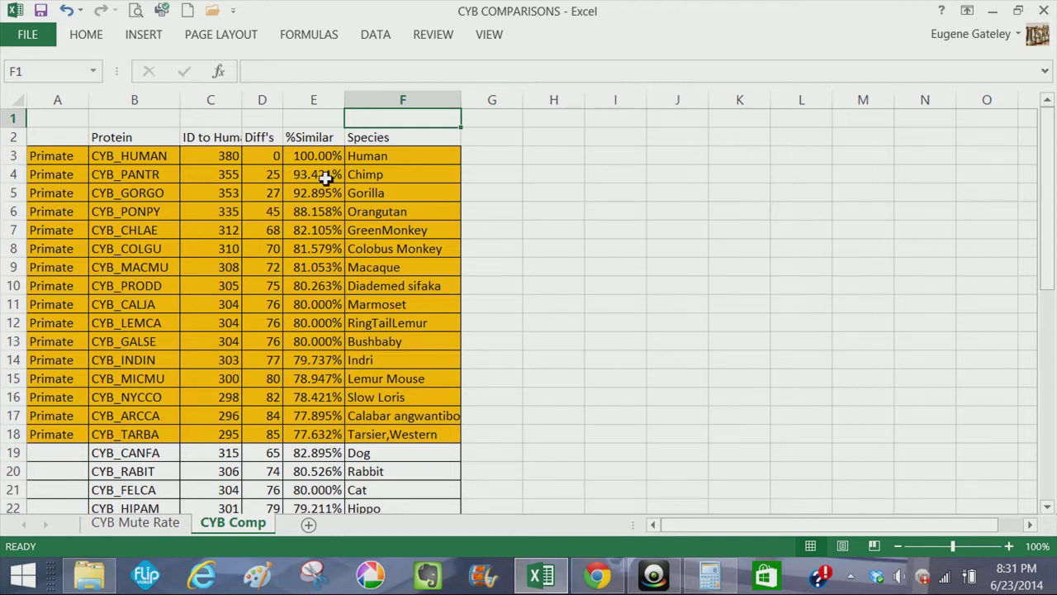
pyautogui.moveTo(330, 191)
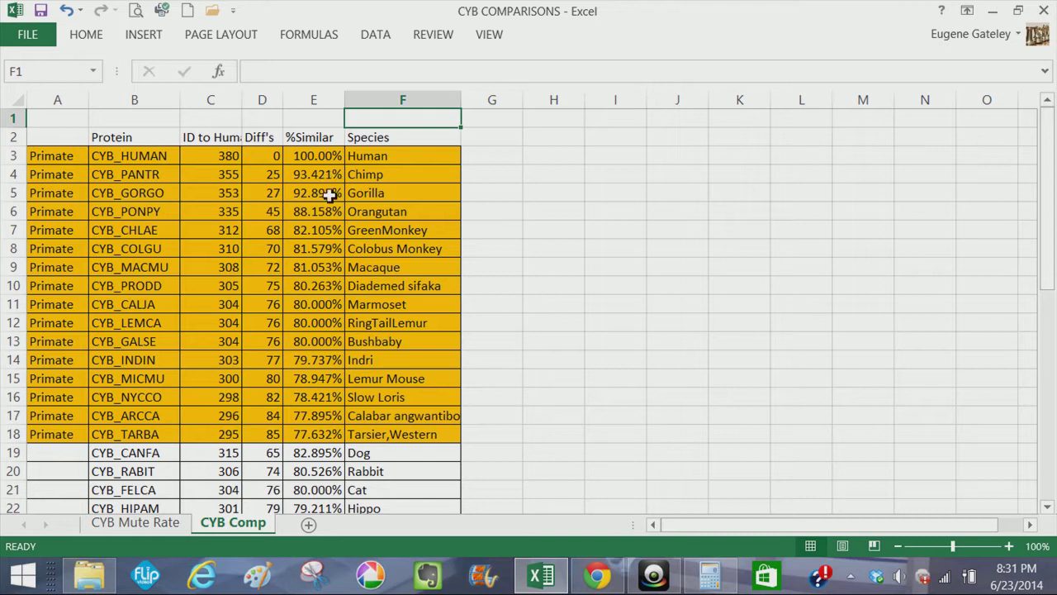
pyautogui.moveTo(331, 268)
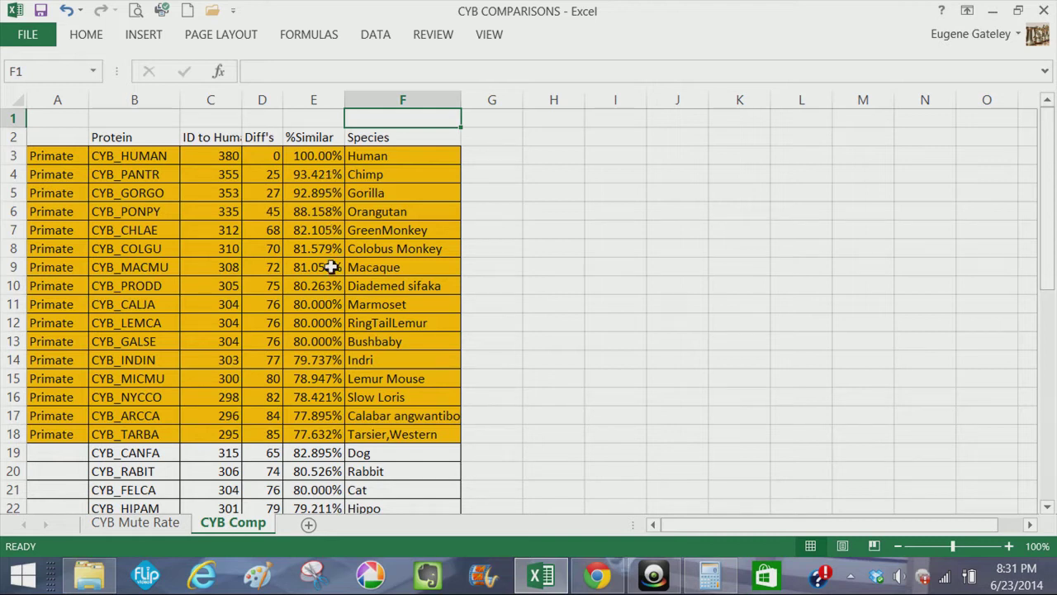
pyautogui.moveTo(370, 322)
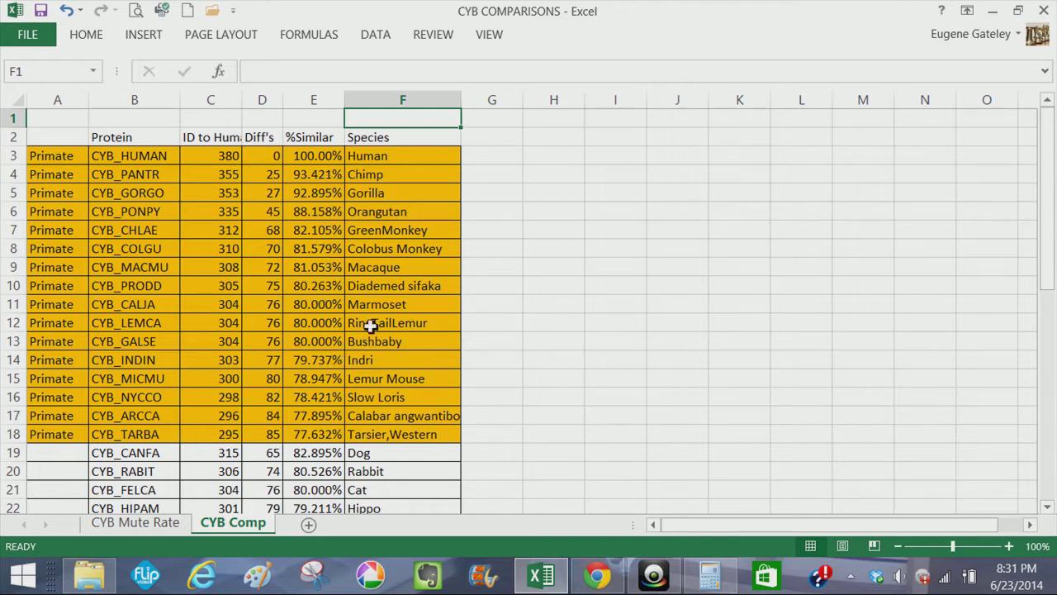
pyautogui.moveTo(367, 359)
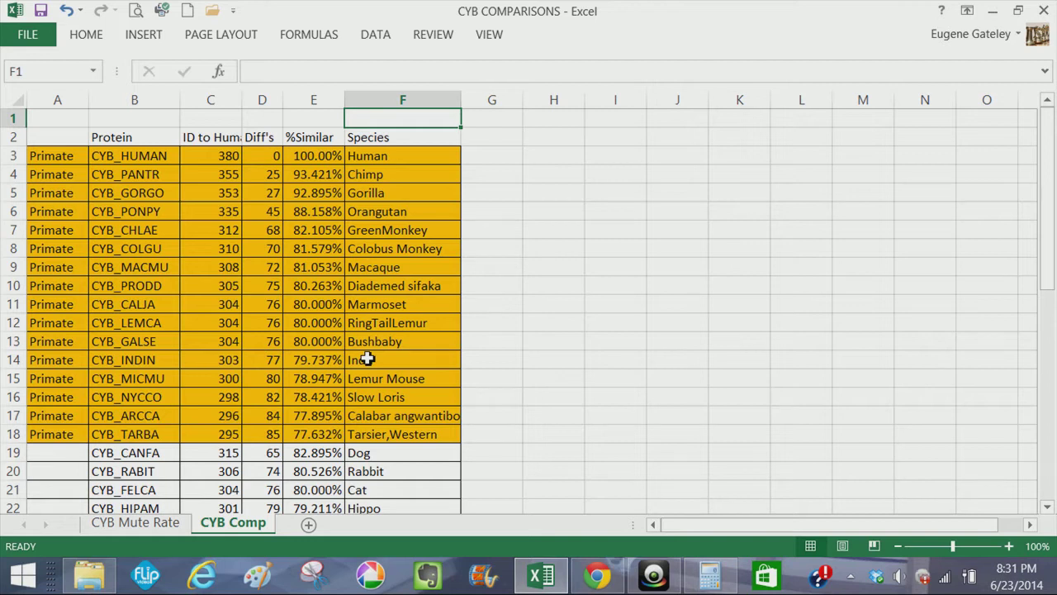
pyautogui.moveTo(373, 387)
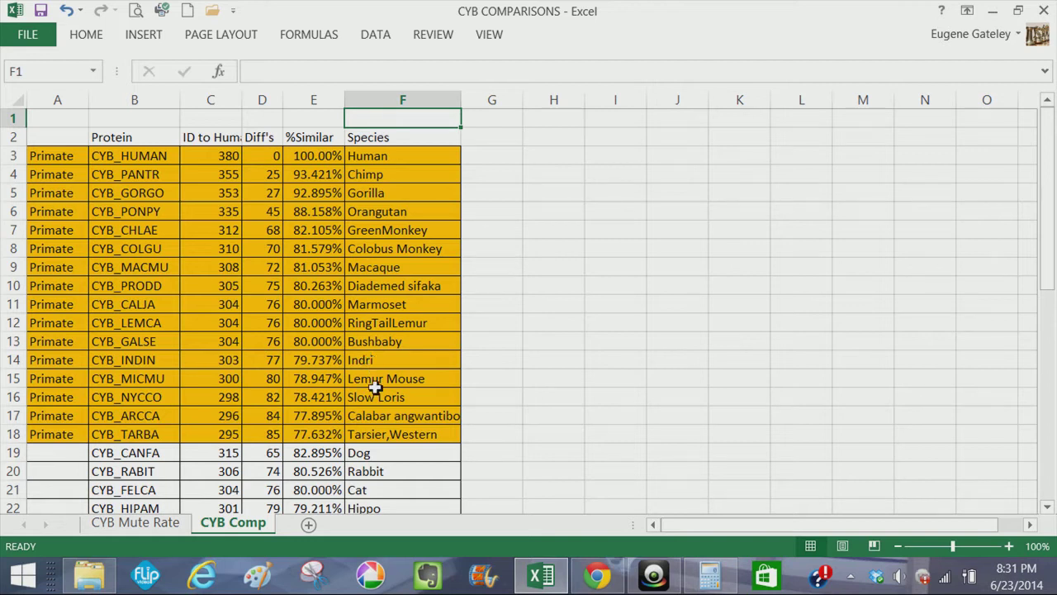
pyautogui.moveTo(399, 304)
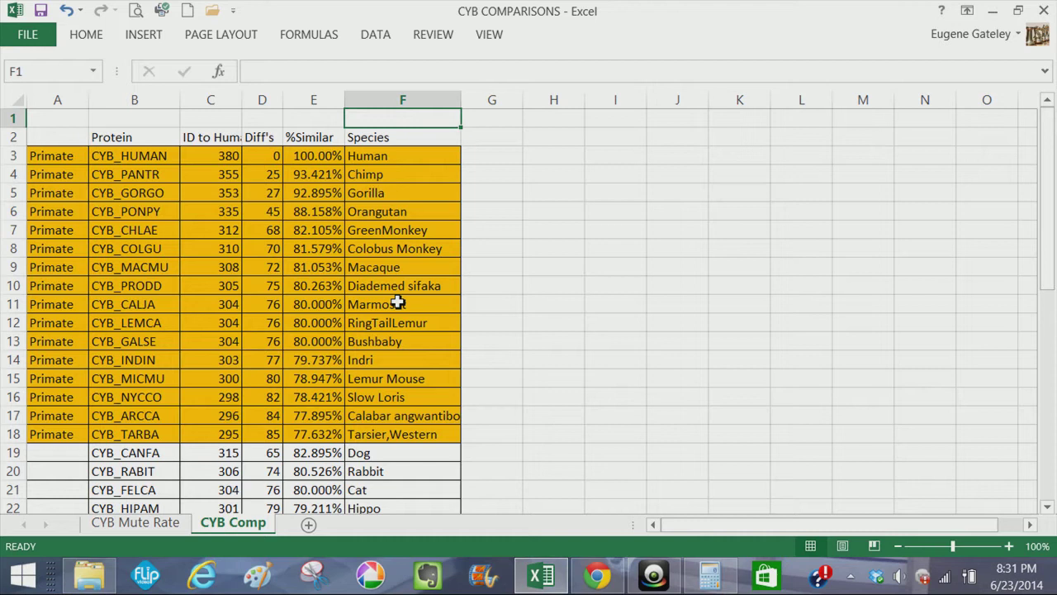
pyautogui.moveTo(431, 322)
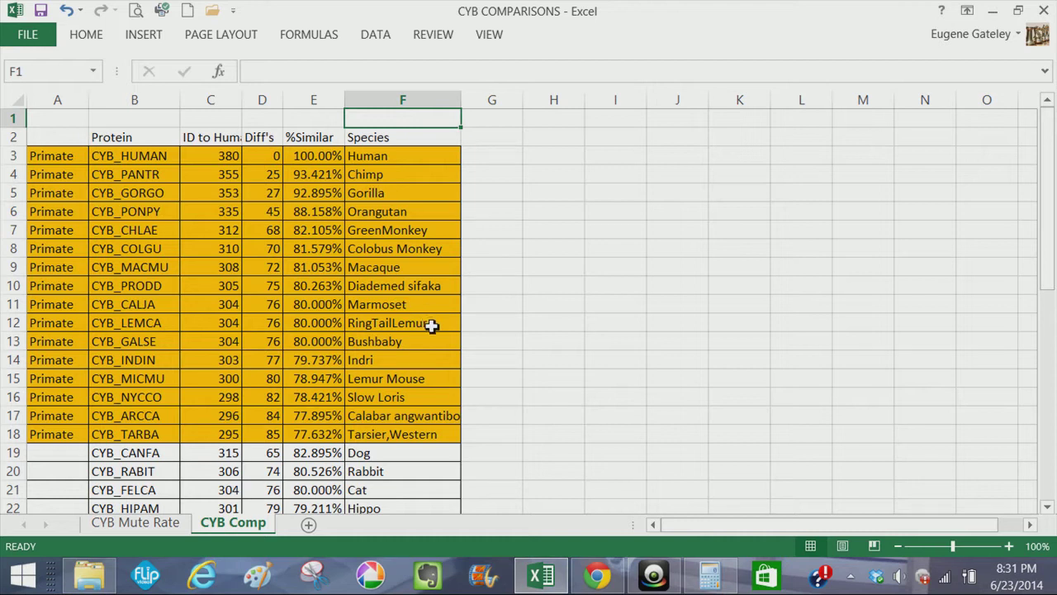
pyautogui.moveTo(413, 373)
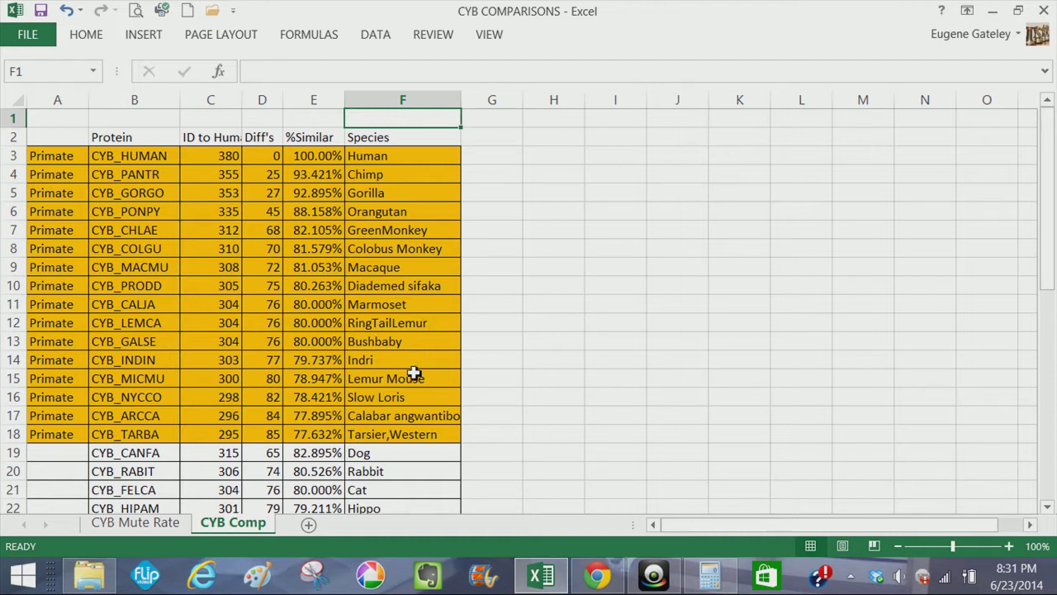
pyautogui.moveTo(373, 495)
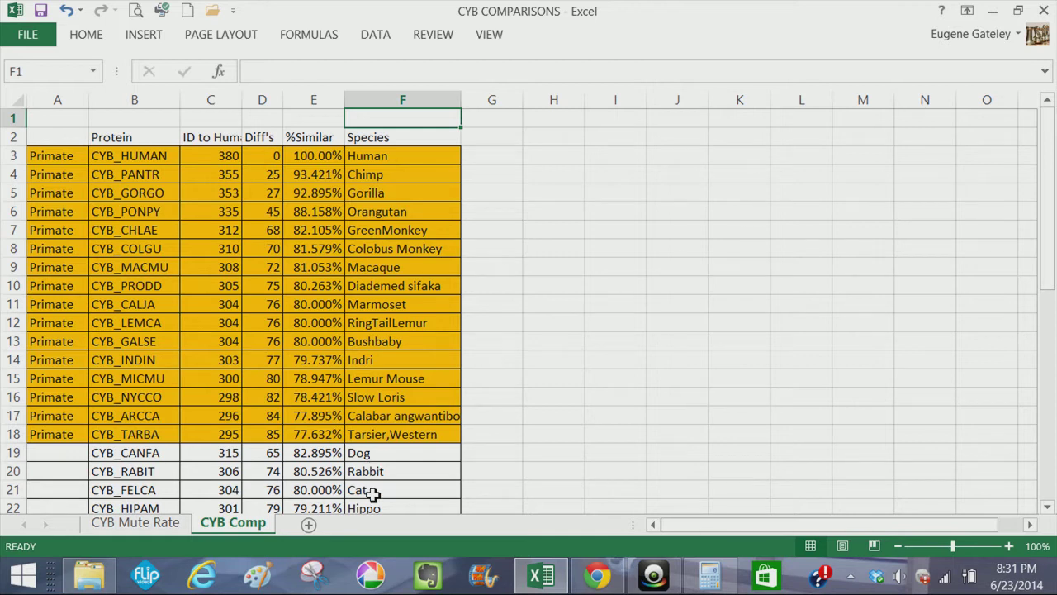
pyautogui.moveTo(211, 455)
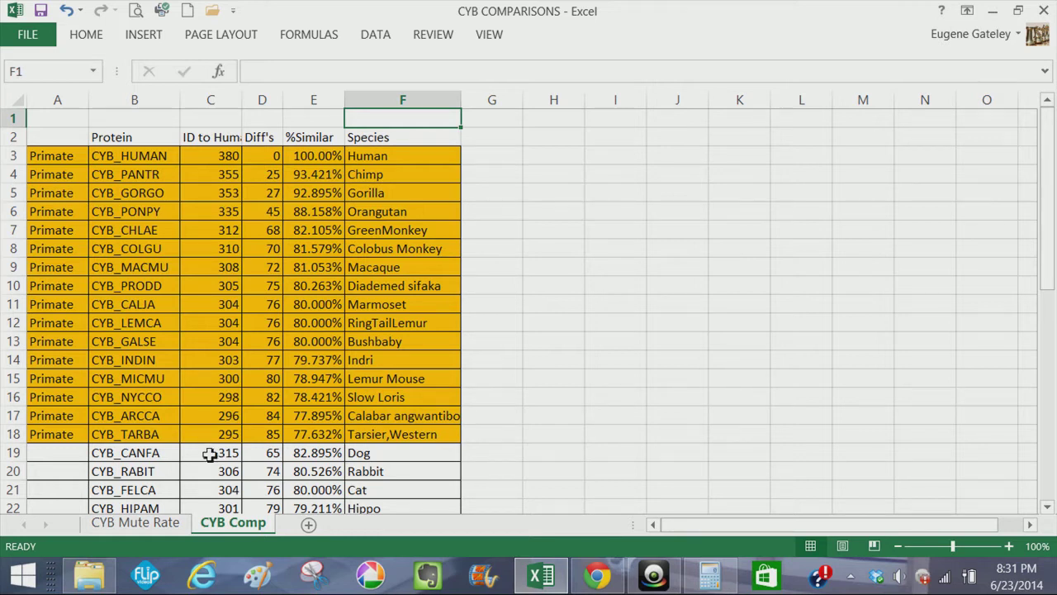
pyautogui.moveTo(244, 459)
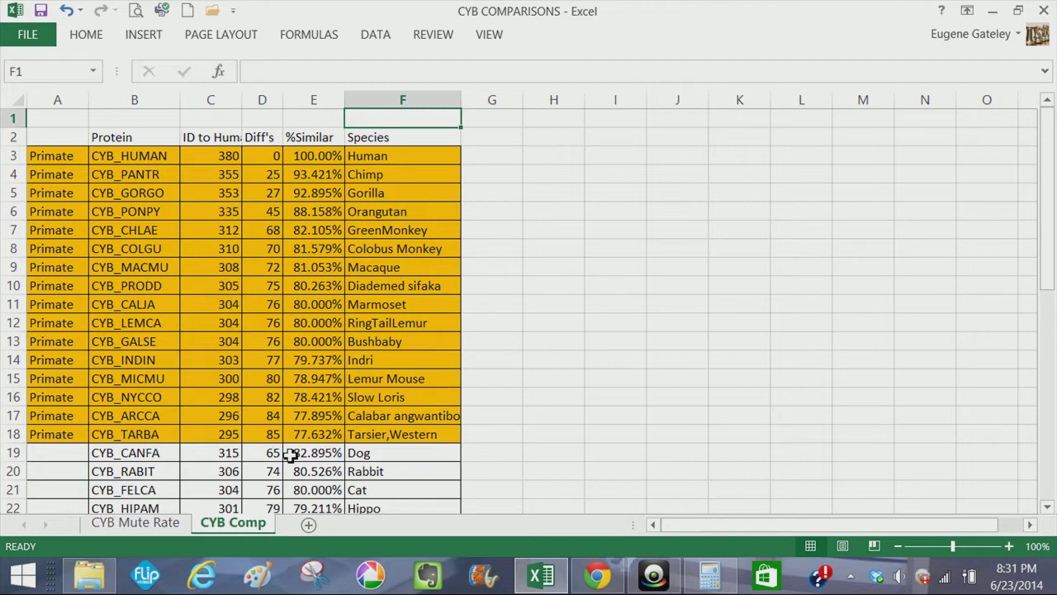
pyautogui.moveTo(225, 394)
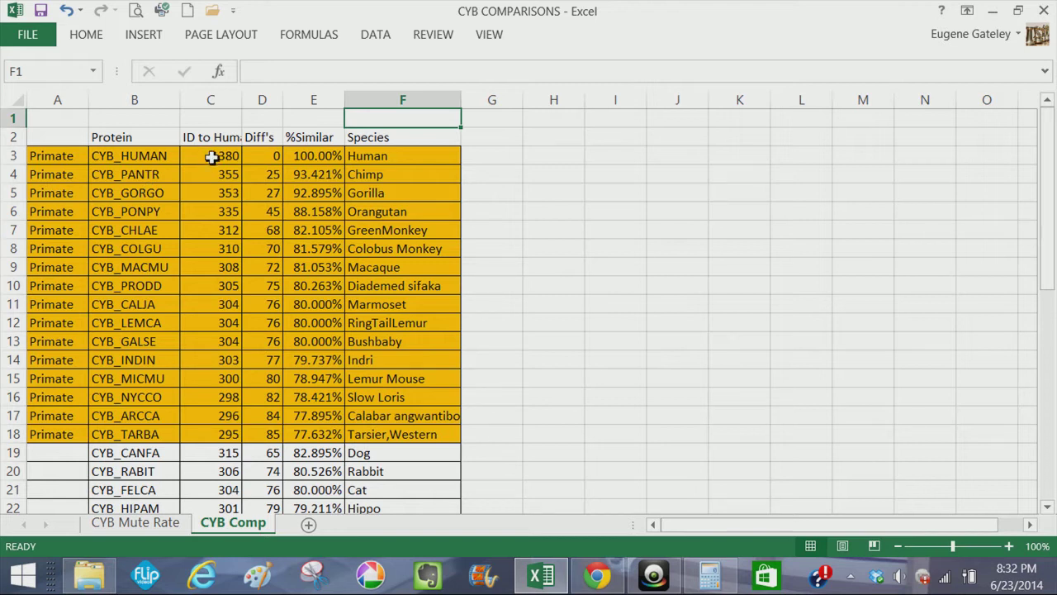
pyautogui.click(210, 156)
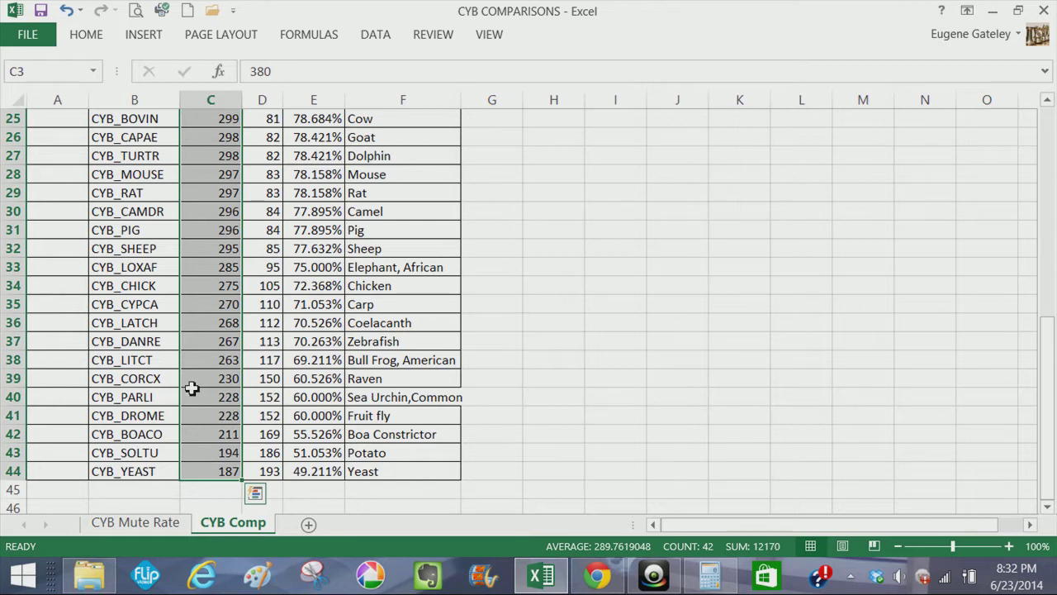
# Sort the selected ID to Human values C3:C44 largest to smallest, reaching the Sort Warning.
pyautogui.rightClick(192, 388)
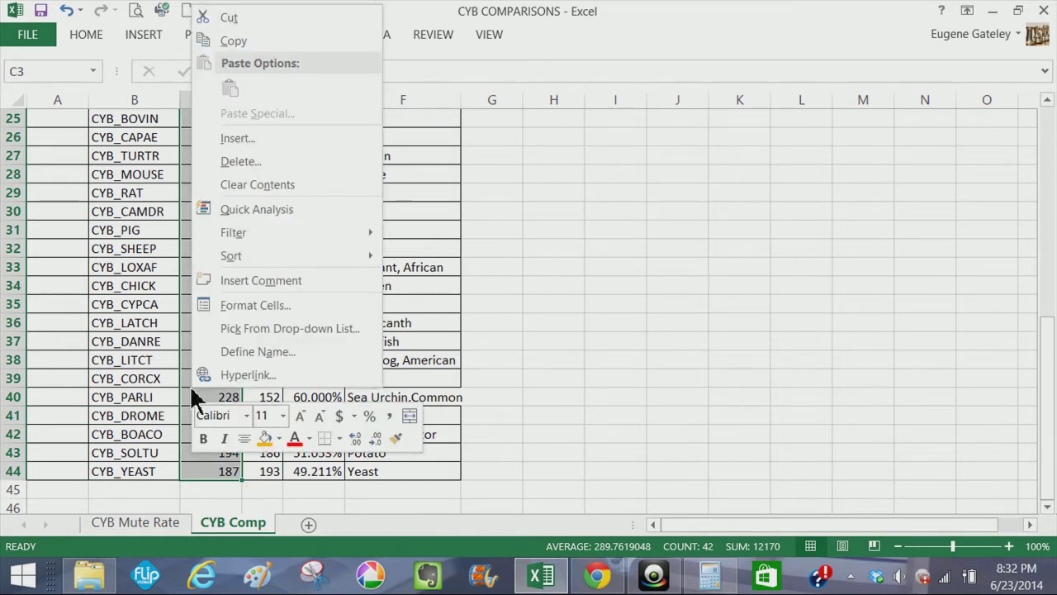
pyautogui.moveTo(232, 254)
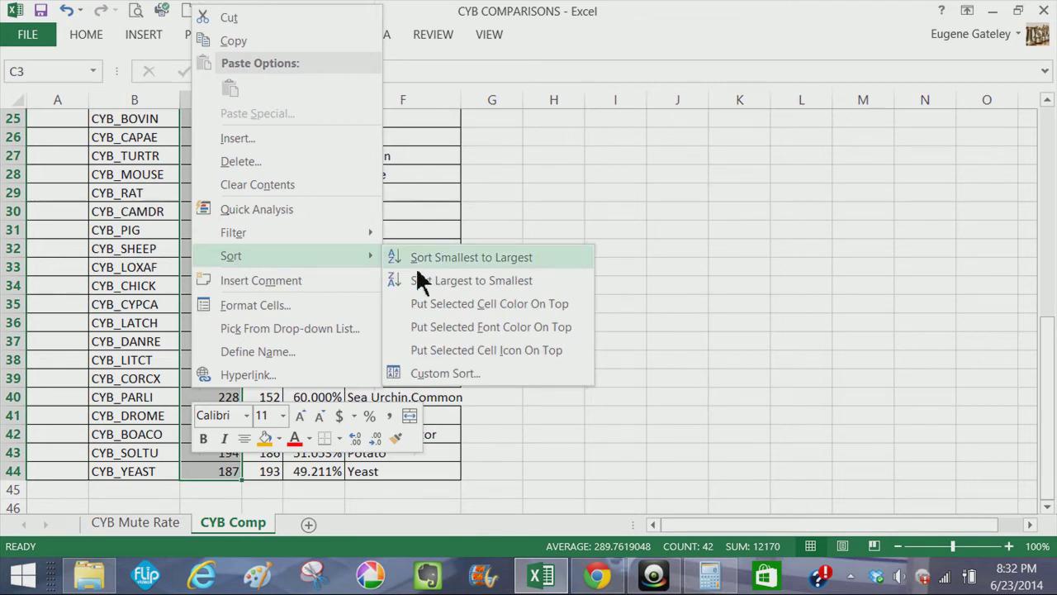
pyautogui.click(473, 281)
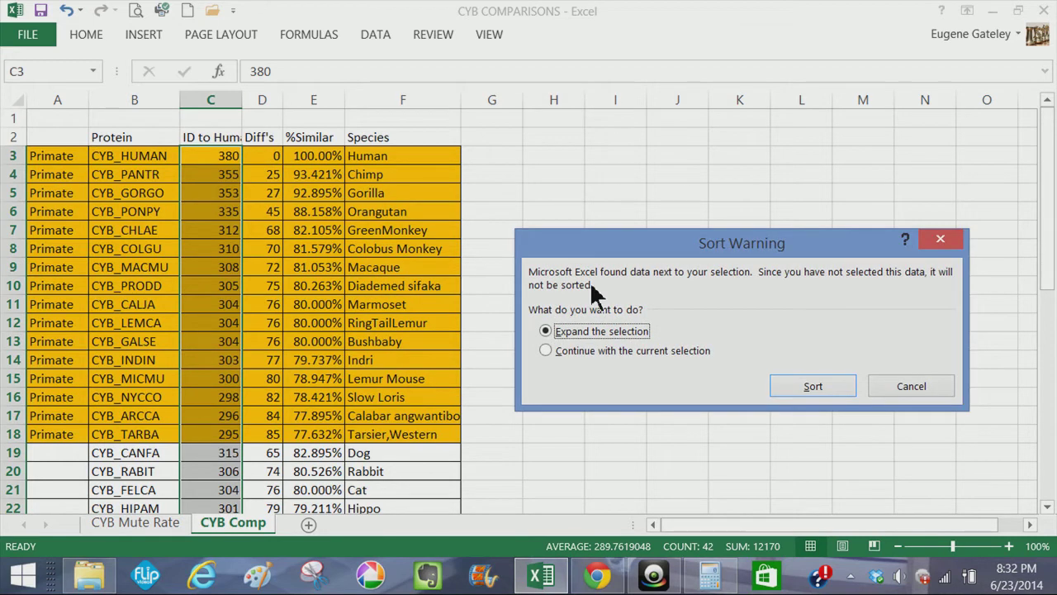
pyautogui.moveTo(813, 386)
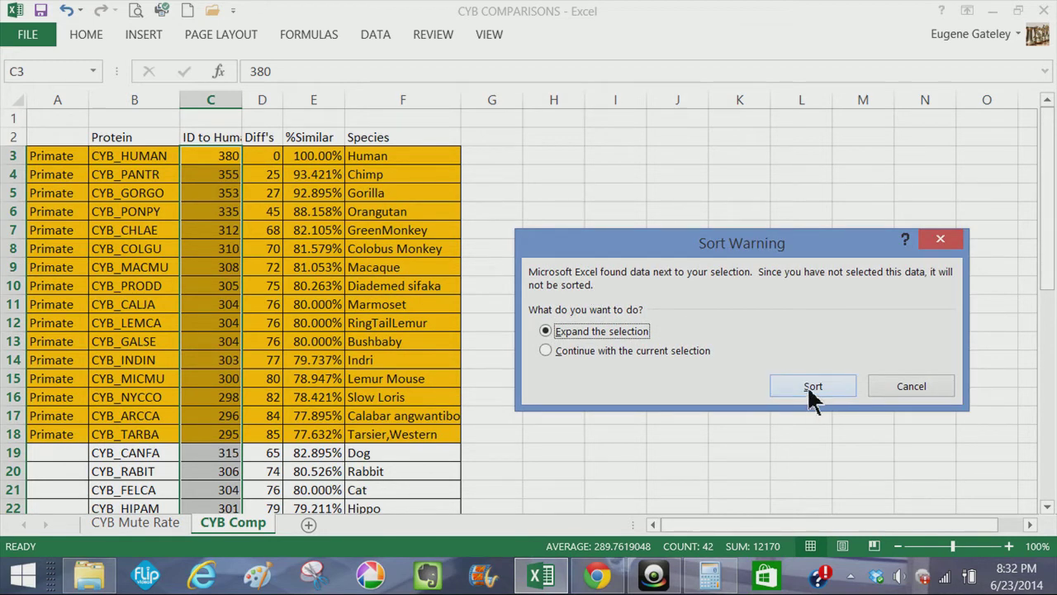
# Confirm Expand the selection so the whole table sorts by ID to human, descending.
pyautogui.click(813, 387)
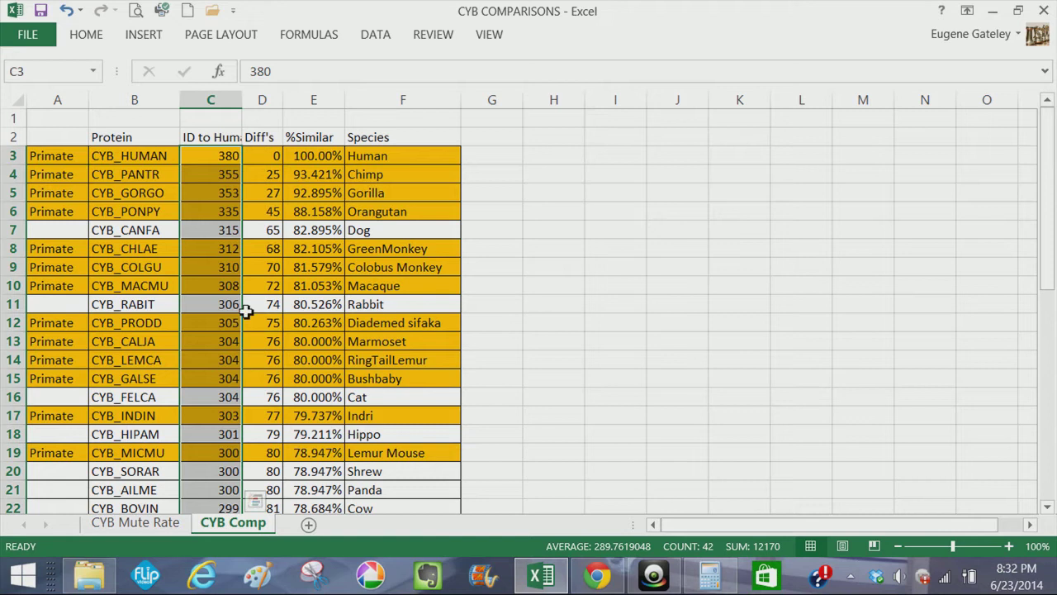
pyautogui.moveTo(230, 241)
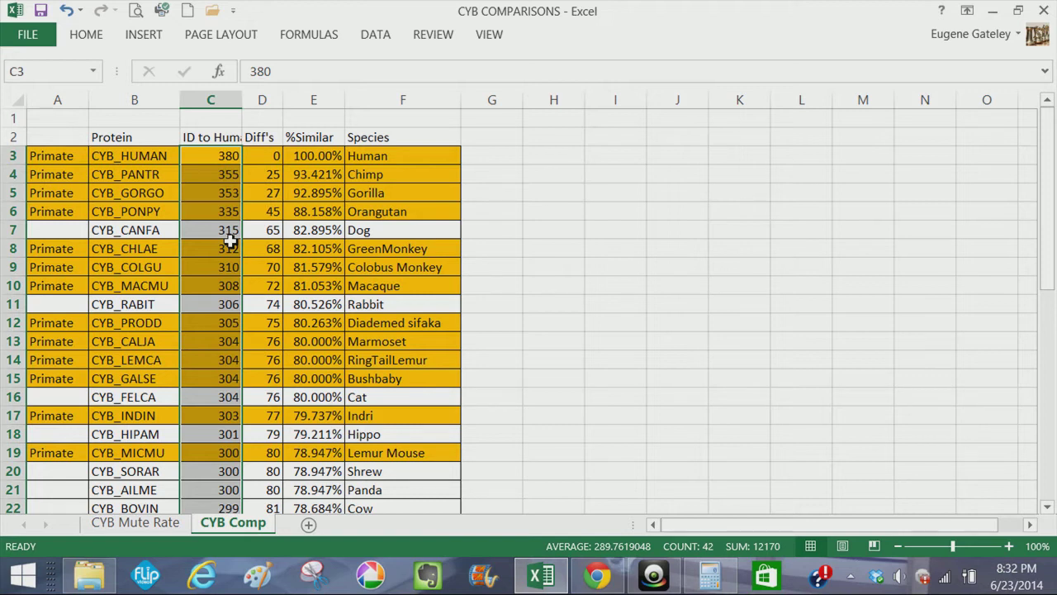
pyautogui.moveTo(210, 156)
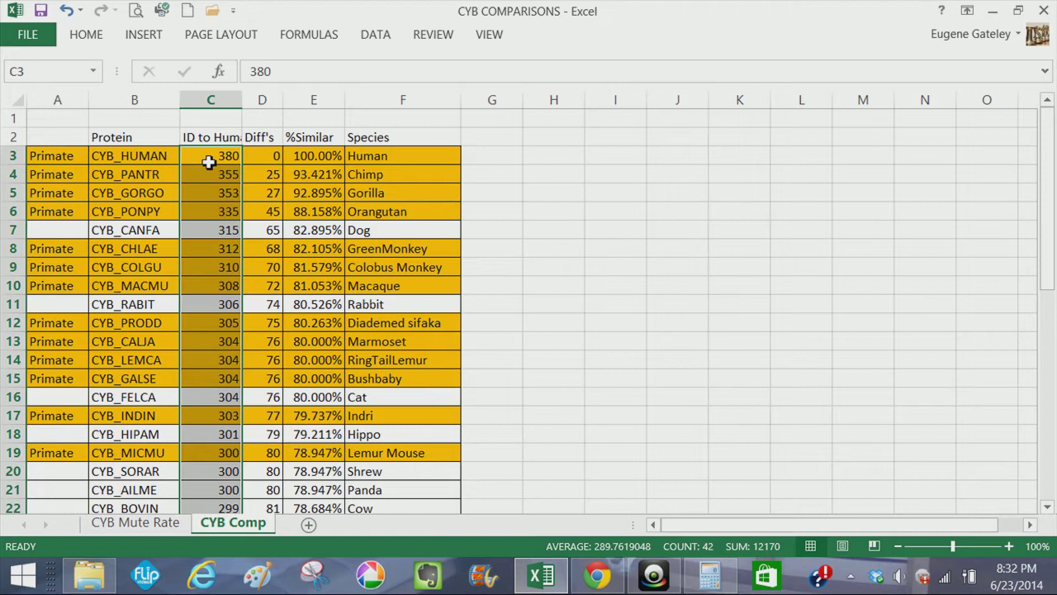
pyautogui.moveTo(211, 278)
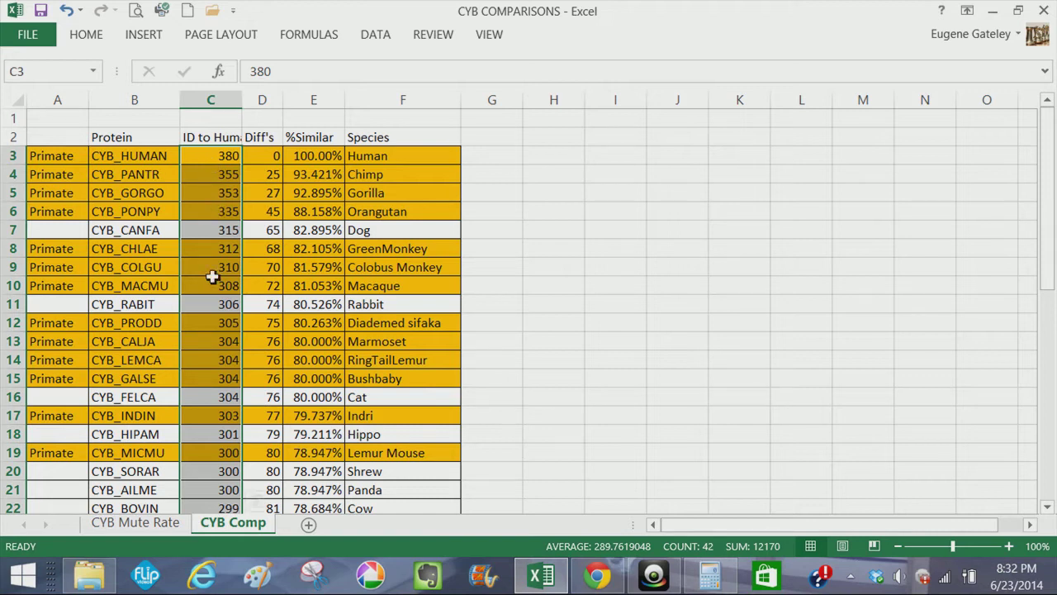
pyautogui.moveTo(181, 169)
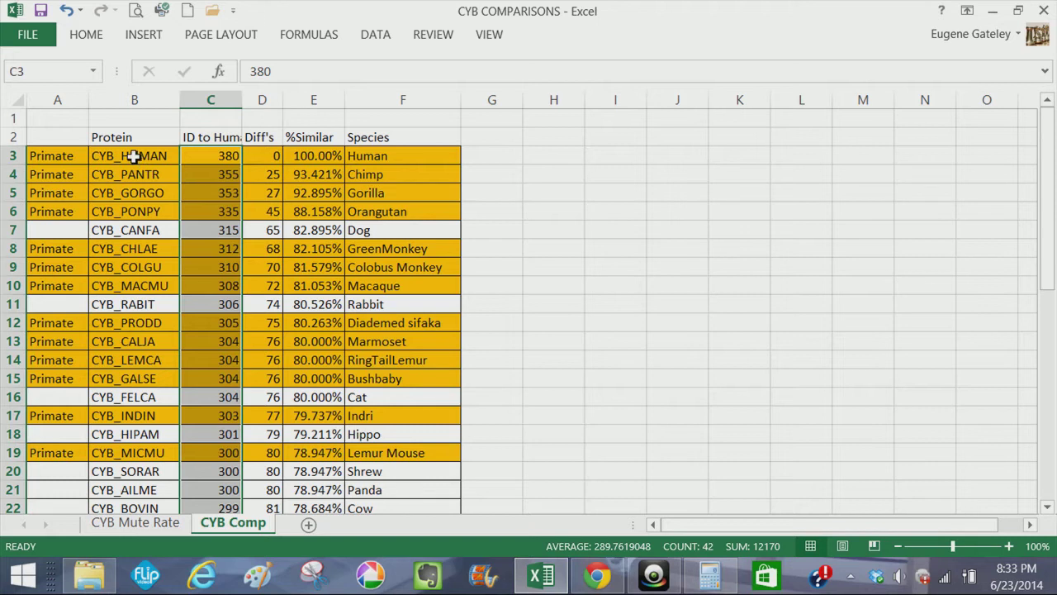
pyautogui.moveTo(86, 358)
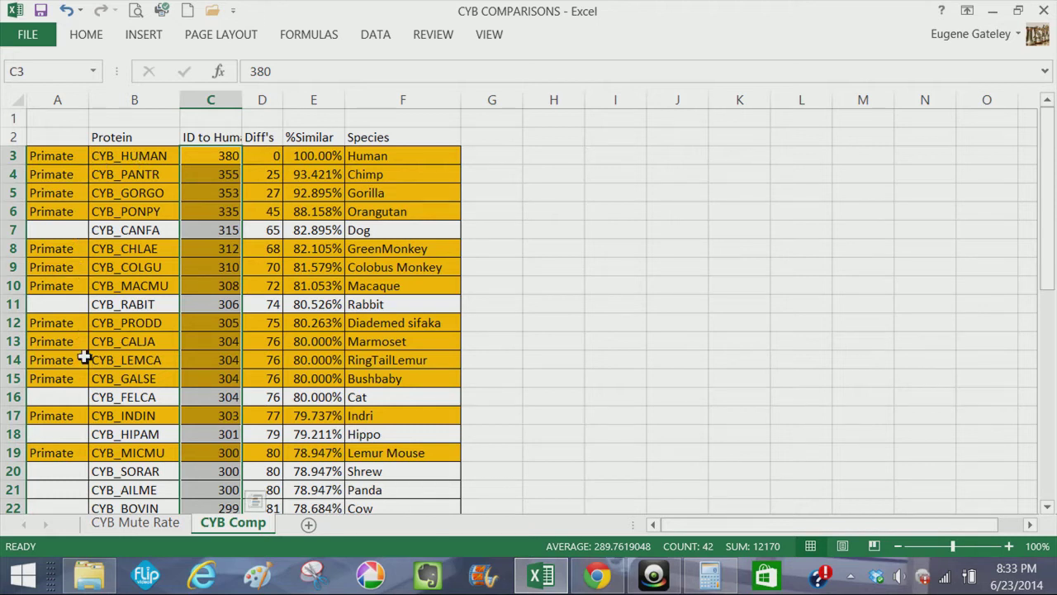
pyautogui.moveTo(152, 156)
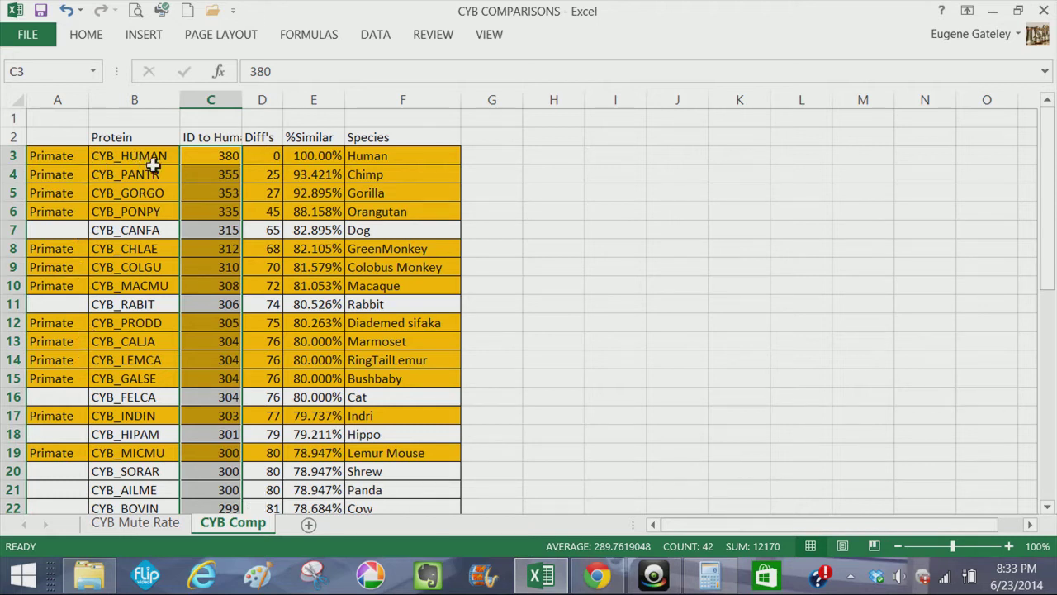
pyautogui.moveTo(157, 191)
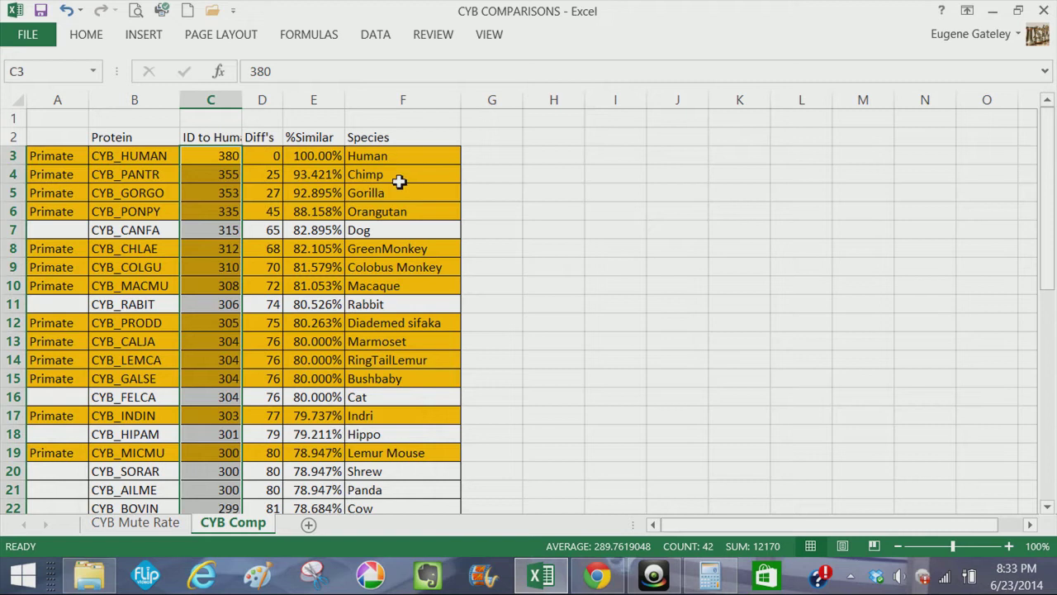
pyautogui.moveTo(413, 211)
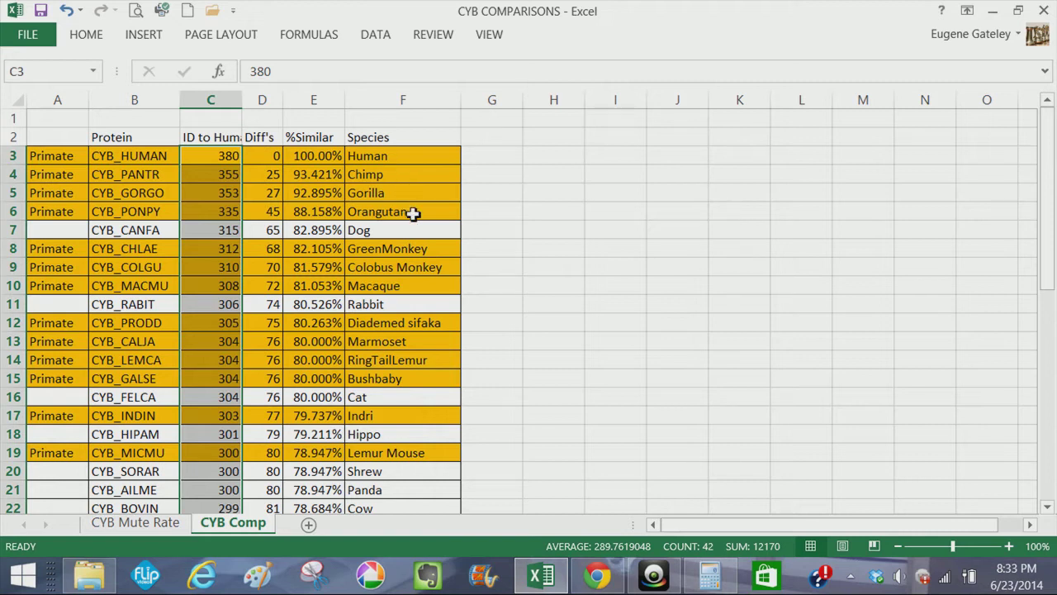
pyautogui.moveTo(423, 231)
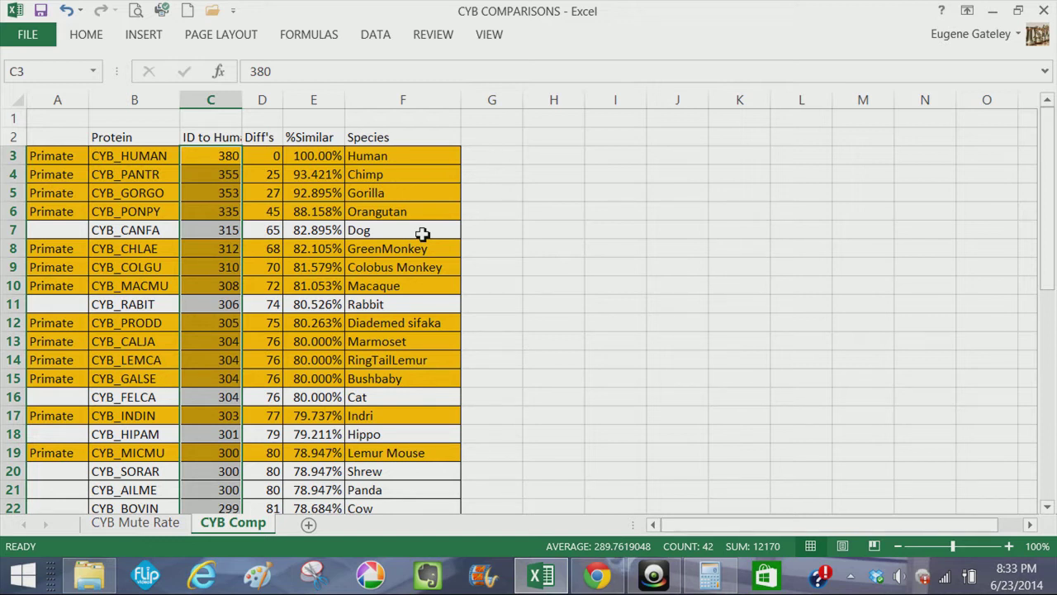
pyautogui.moveTo(321, 237)
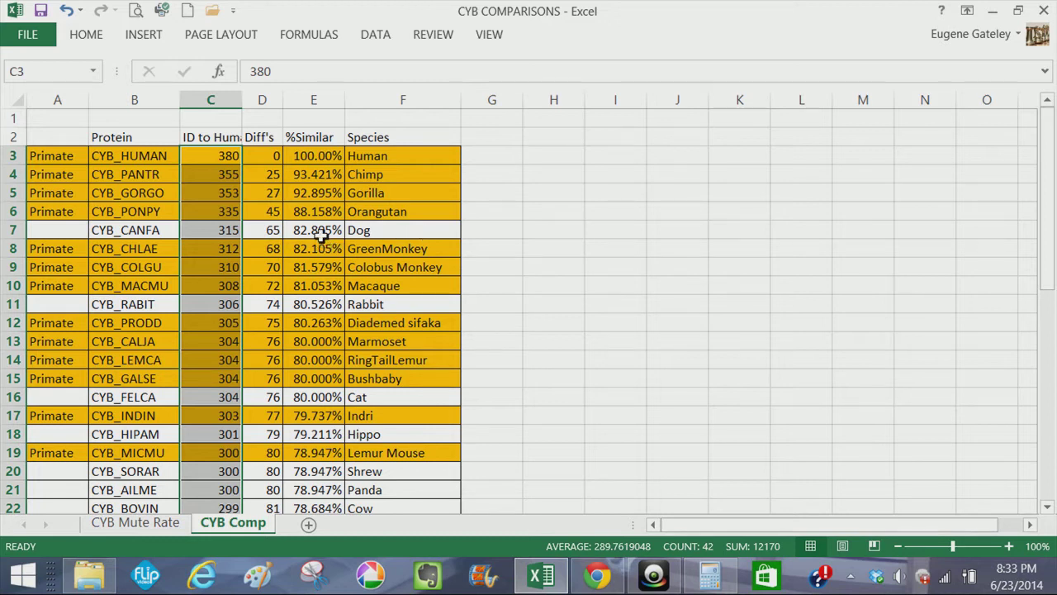
pyautogui.moveTo(324, 246)
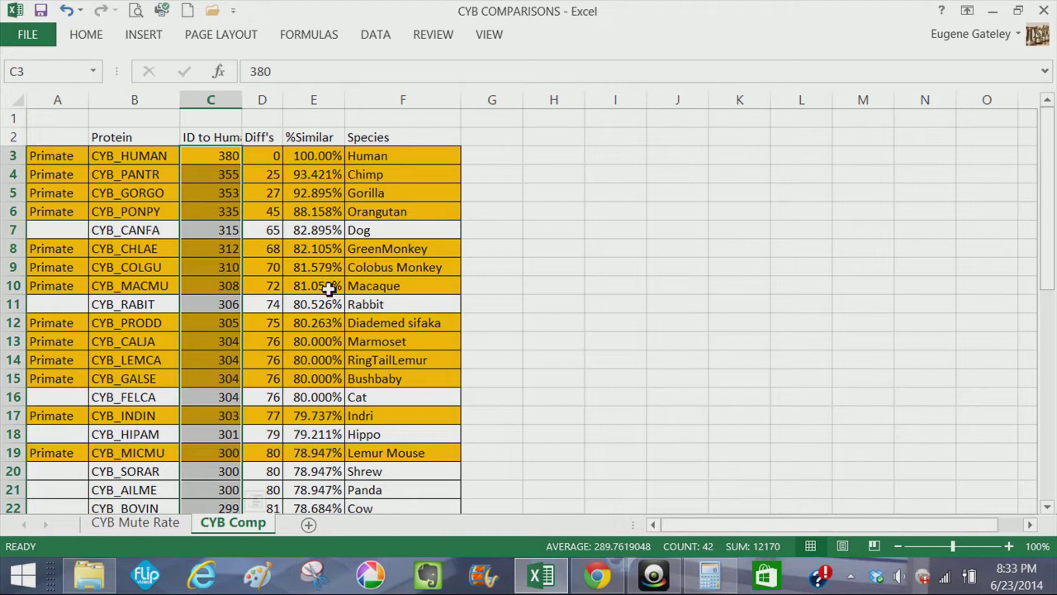
pyautogui.moveTo(347, 366)
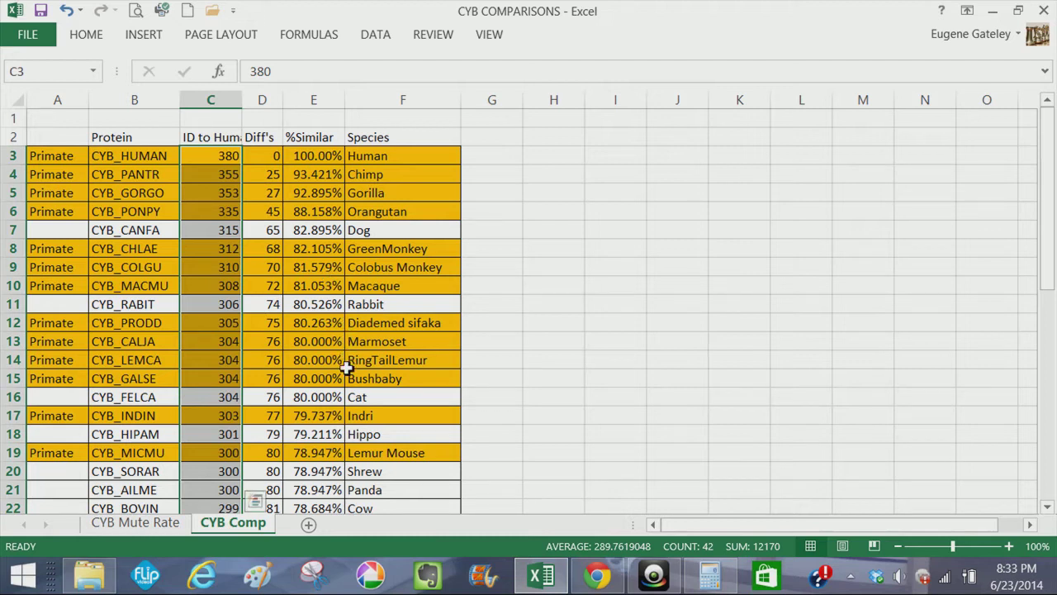
pyautogui.moveTo(327, 304)
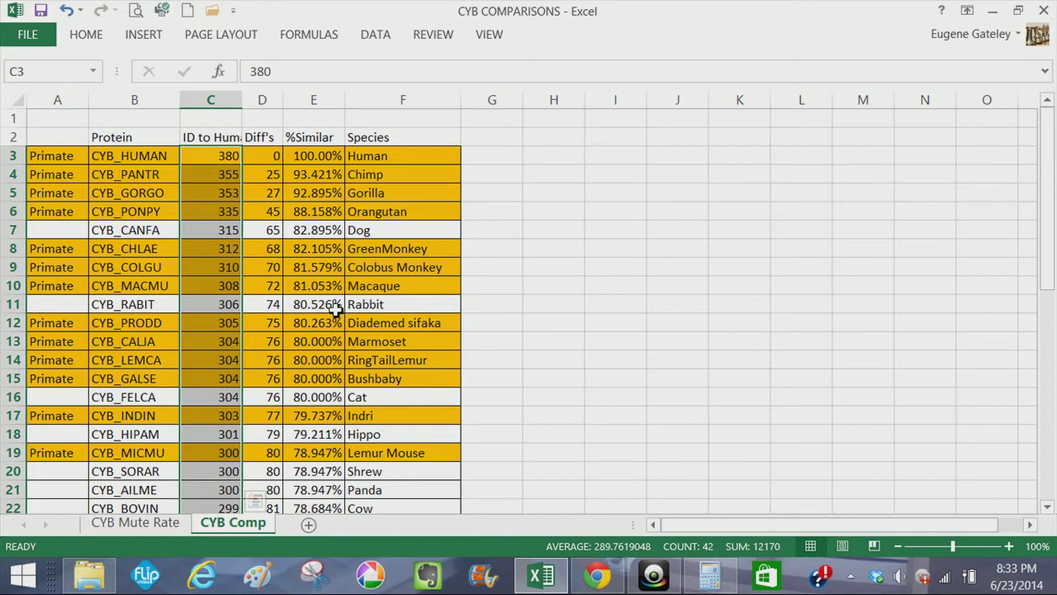
pyautogui.moveTo(340, 332)
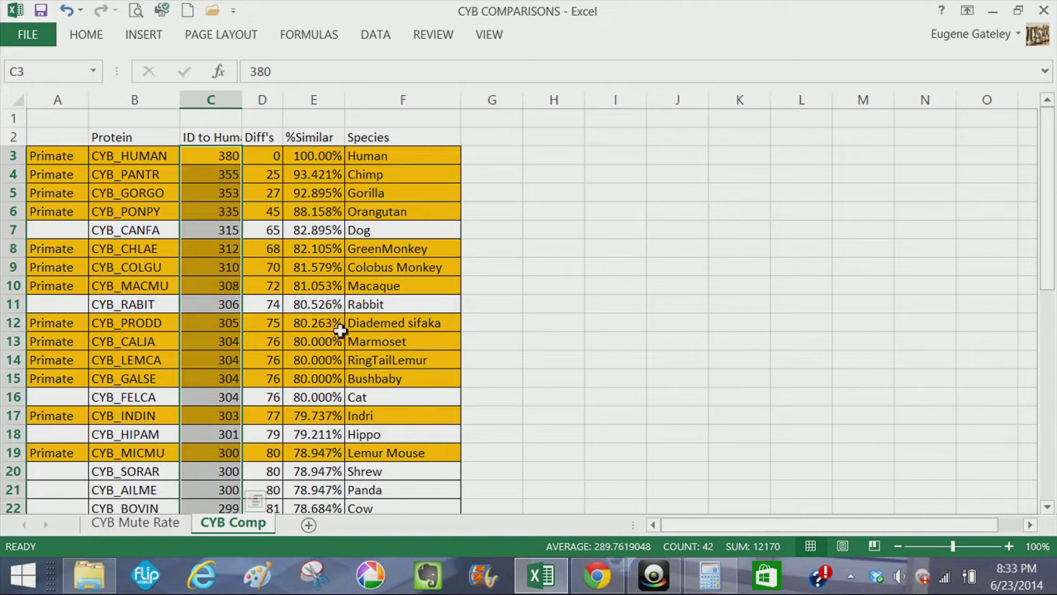
pyautogui.moveTo(345, 371)
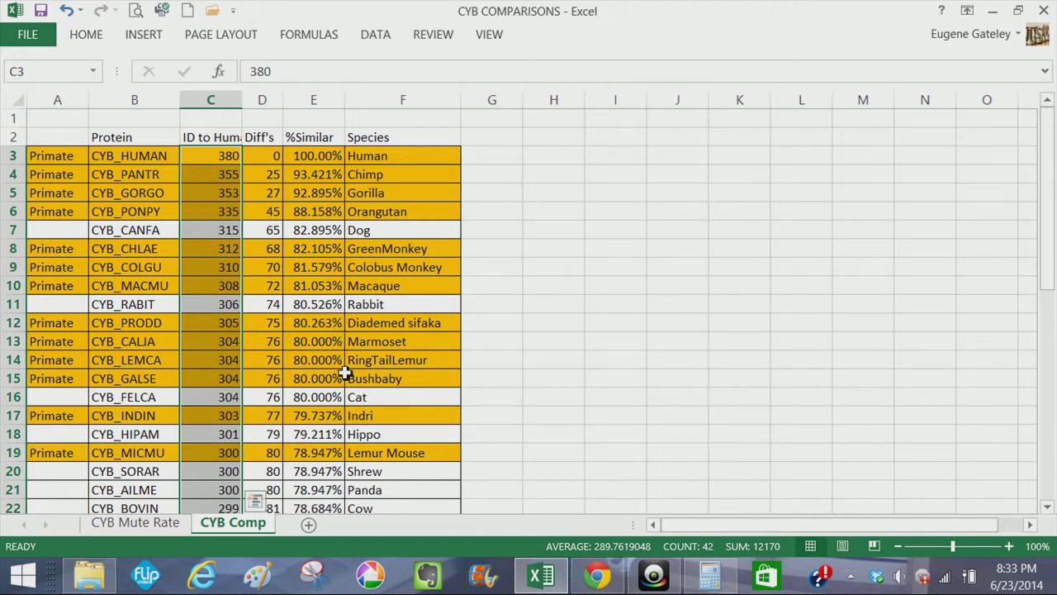
pyautogui.moveTo(344, 397)
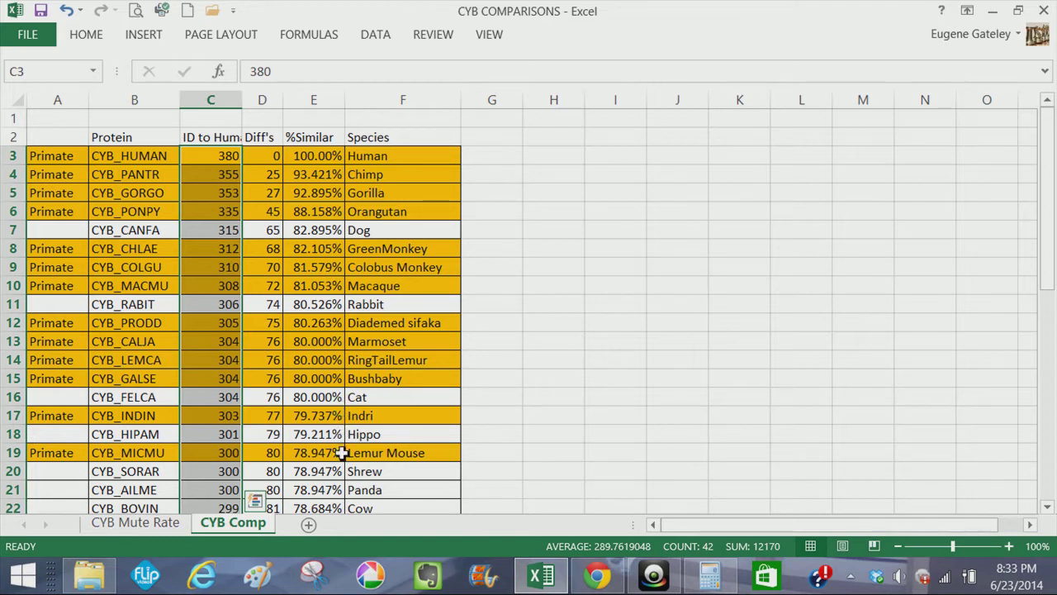
pyautogui.click(210, 285)
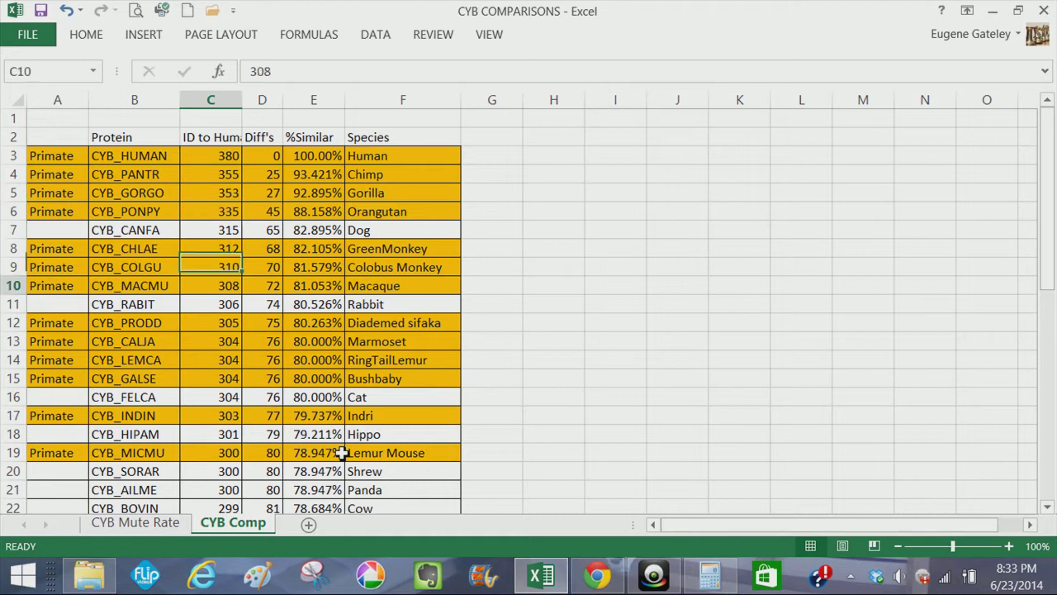
pyautogui.click(210, 471)
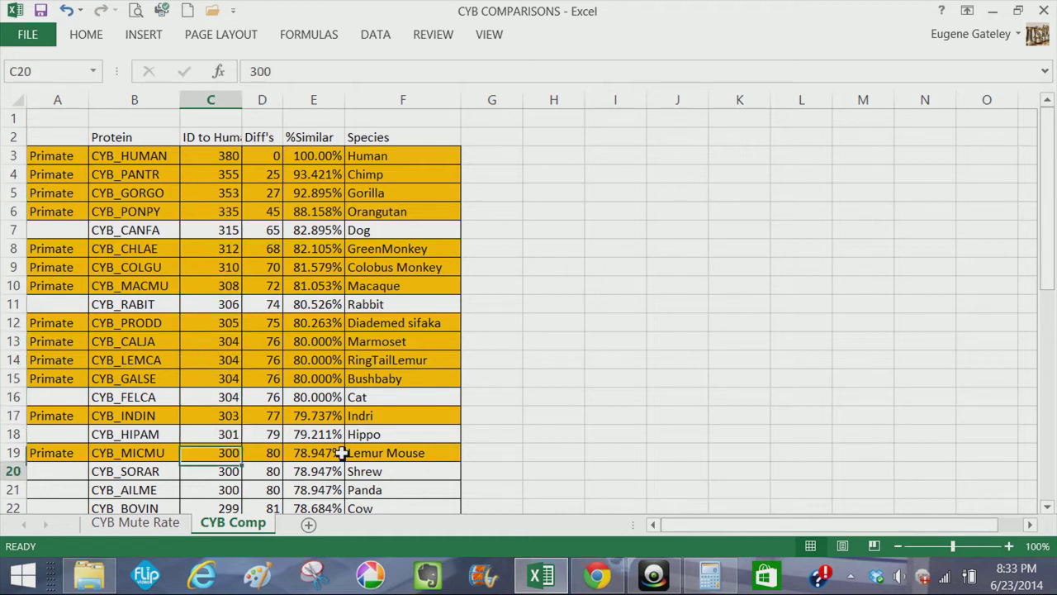
pyautogui.scroll(-3)
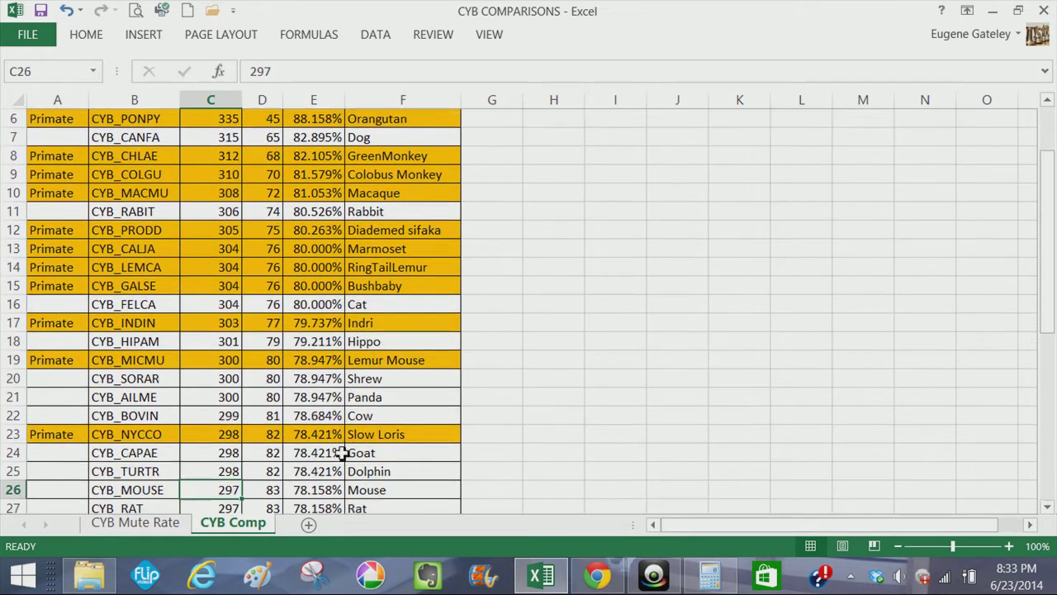
pyautogui.scroll(-3)
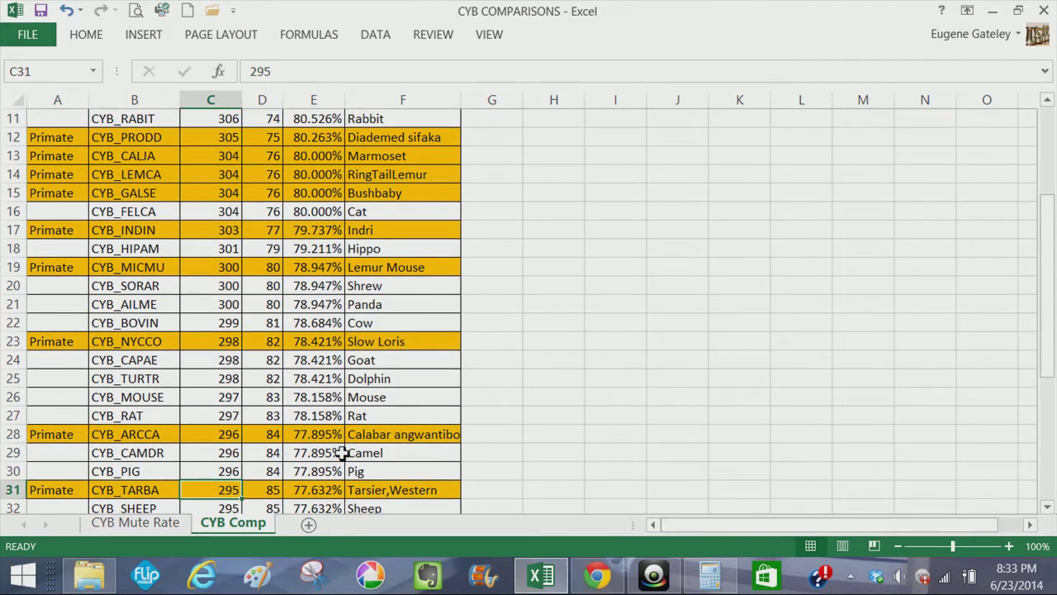
pyautogui.scroll(-3)
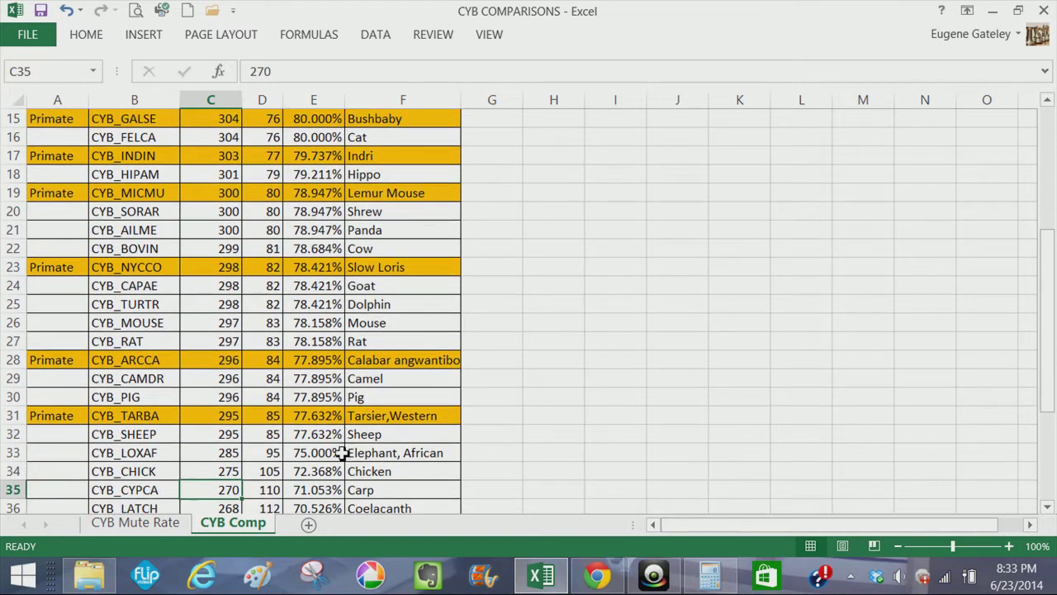
pyautogui.scroll(-3)
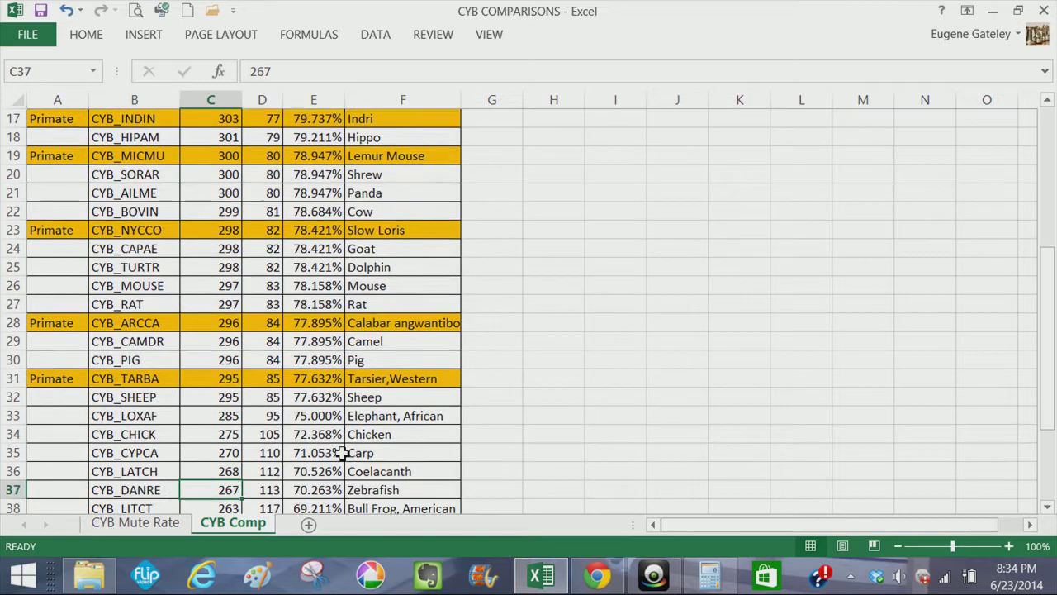
pyautogui.scroll(-3)
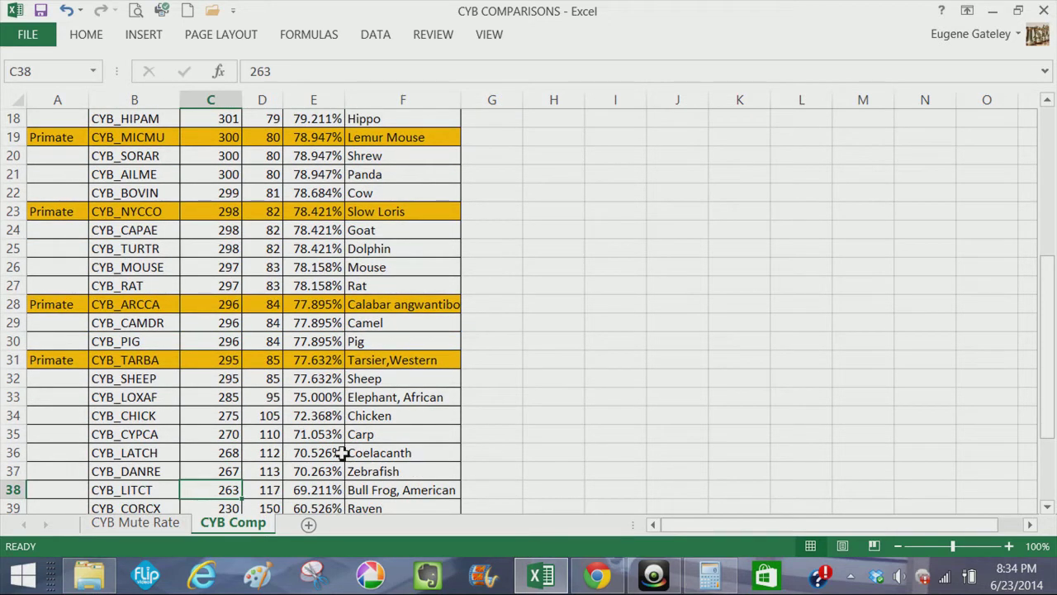
pyautogui.moveTo(323, 341)
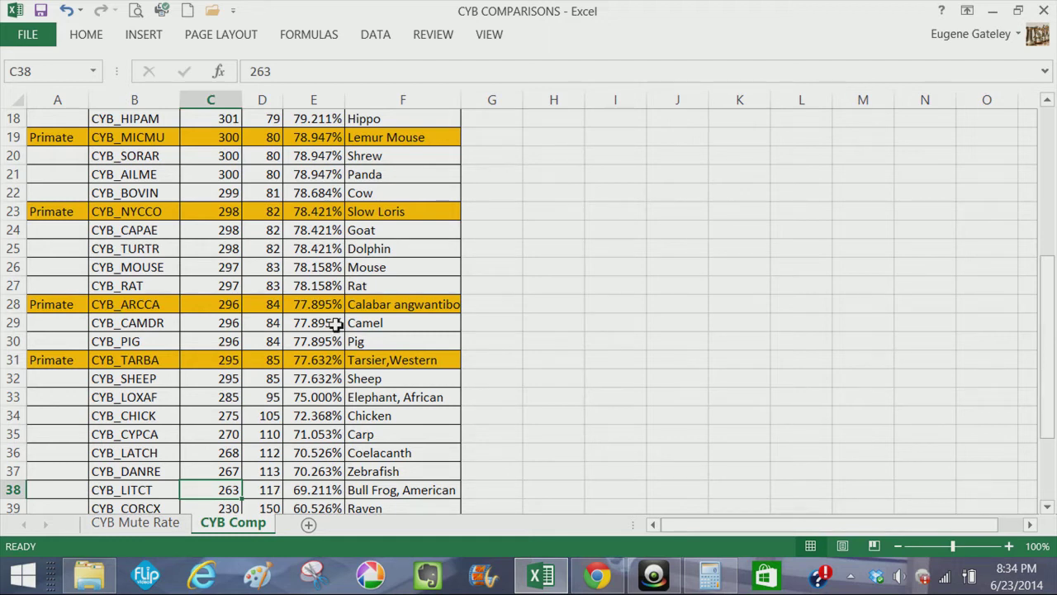
pyautogui.moveTo(327, 262)
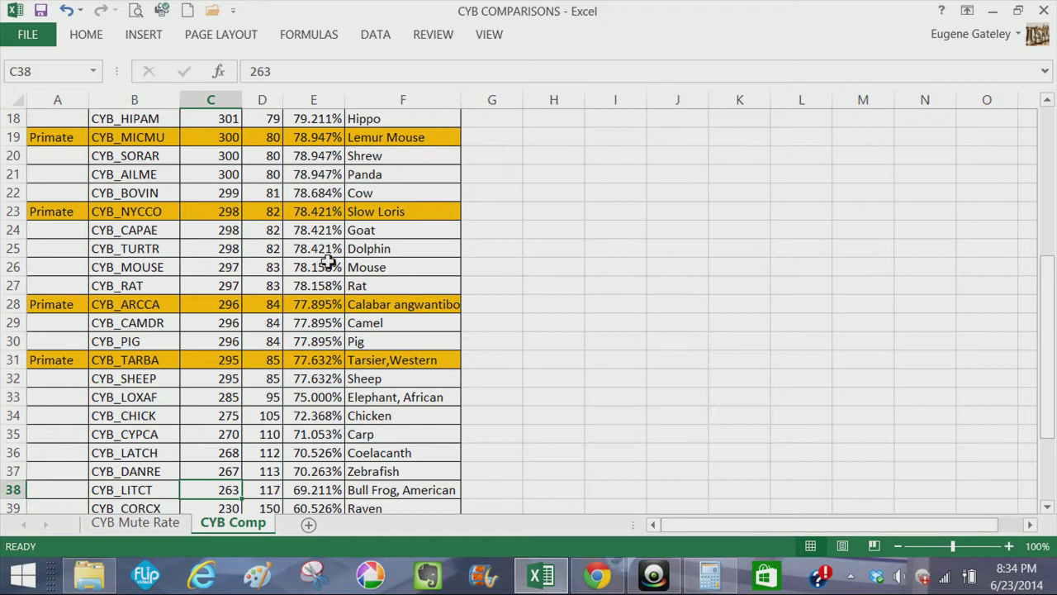
pyautogui.moveTo(340, 340)
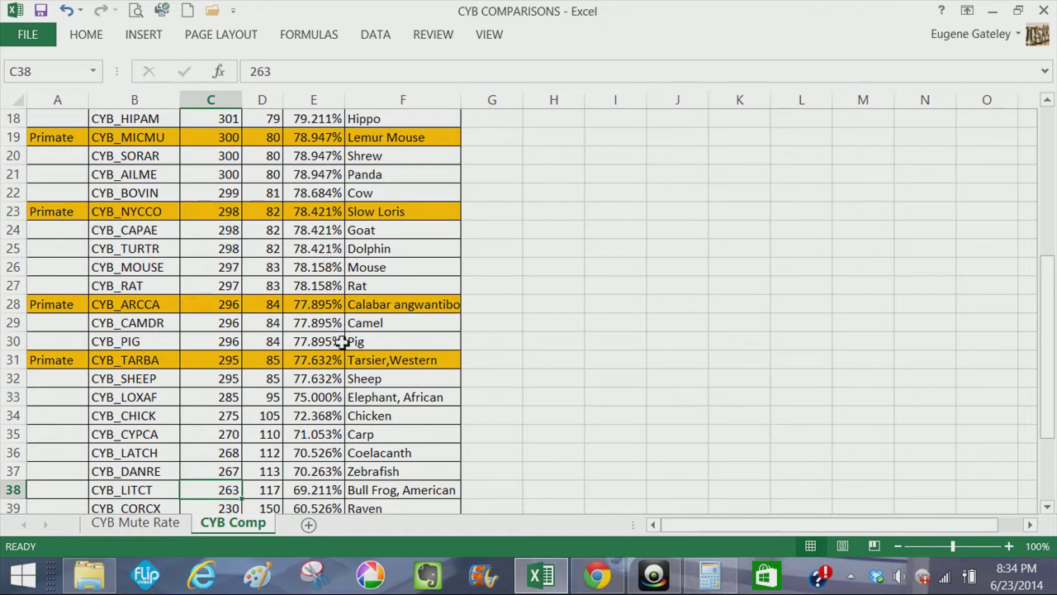
pyautogui.moveTo(327, 189)
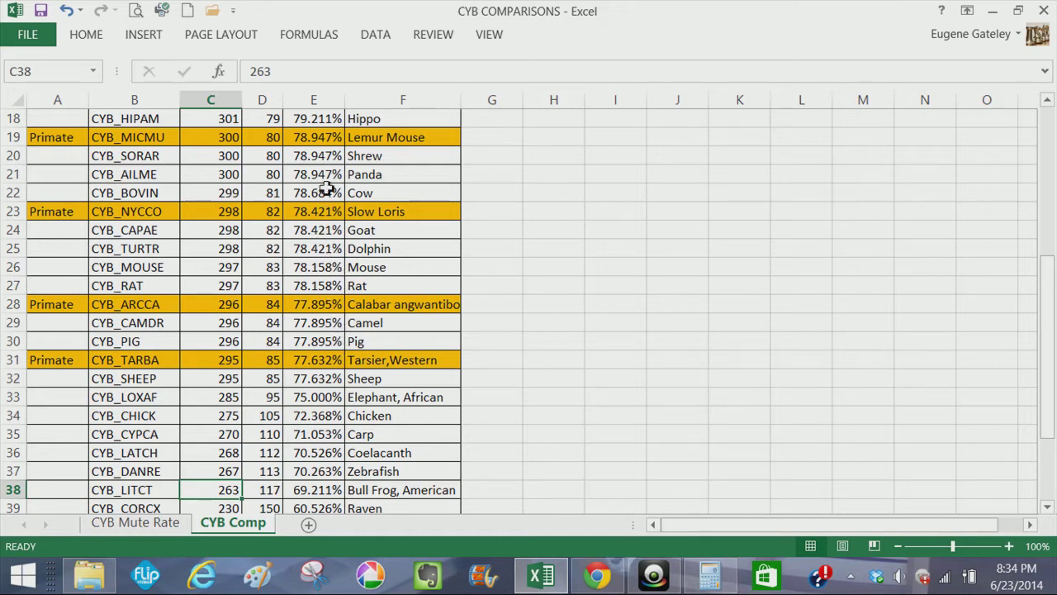
pyautogui.moveTo(334, 284)
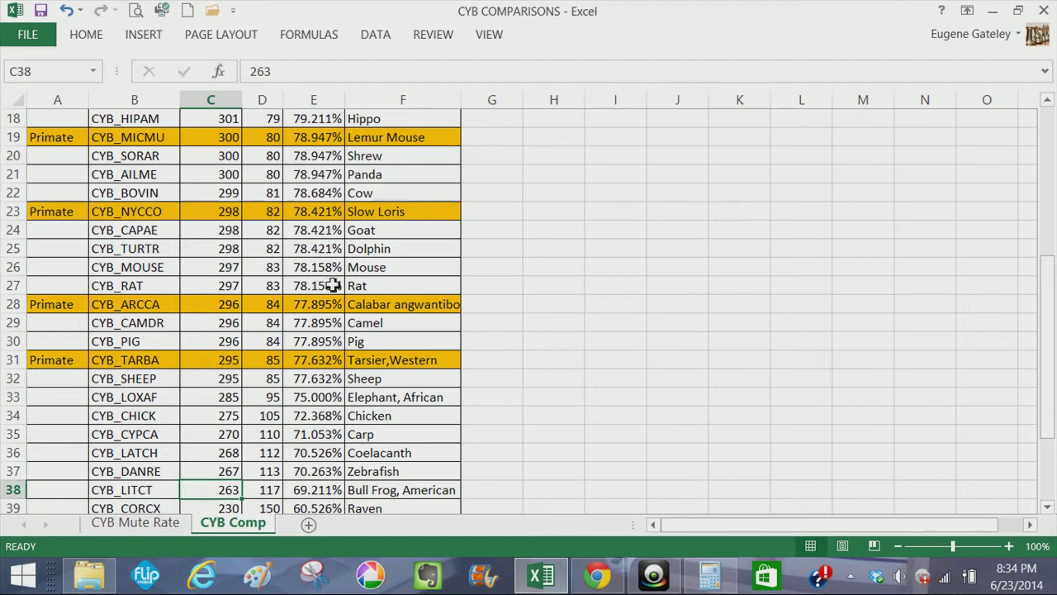
pyautogui.moveTo(426, 361)
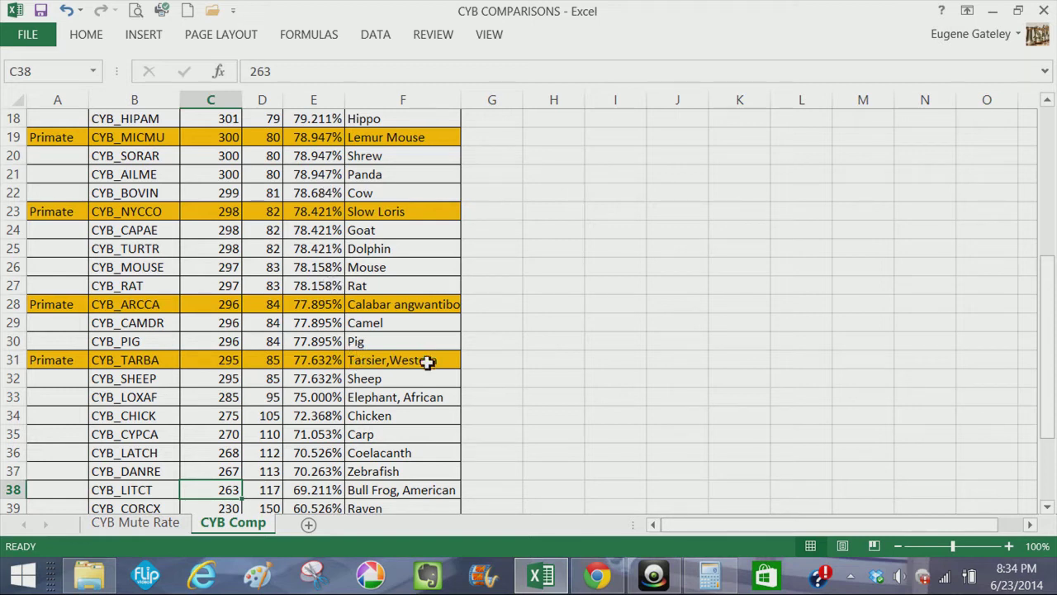
pyautogui.moveTo(433, 364)
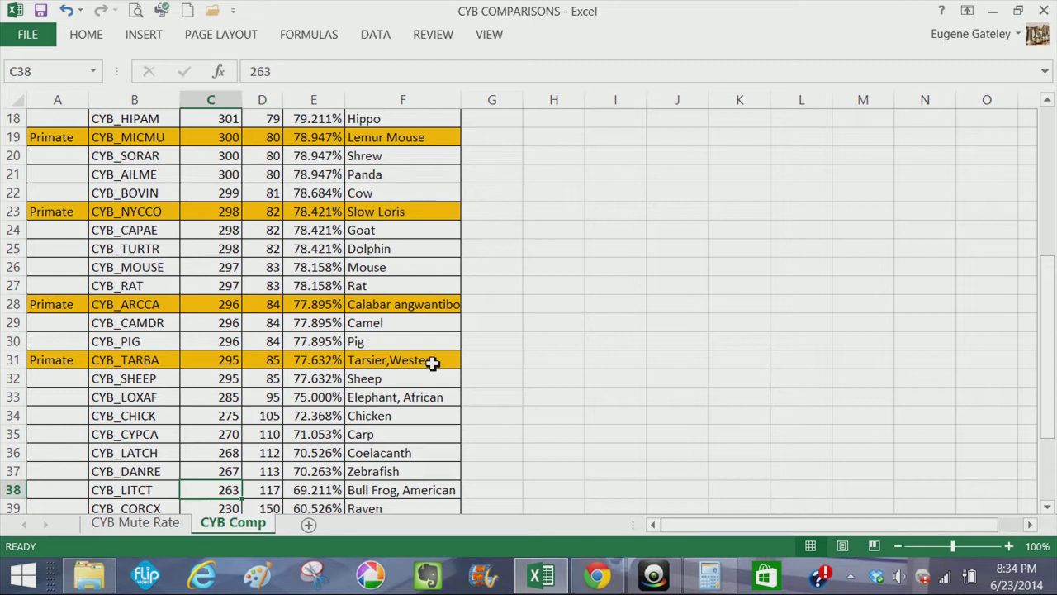
pyautogui.moveTo(428, 363)
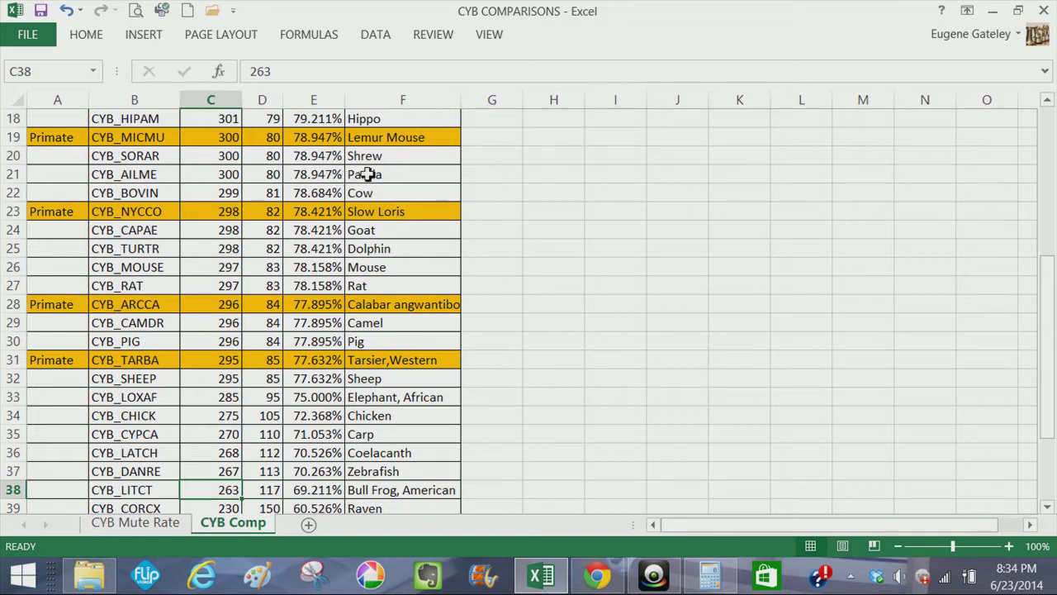
pyautogui.click(212, 471)
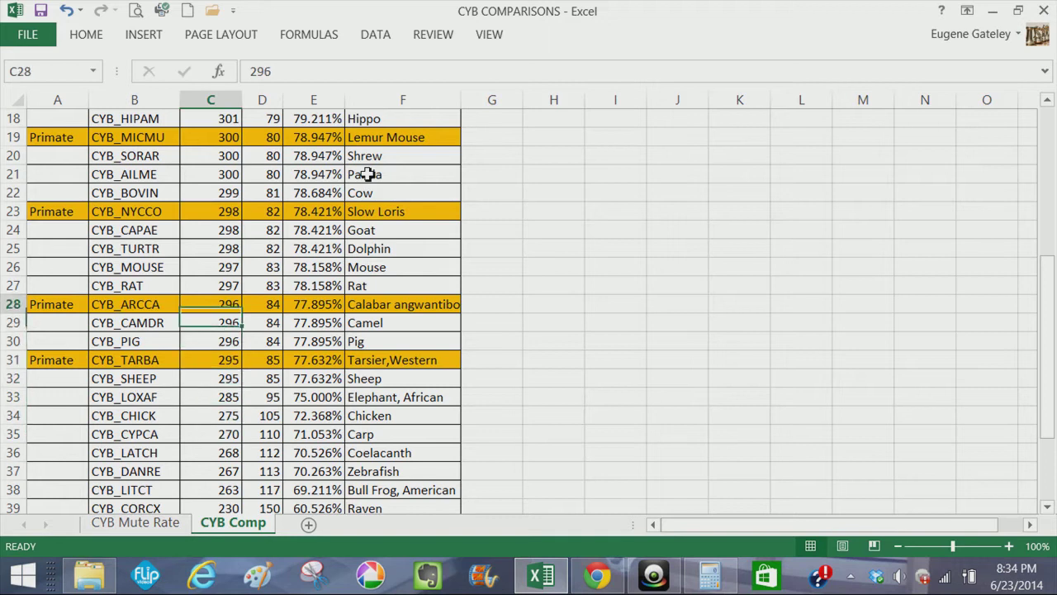
pyautogui.click(211, 137)
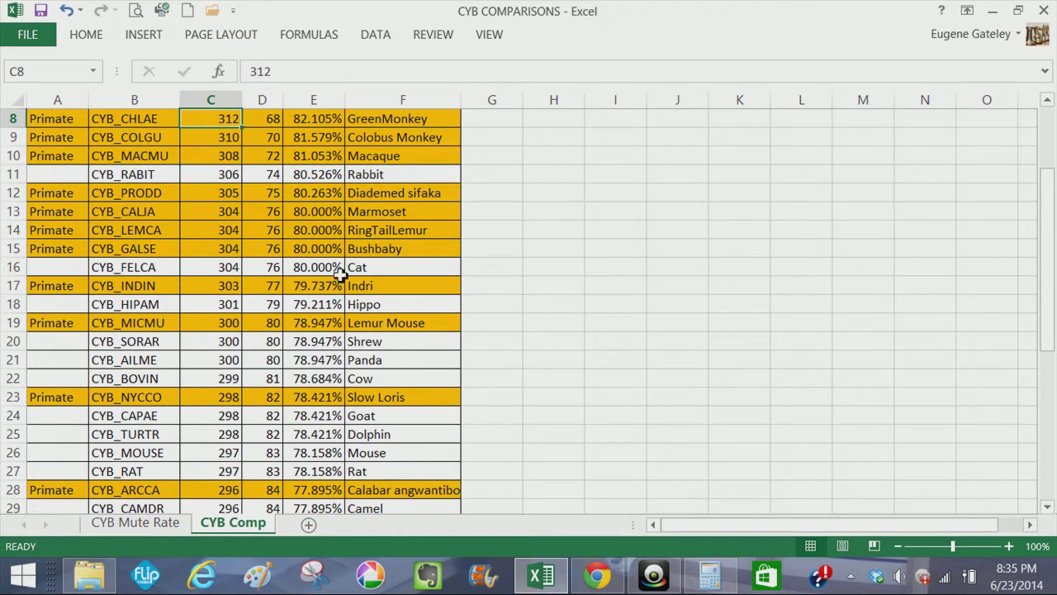
pyautogui.moveTo(334, 267)
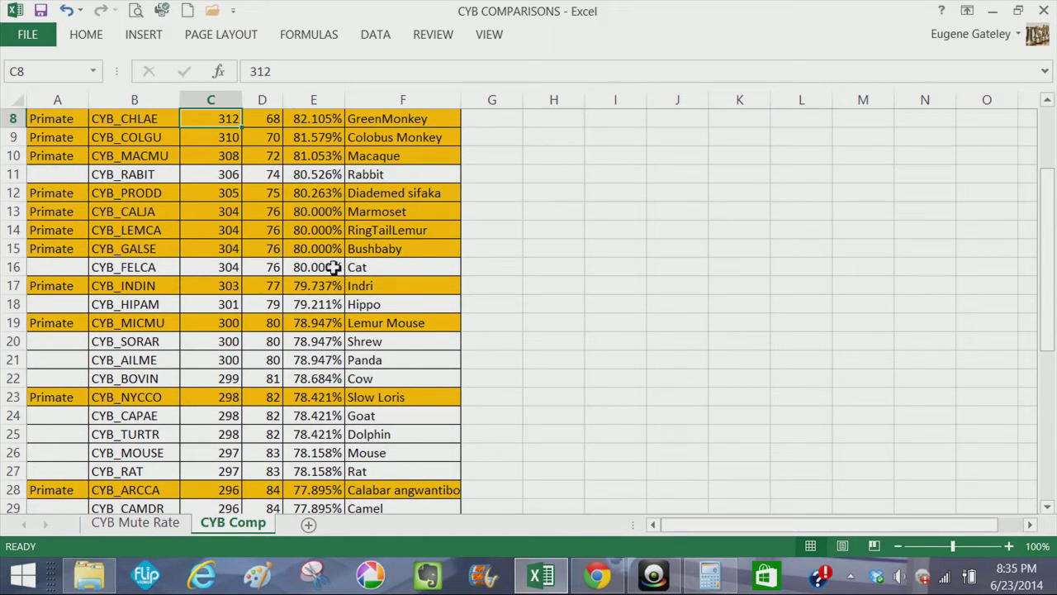
pyautogui.moveTo(223, 267)
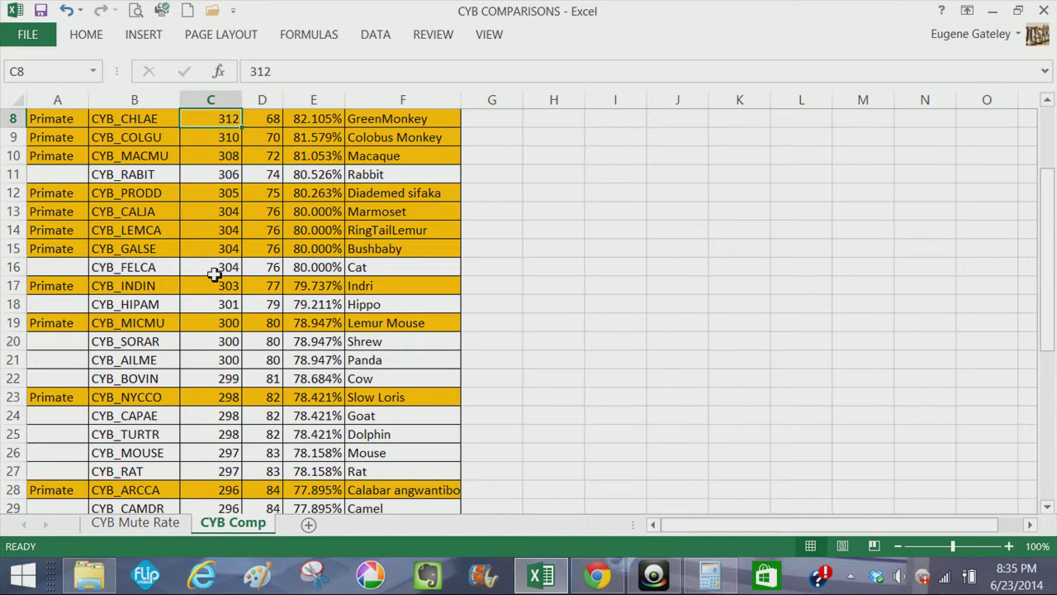
pyautogui.click(210, 304)
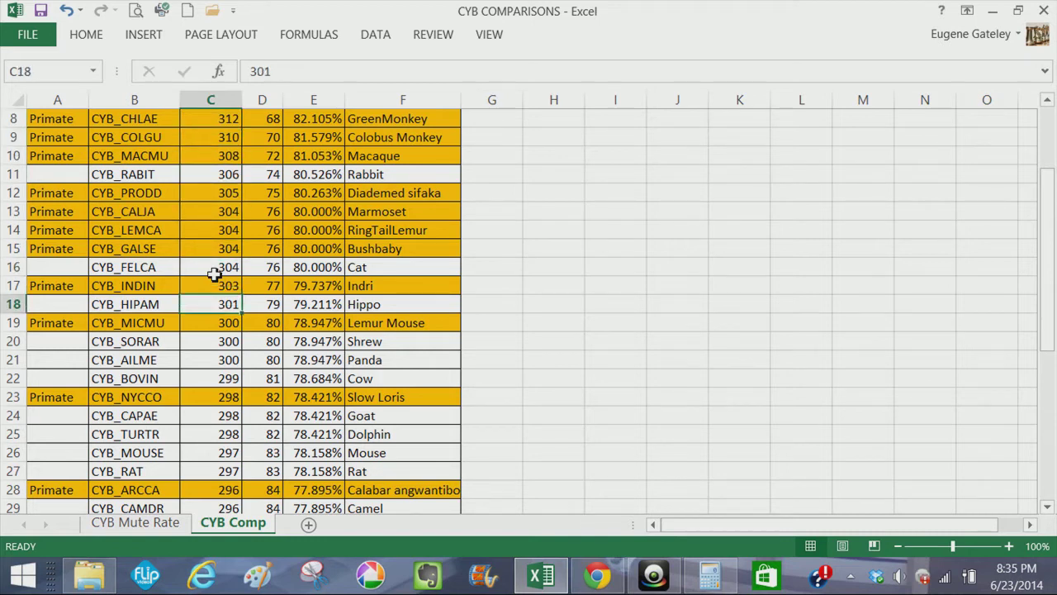
pyautogui.click(210, 396)
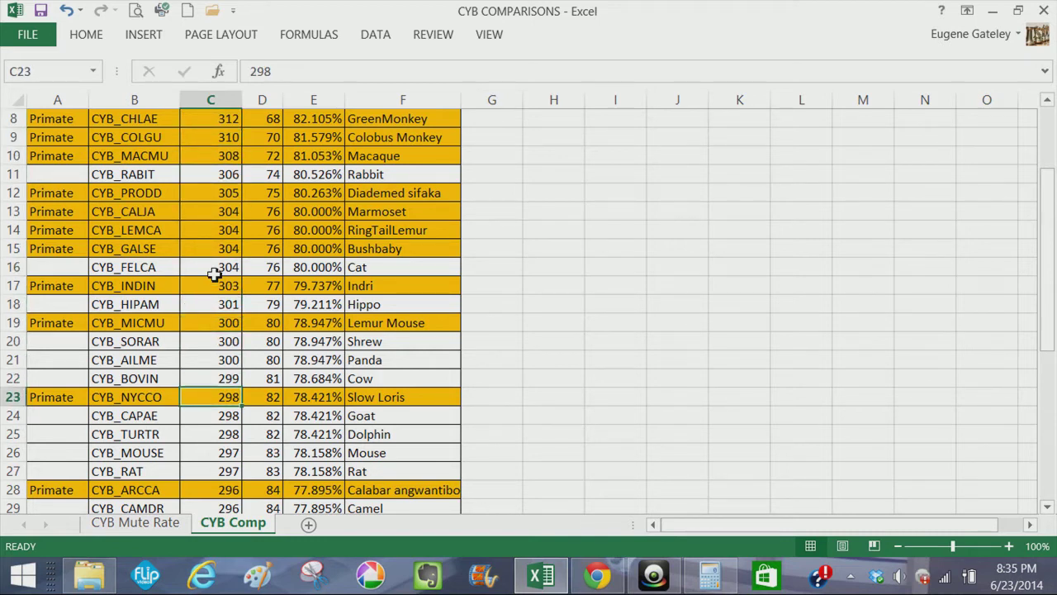
pyautogui.moveTo(281, 192)
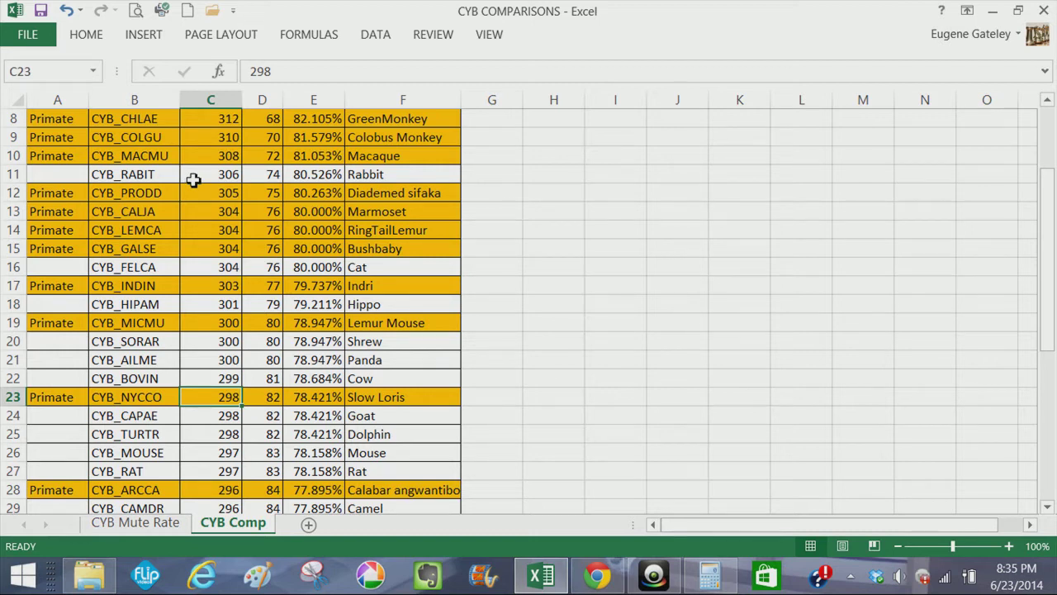
pyautogui.moveTo(215, 198)
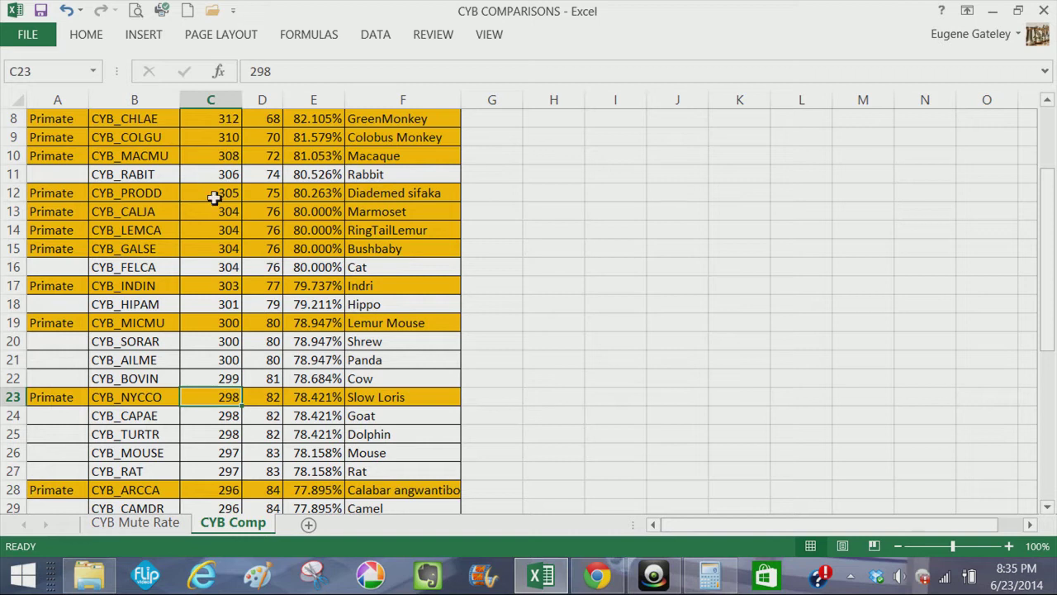
pyautogui.moveTo(247, 266)
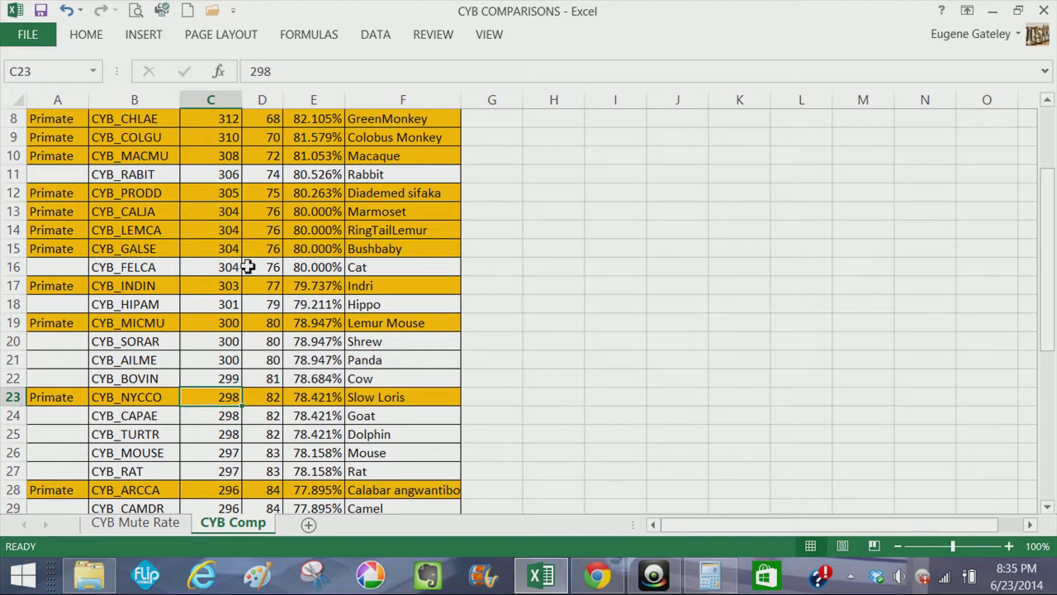
pyautogui.moveTo(261, 285)
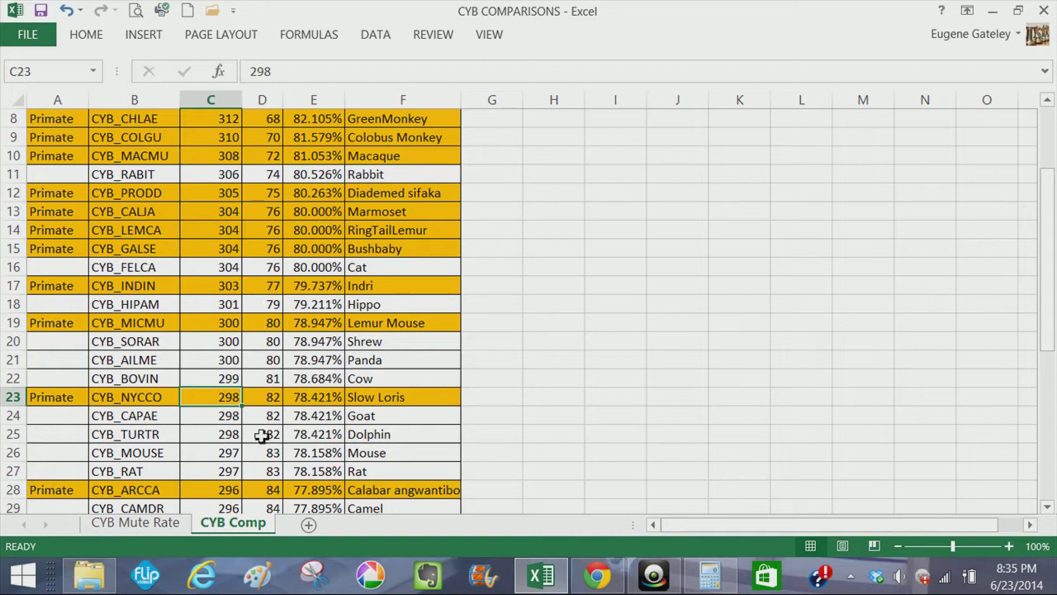
pyautogui.click(212, 229)
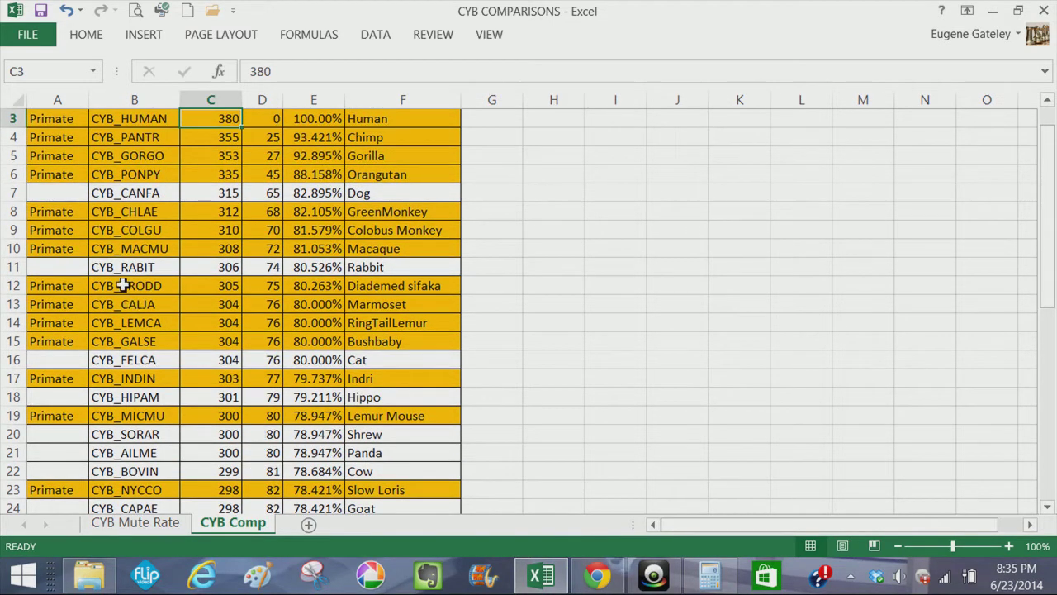
pyautogui.moveTo(234, 248)
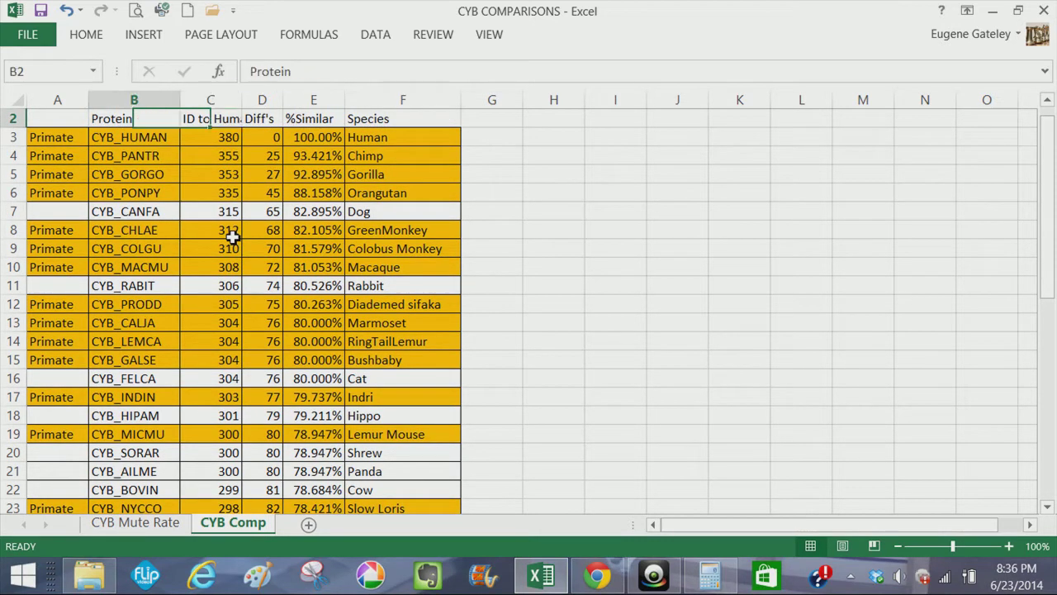
pyautogui.click(56, 119)
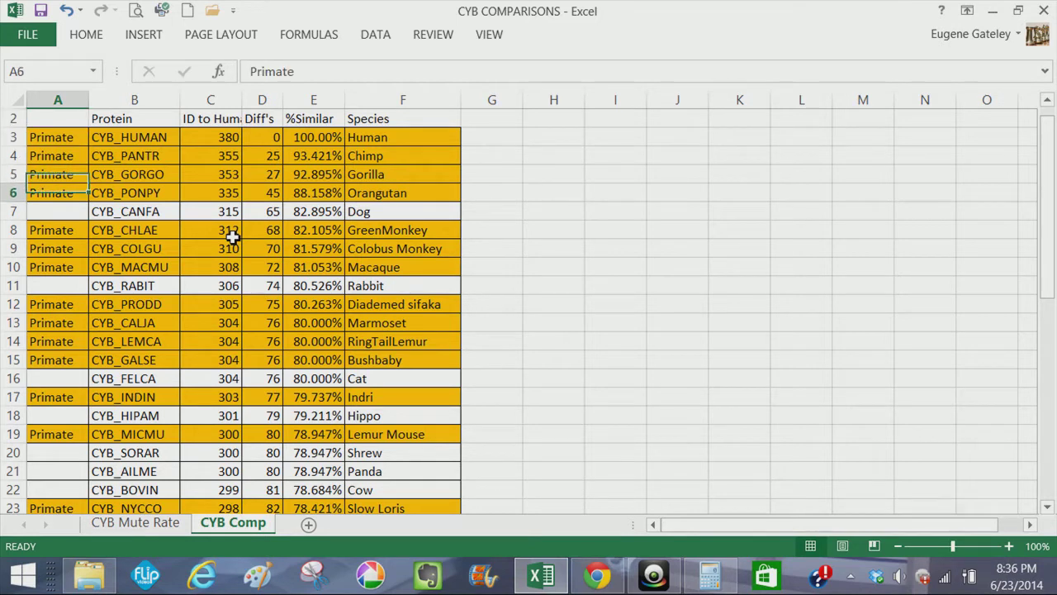
pyautogui.click(58, 230)
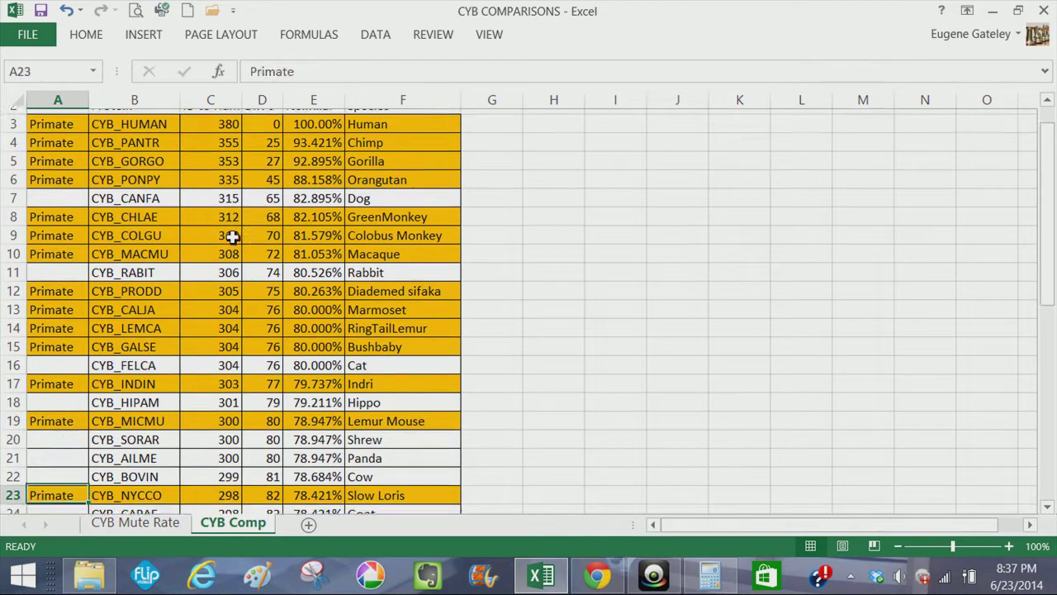
pyautogui.scroll(-3)
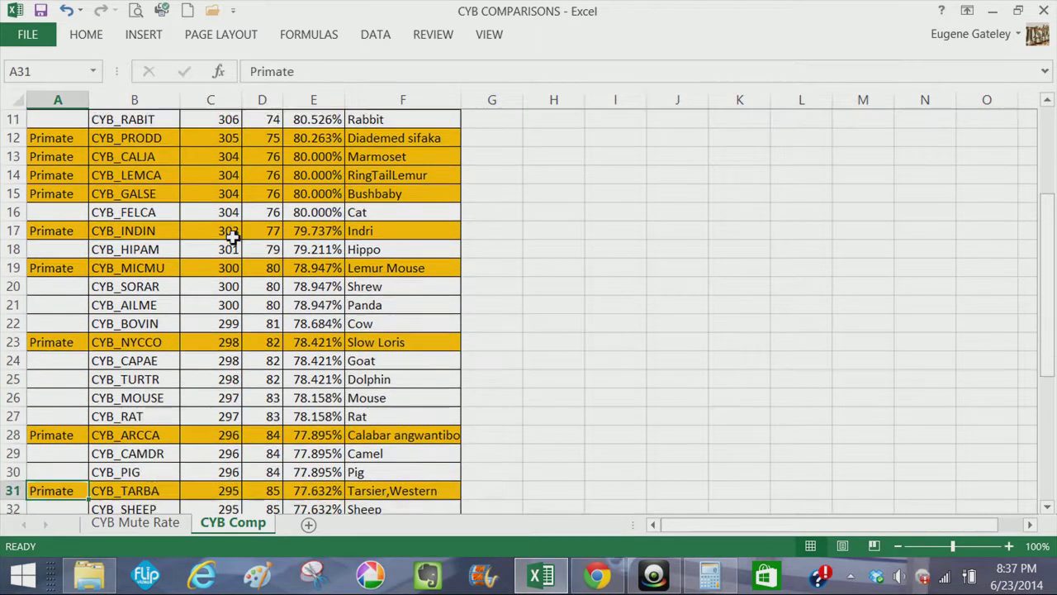
pyautogui.scroll(-3)
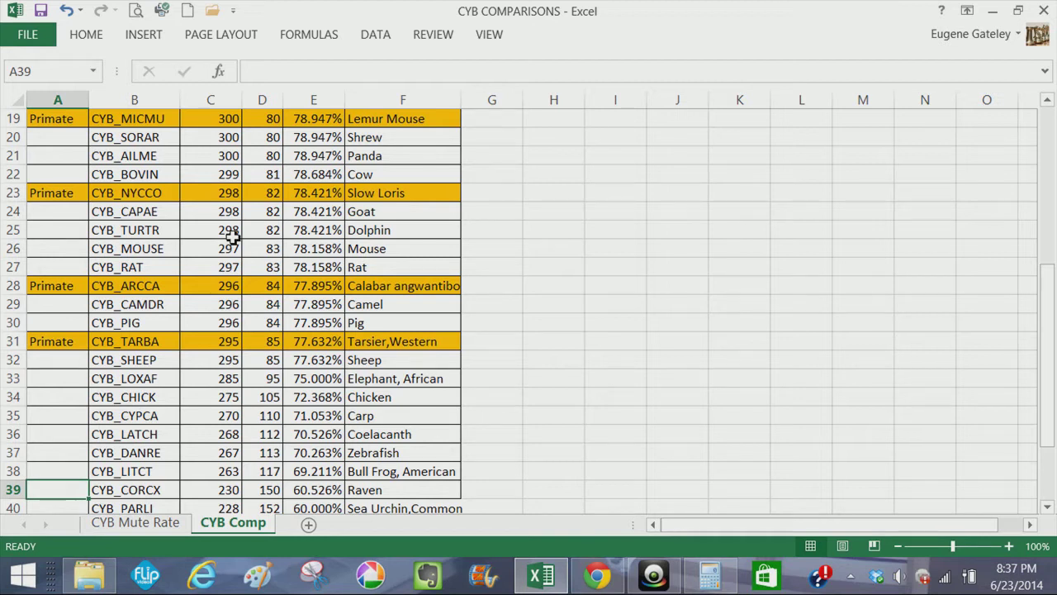
pyautogui.moveTo(620, 492)
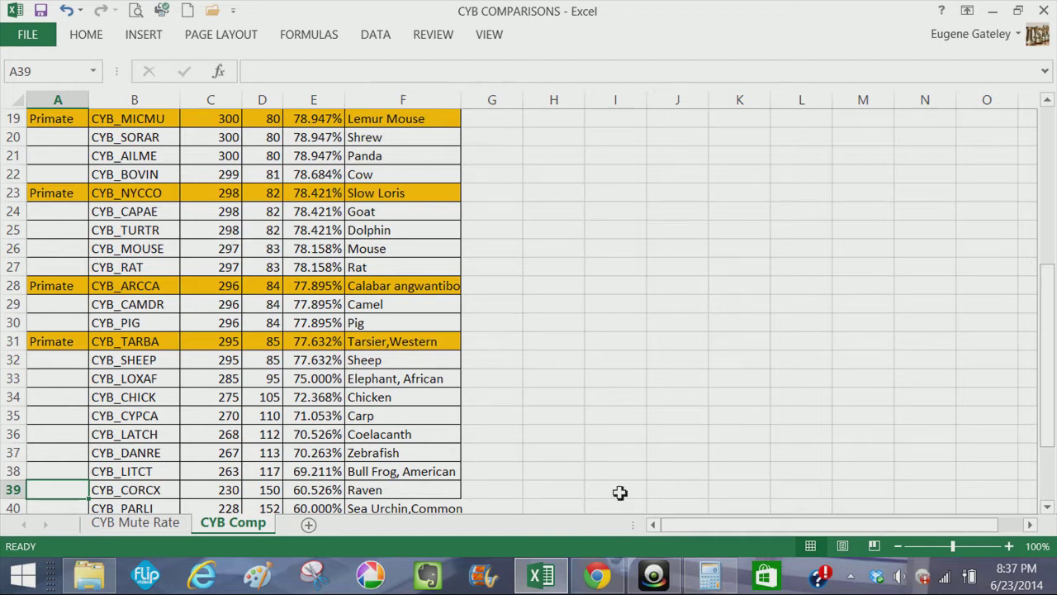